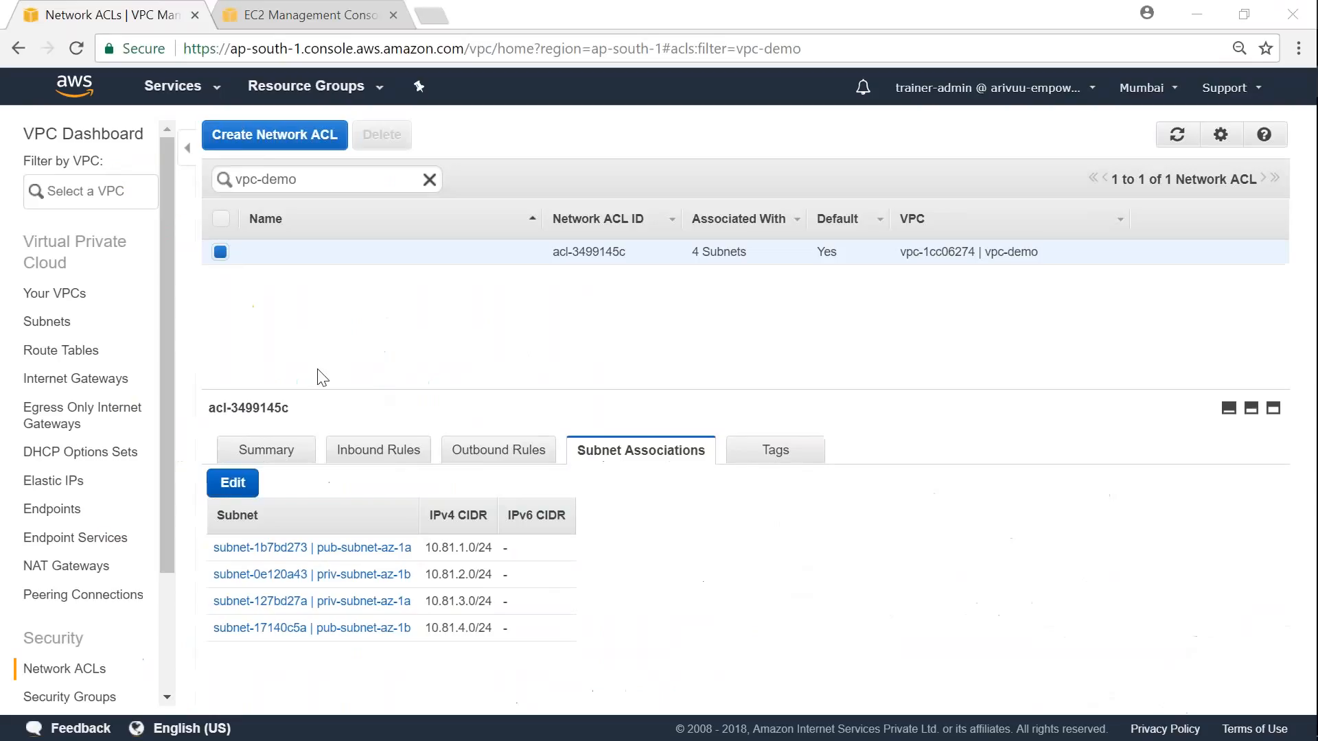
{"action": "mouse_move", "coordinate": [305, 343]}
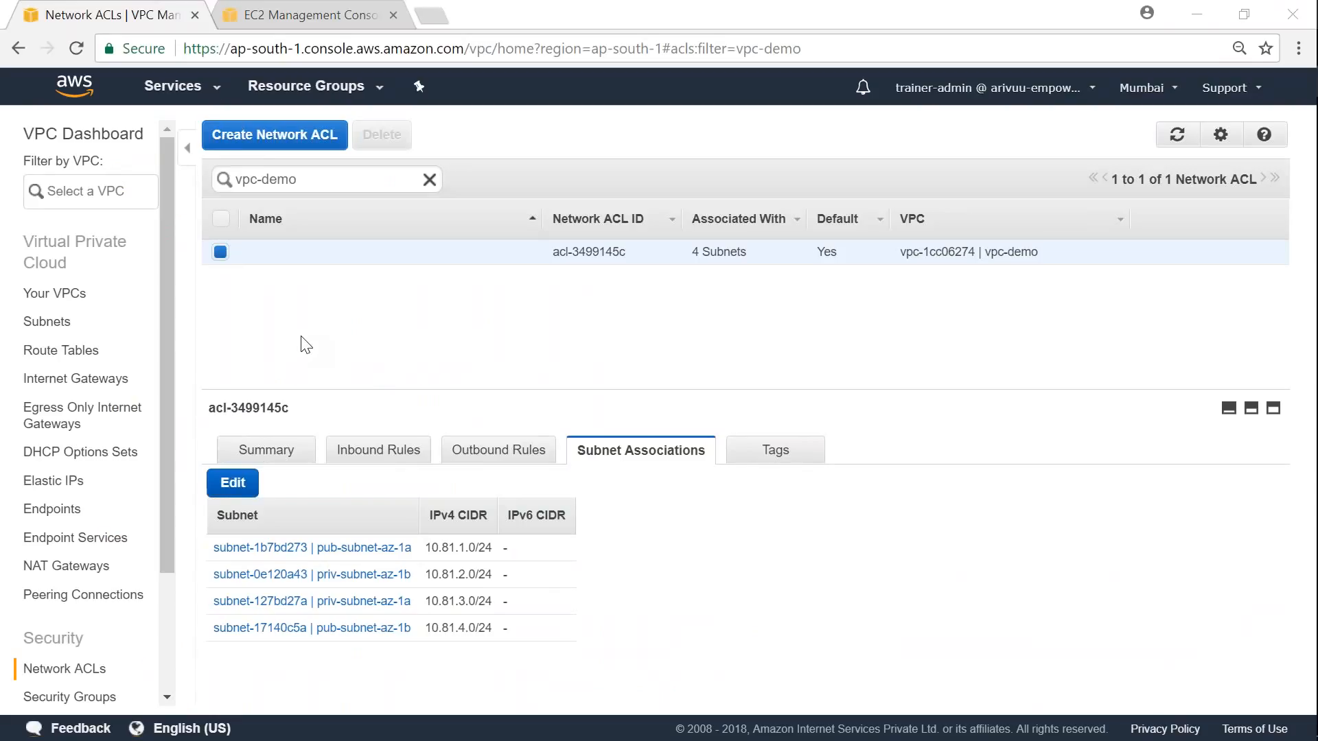
- Go to the NAT Gateways list and start a new NAT gateway
{"action": "scroll", "scroll_direction": "down", "scroll_amount": 3}
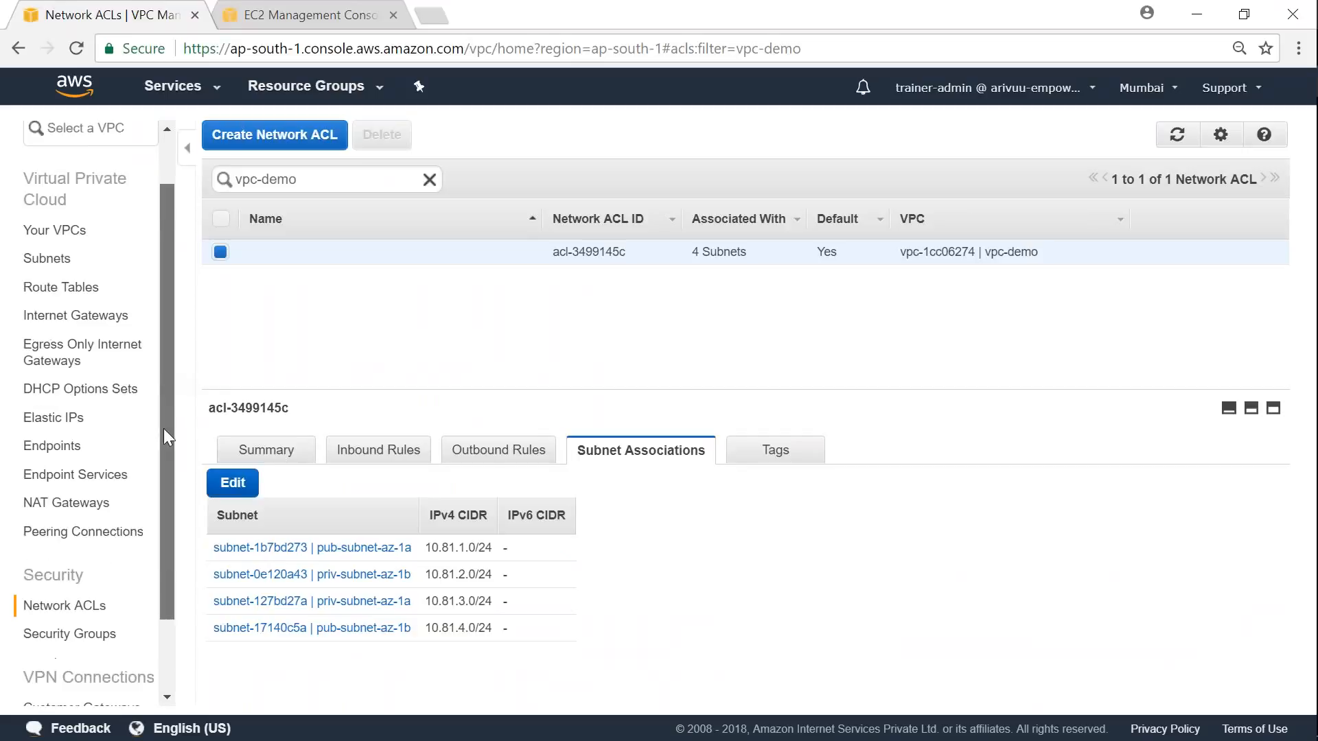
{"action": "scroll", "scroll_direction": "down", "scroll_amount": 3}
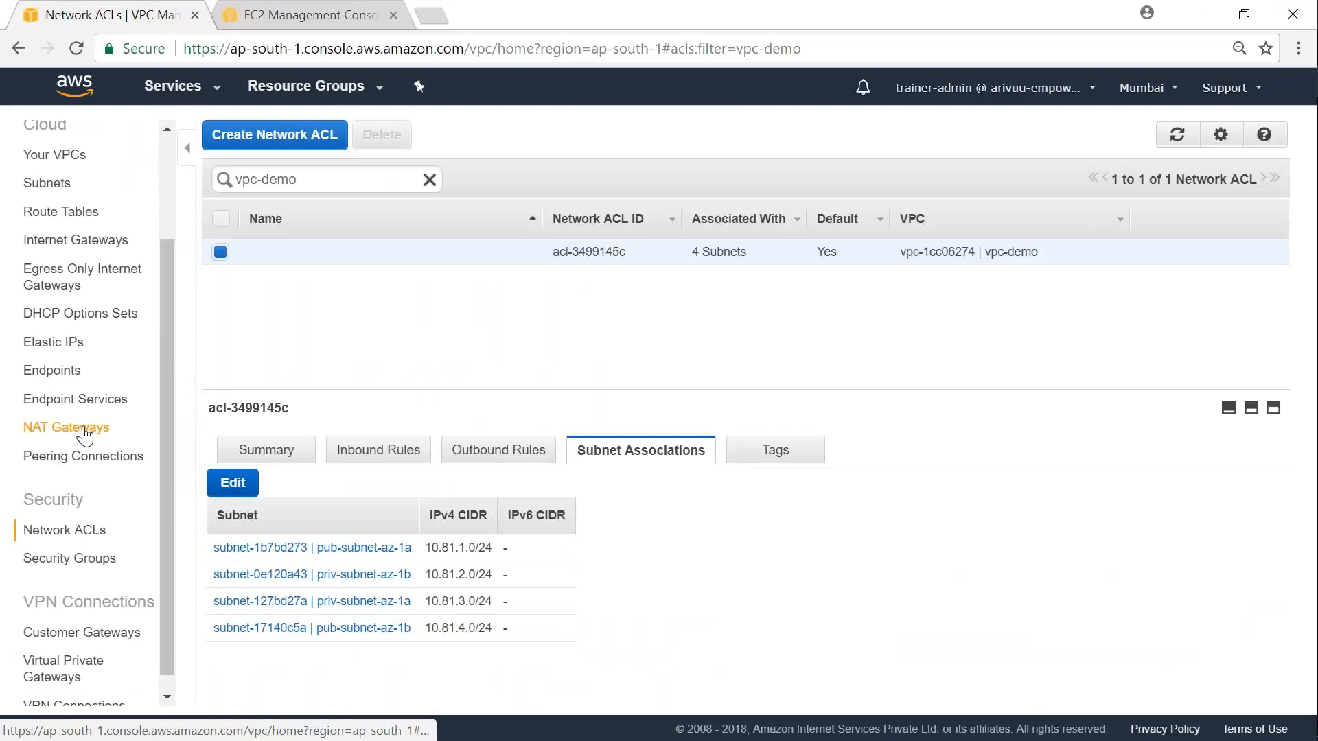
{"action": "left_click", "coordinate": [66, 427]}
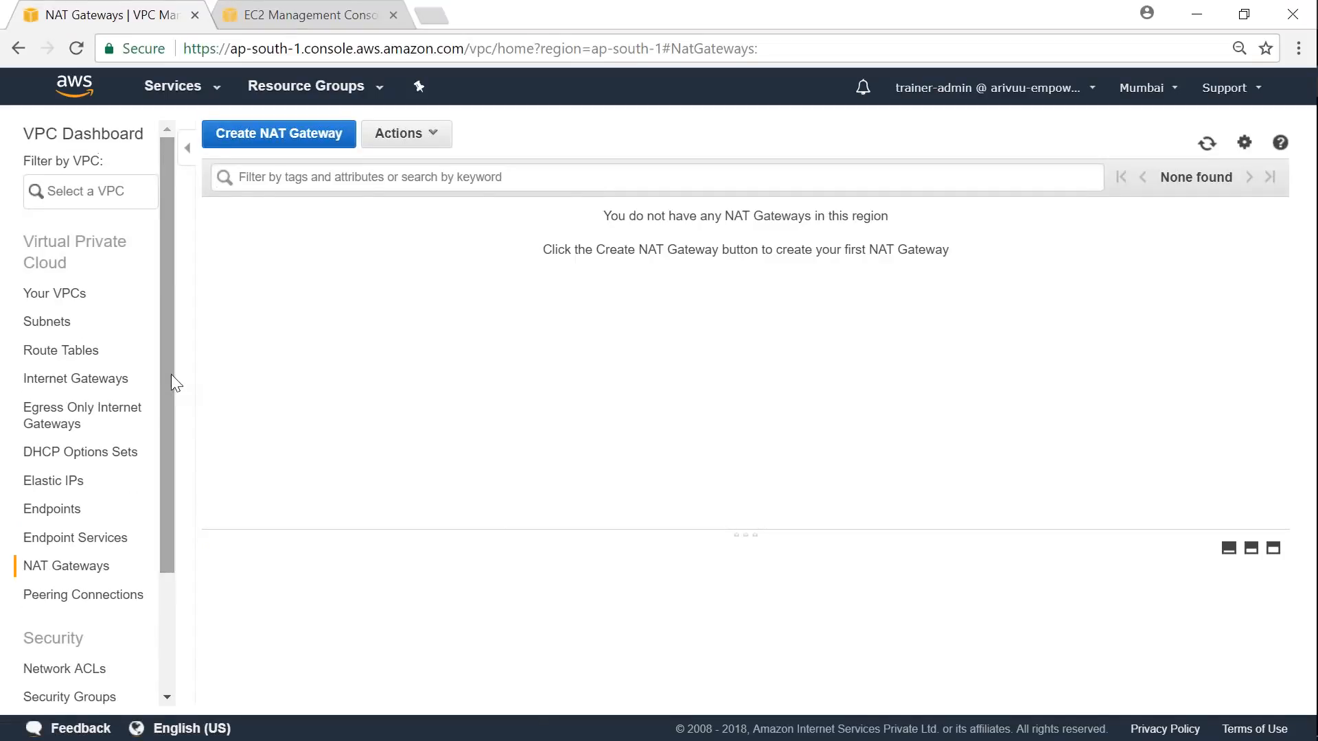
{"action": "mouse_move", "coordinate": [79, 575]}
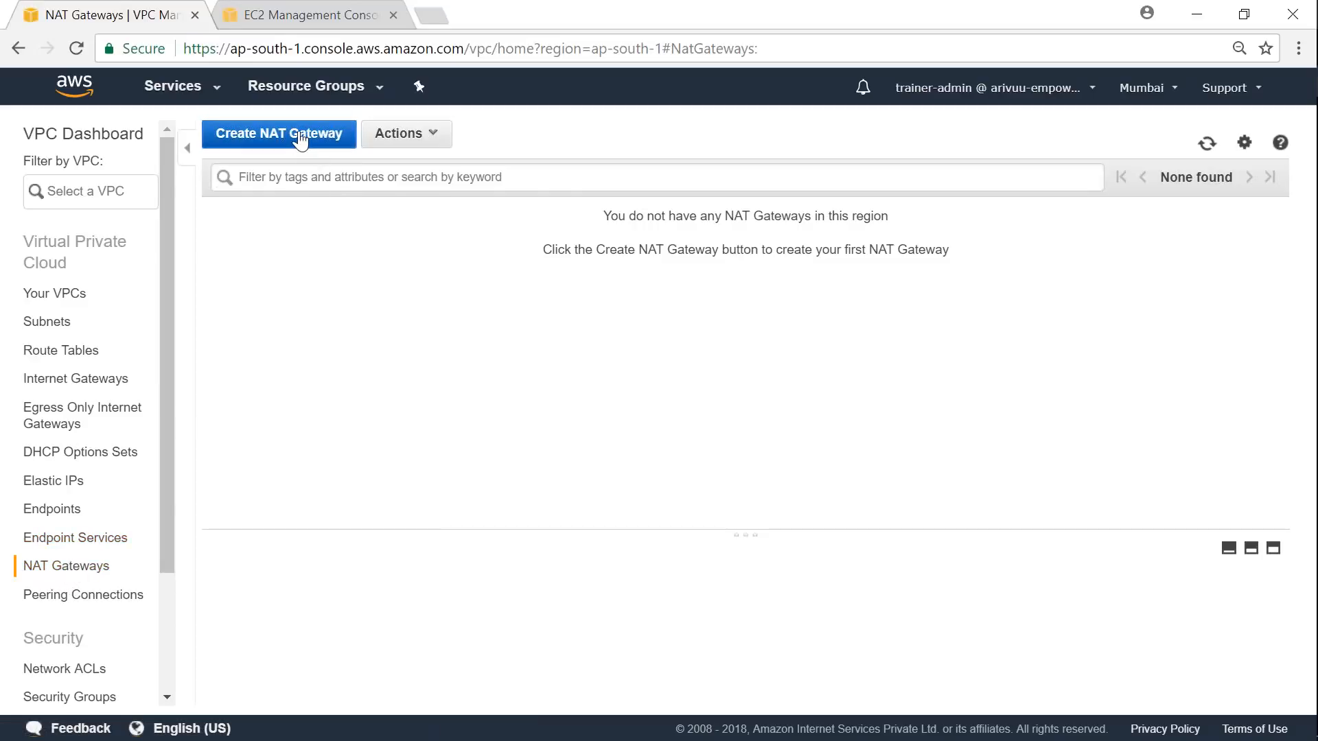
{"action": "left_click", "coordinate": [278, 132]}
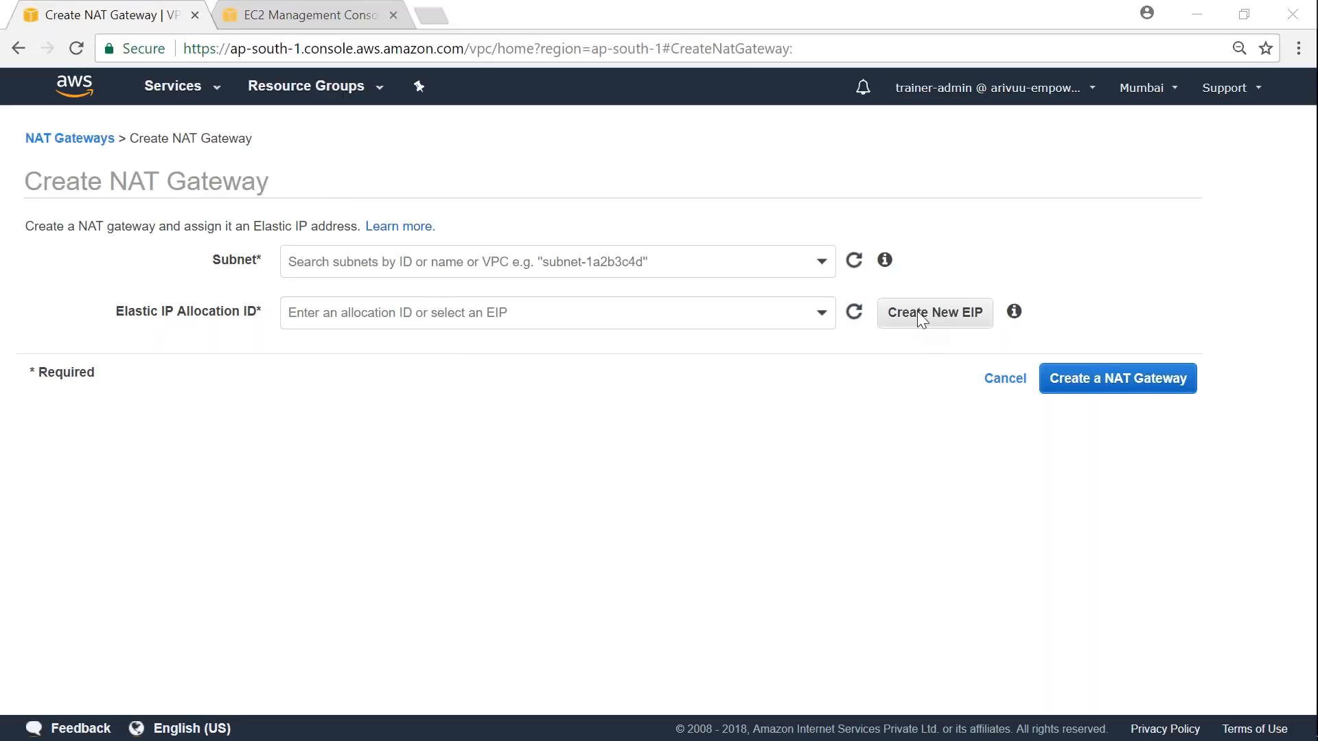
- Create the NAT gateway in subnet-17140c5a with a newly allocated Elastic IP
{"action": "left_click", "coordinate": [556, 261]}
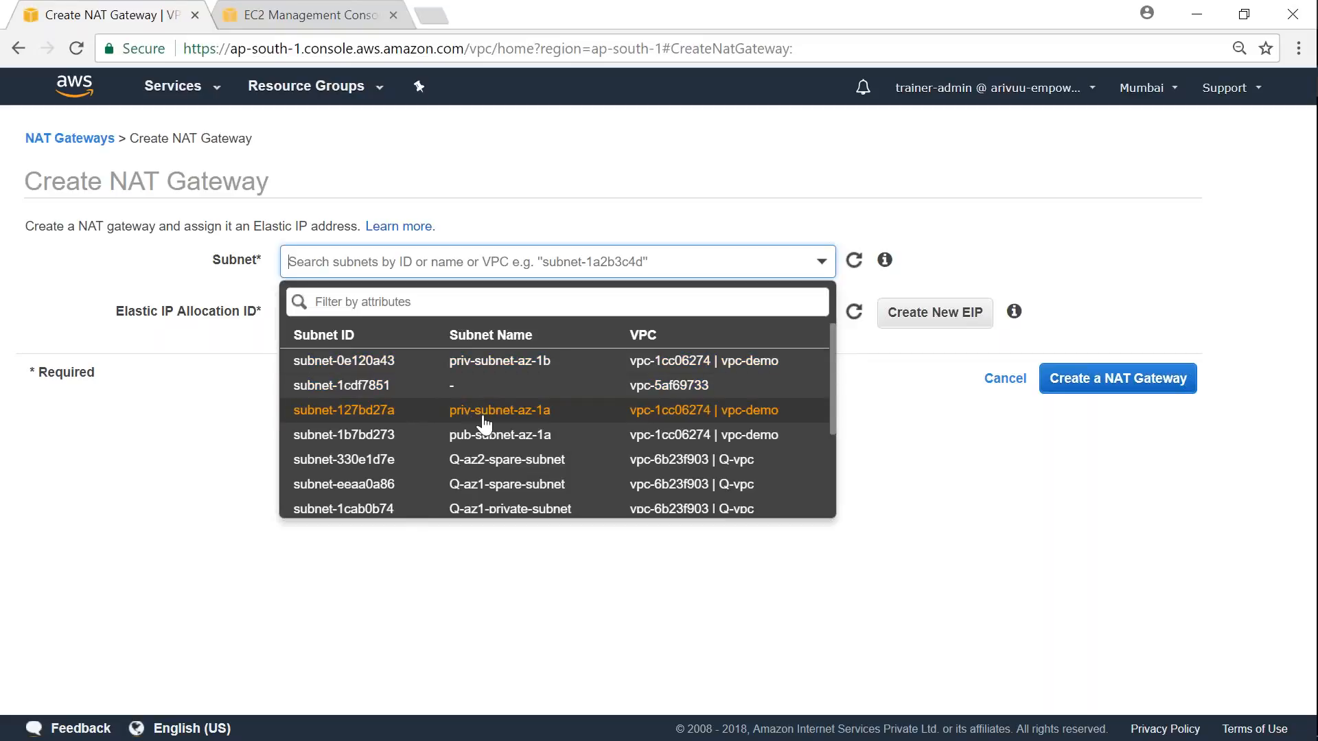
{"action": "scroll", "scroll_direction": "down", "scroll_amount": 3}
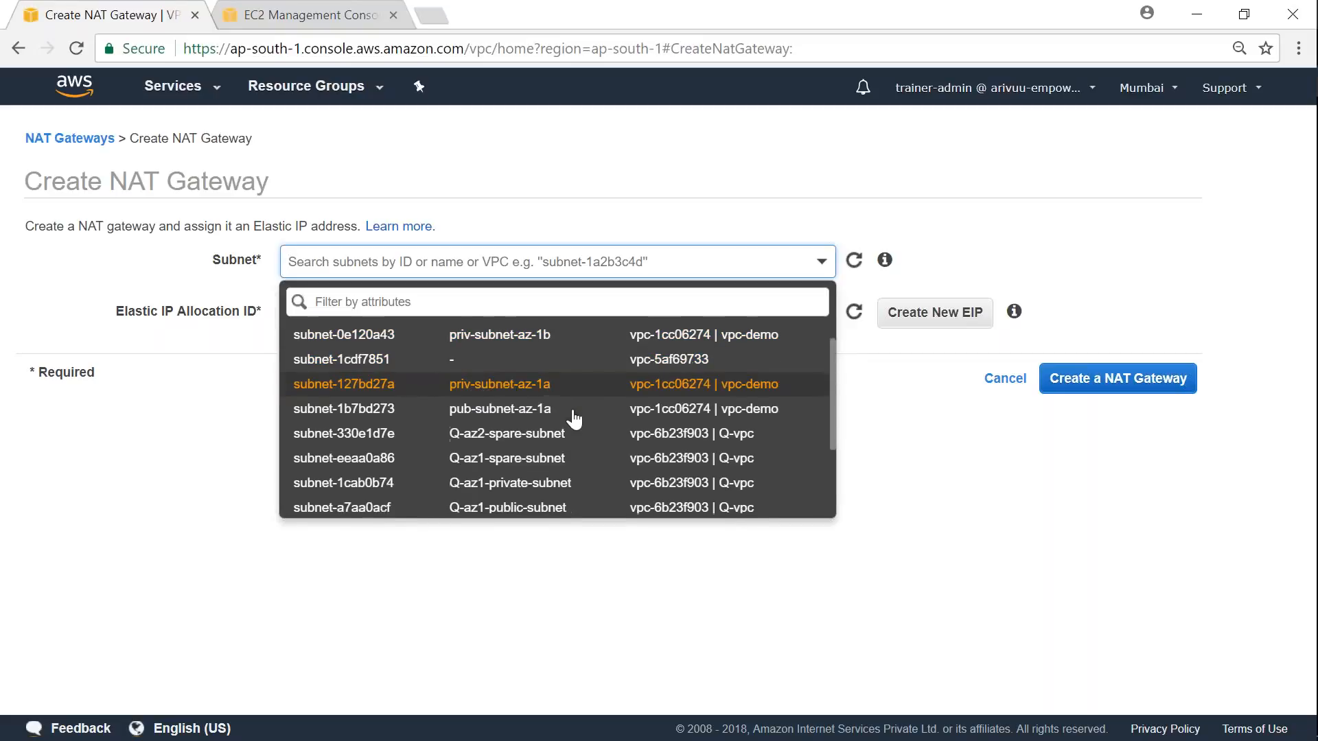
{"action": "left_click", "coordinate": [344, 384]}
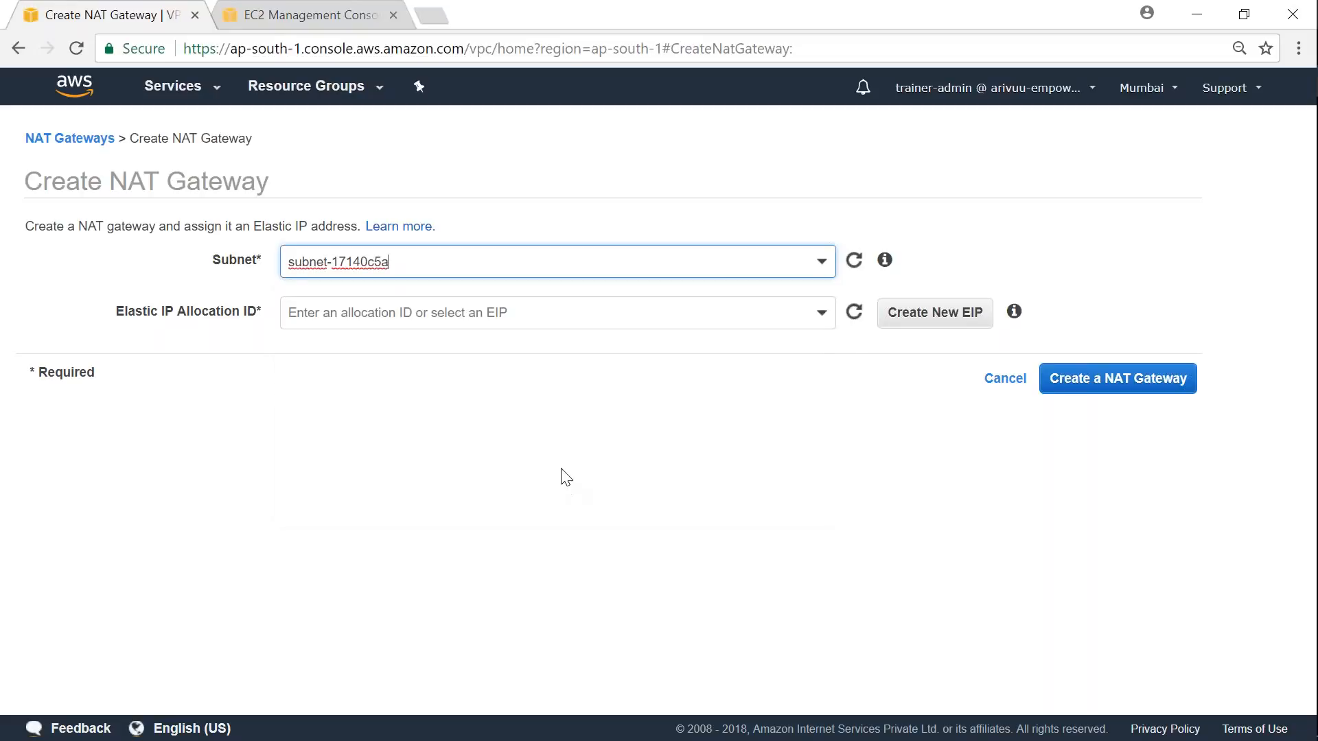
{"action": "mouse_move", "coordinate": [813, 326]}
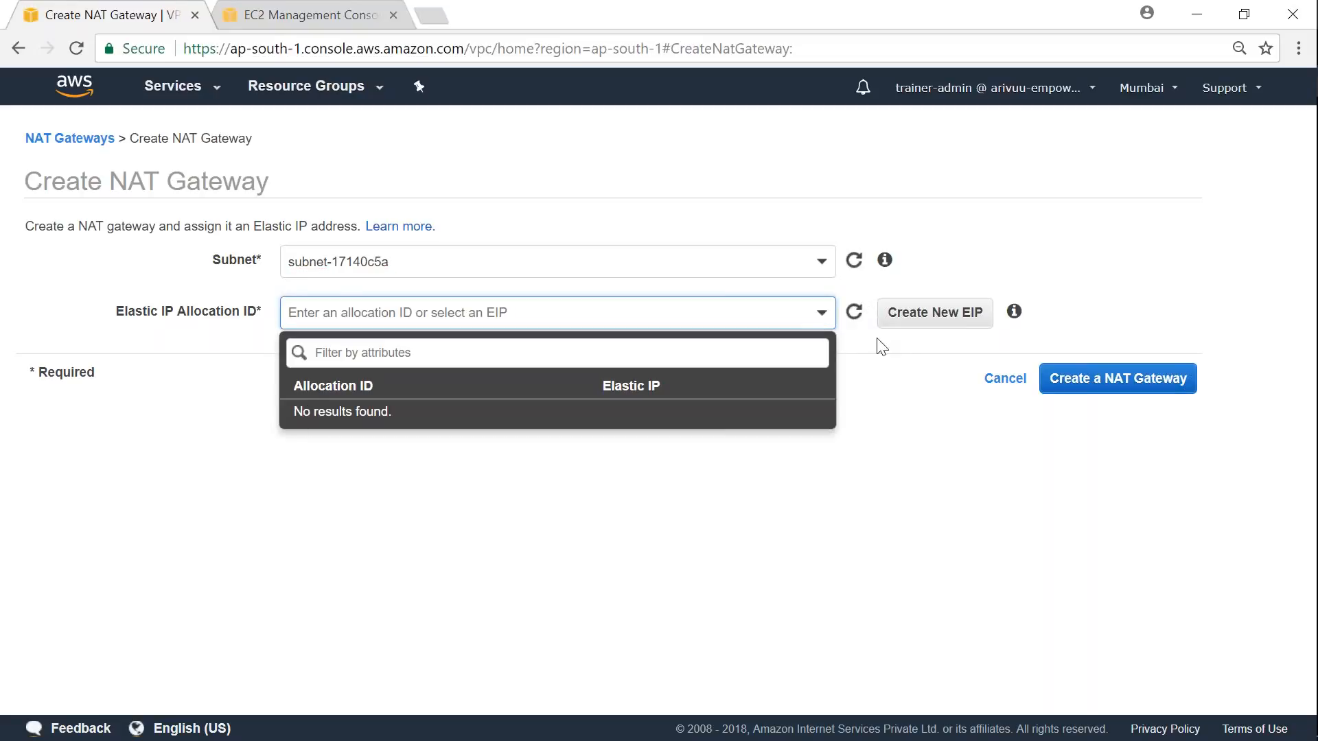
{"action": "left_click", "coordinate": [1117, 377]}
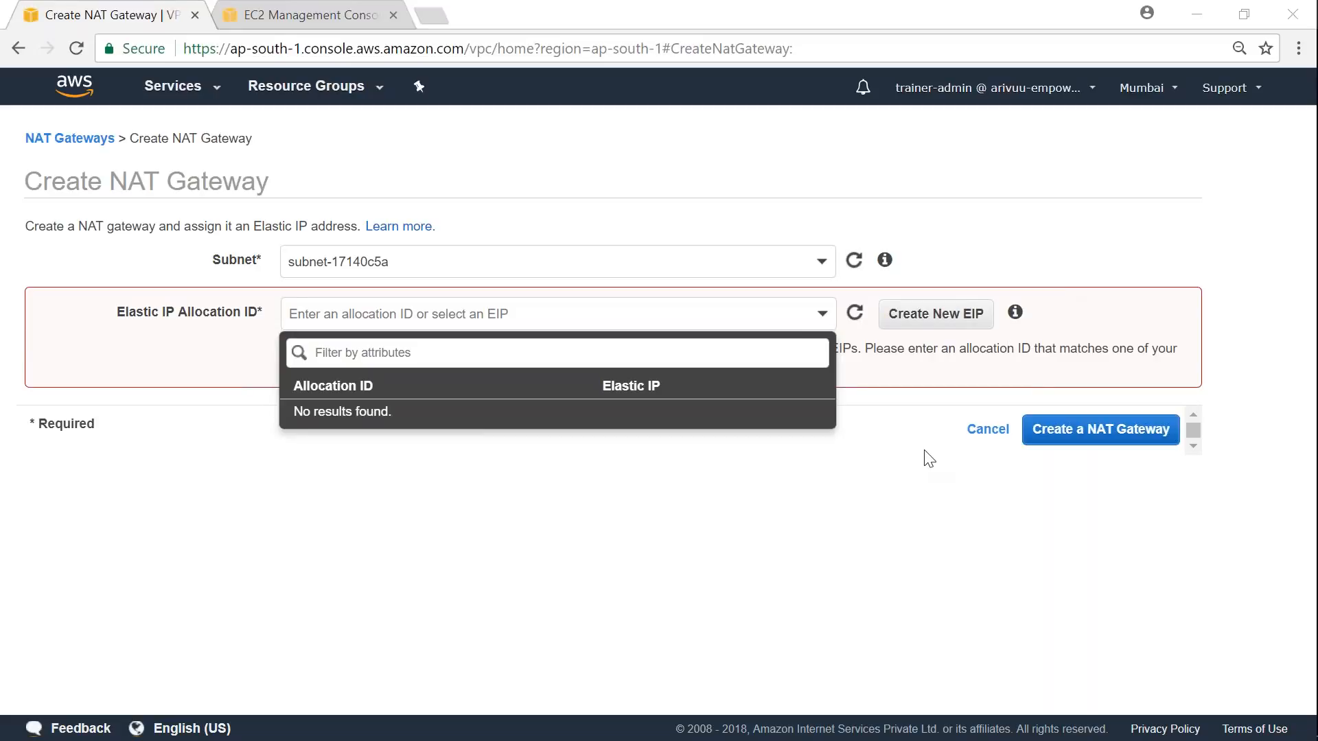
{"action": "left_click", "coordinate": [935, 313]}
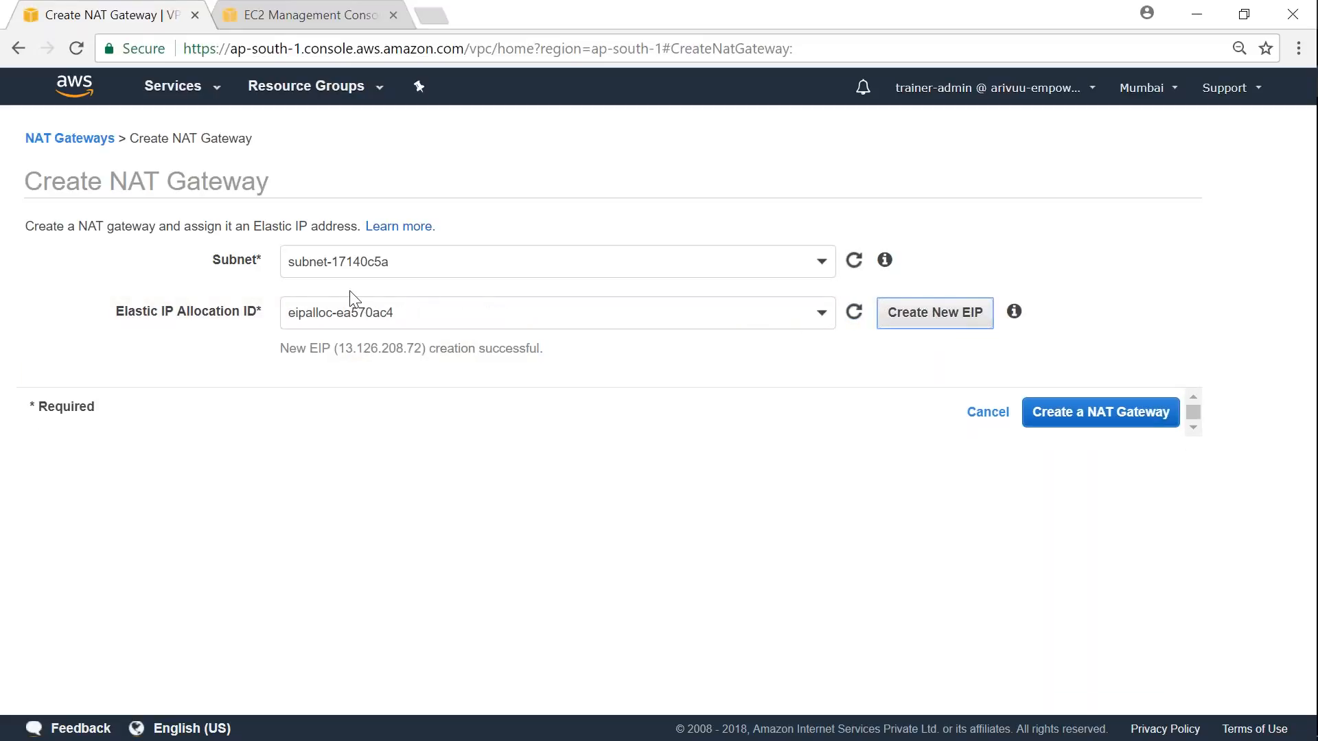
{"action": "left_click", "coordinate": [555, 311]}
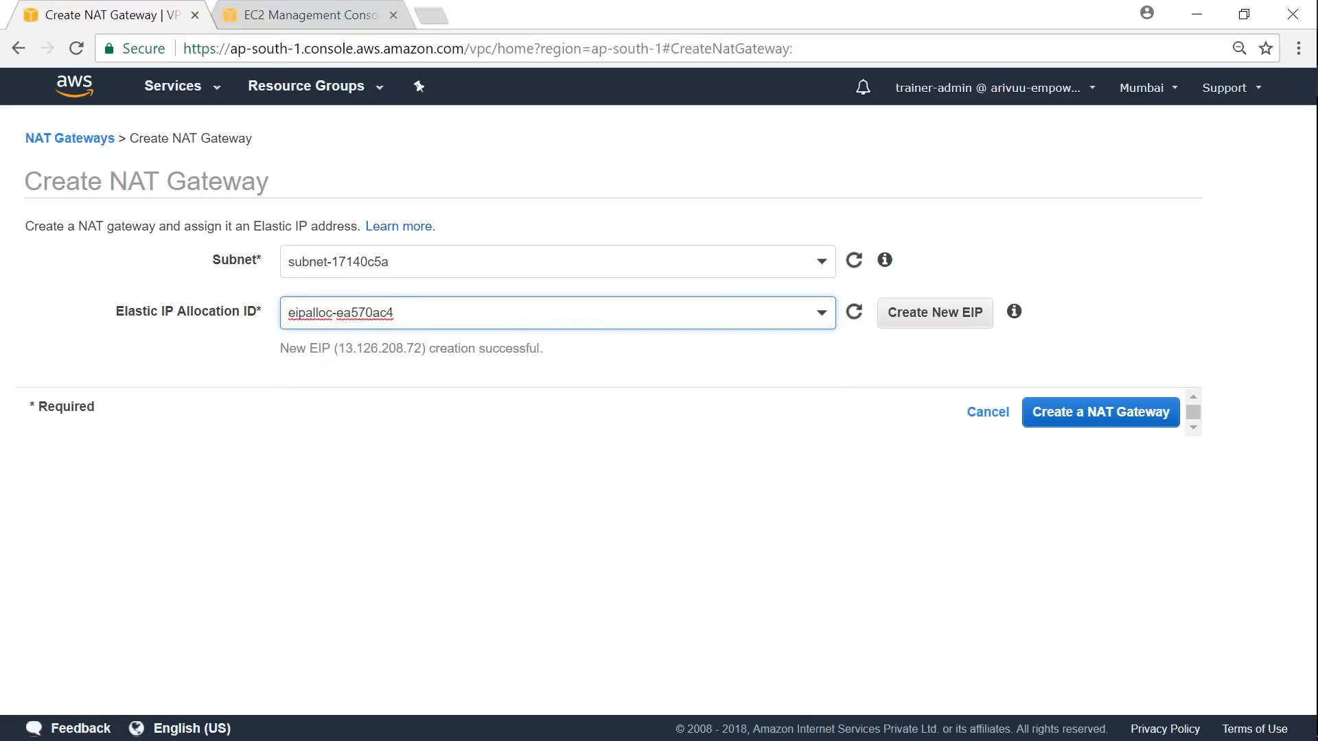
{"action": "left_click", "coordinate": [1098, 412]}
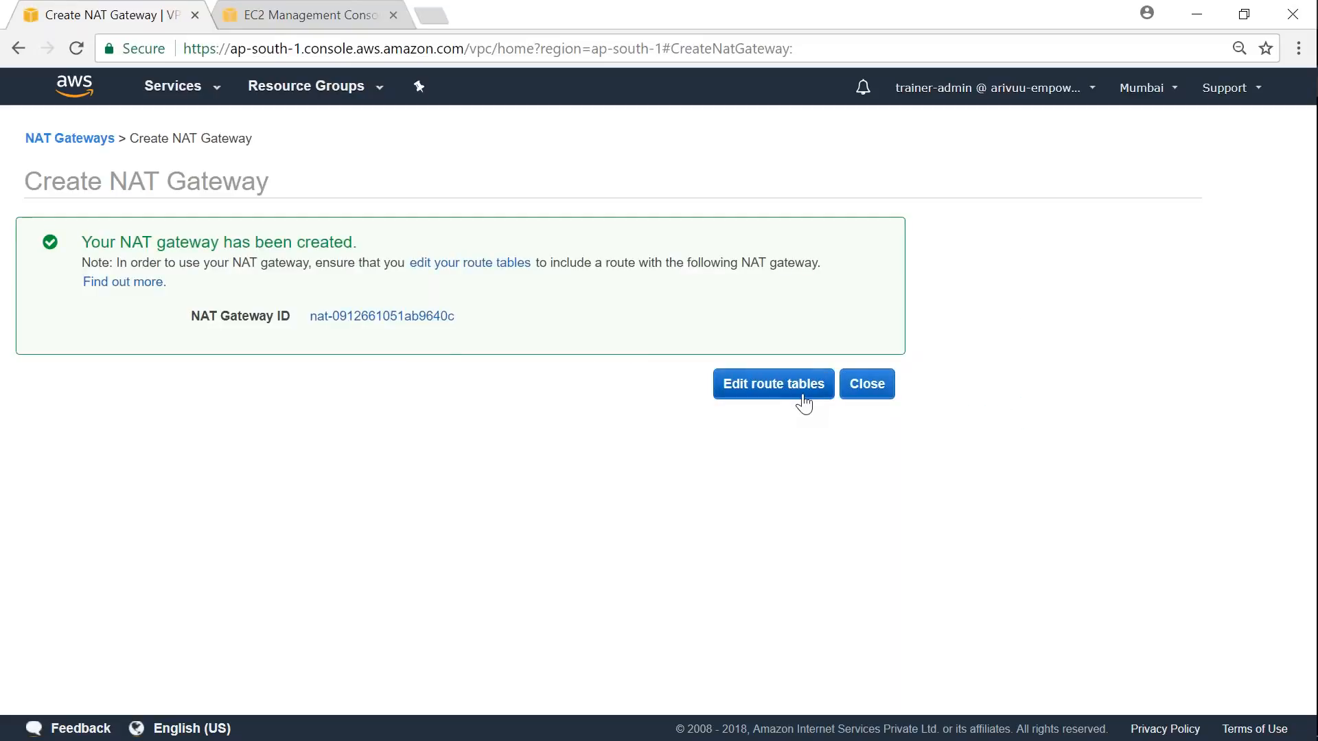
{"action": "mouse_move", "coordinate": [452, 349]}
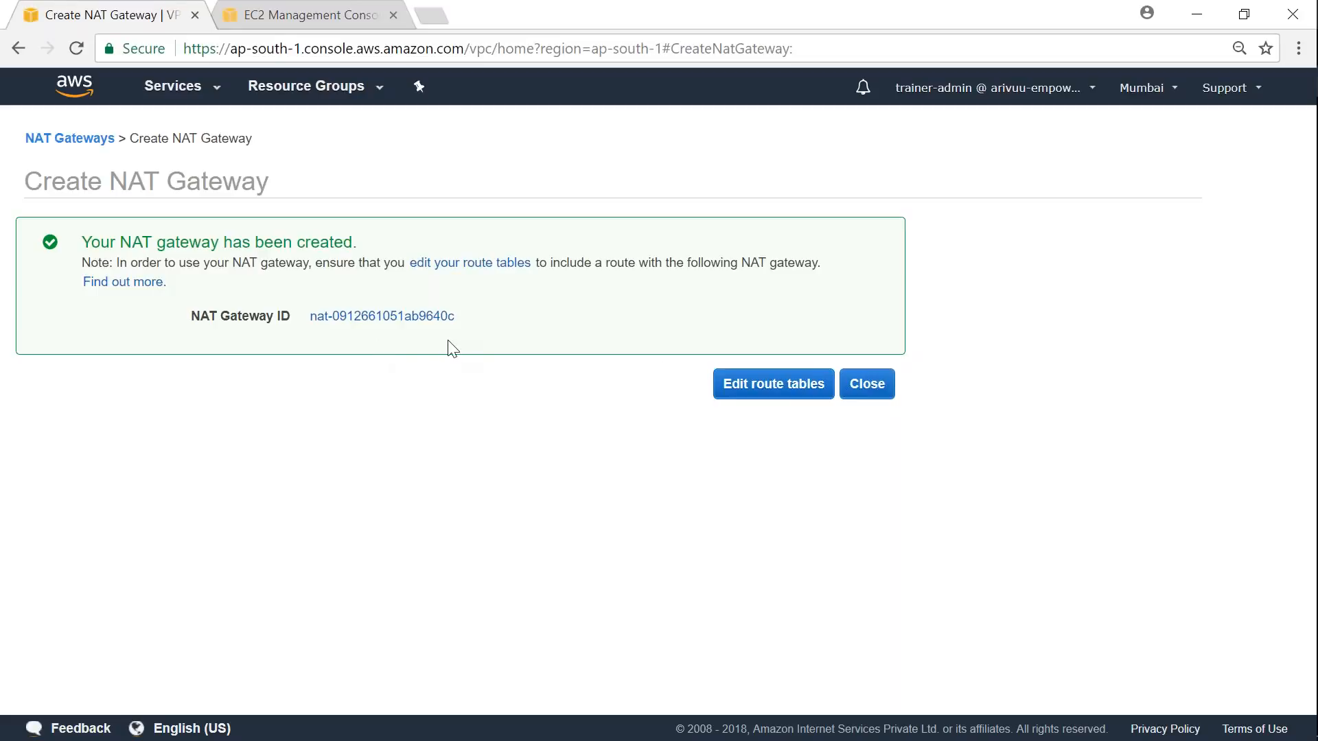
{"action": "mouse_move", "coordinate": [772, 385]}
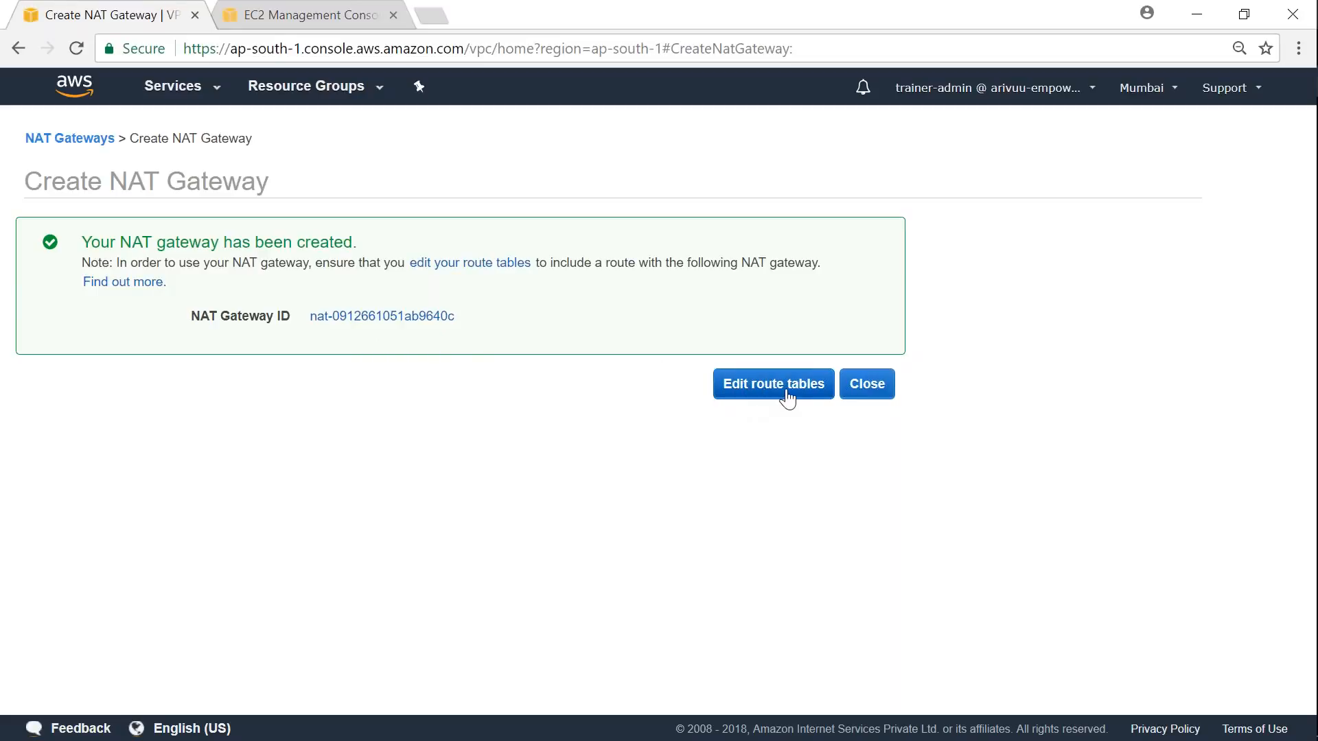
{"action": "mouse_move", "coordinate": [822, 396]}
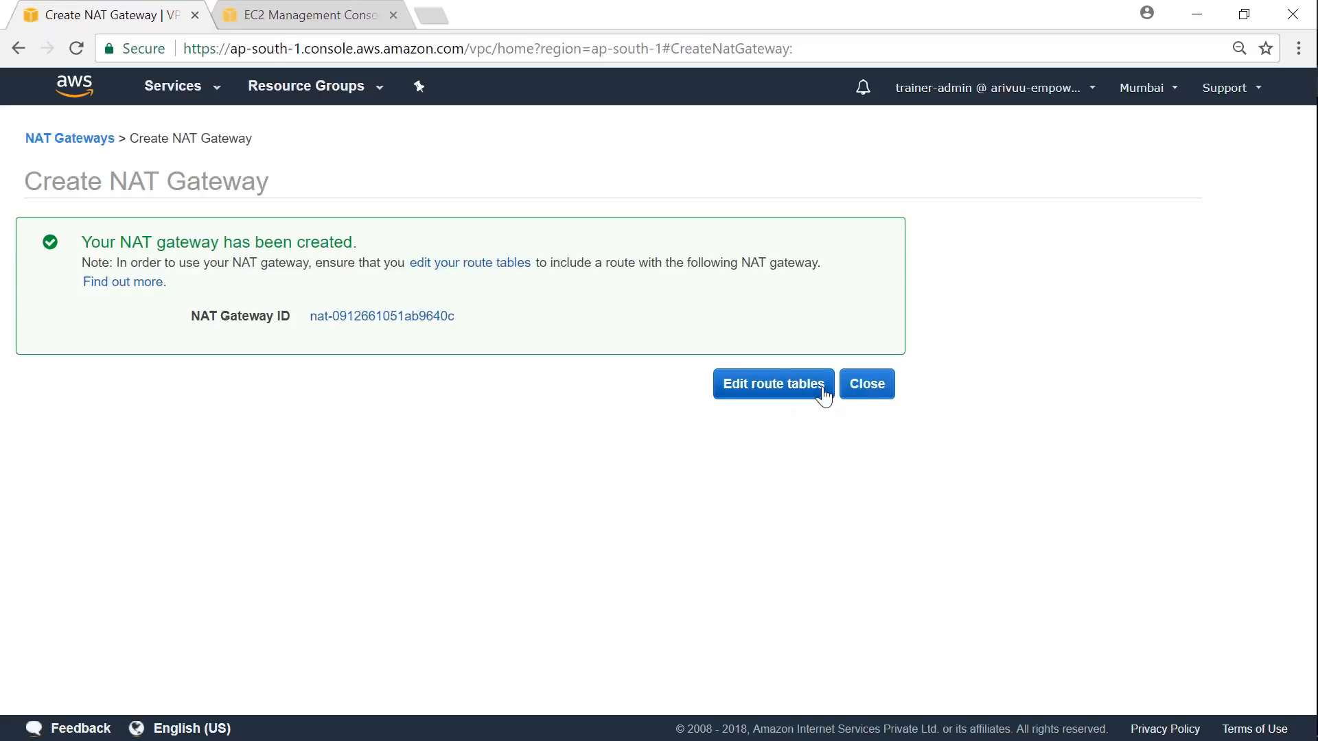
- Close the success page to see the pending gateway in the NAT Gateways list
{"action": "left_click", "coordinate": [866, 384]}
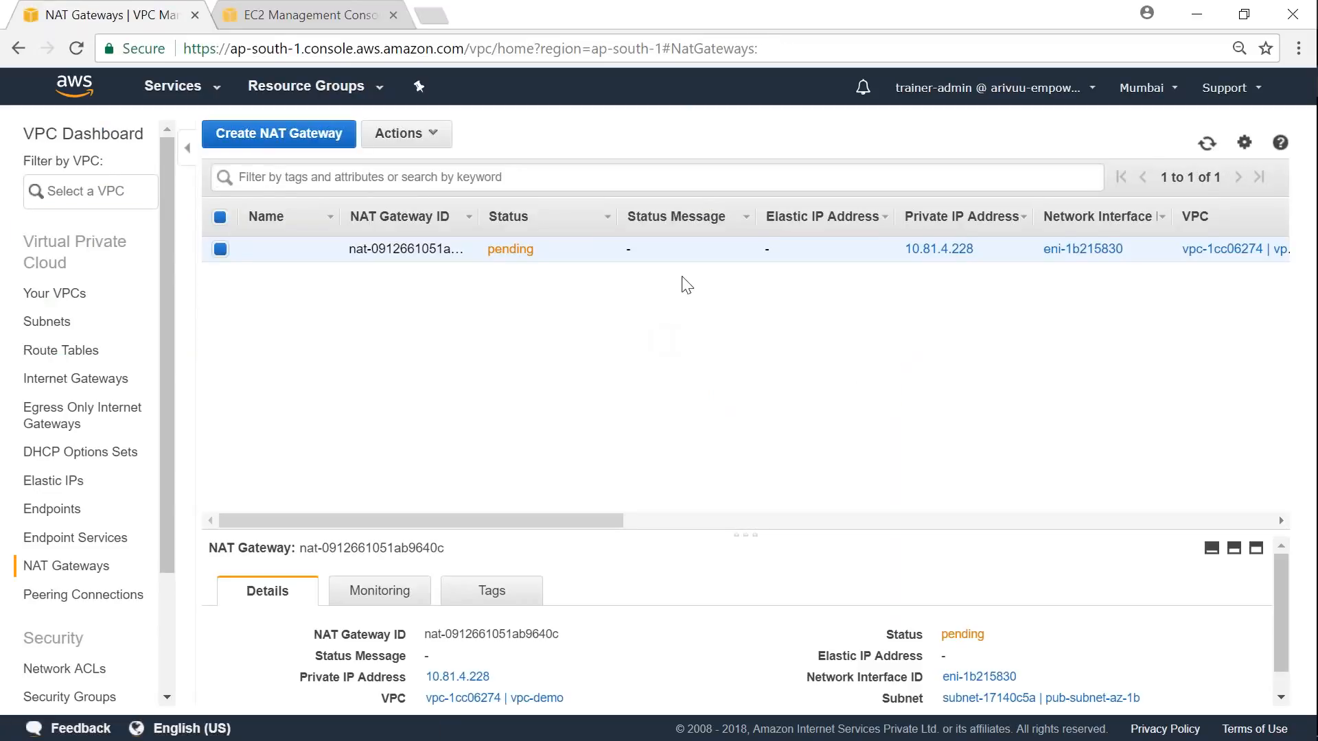
{"action": "mouse_move", "coordinate": [347, 318]}
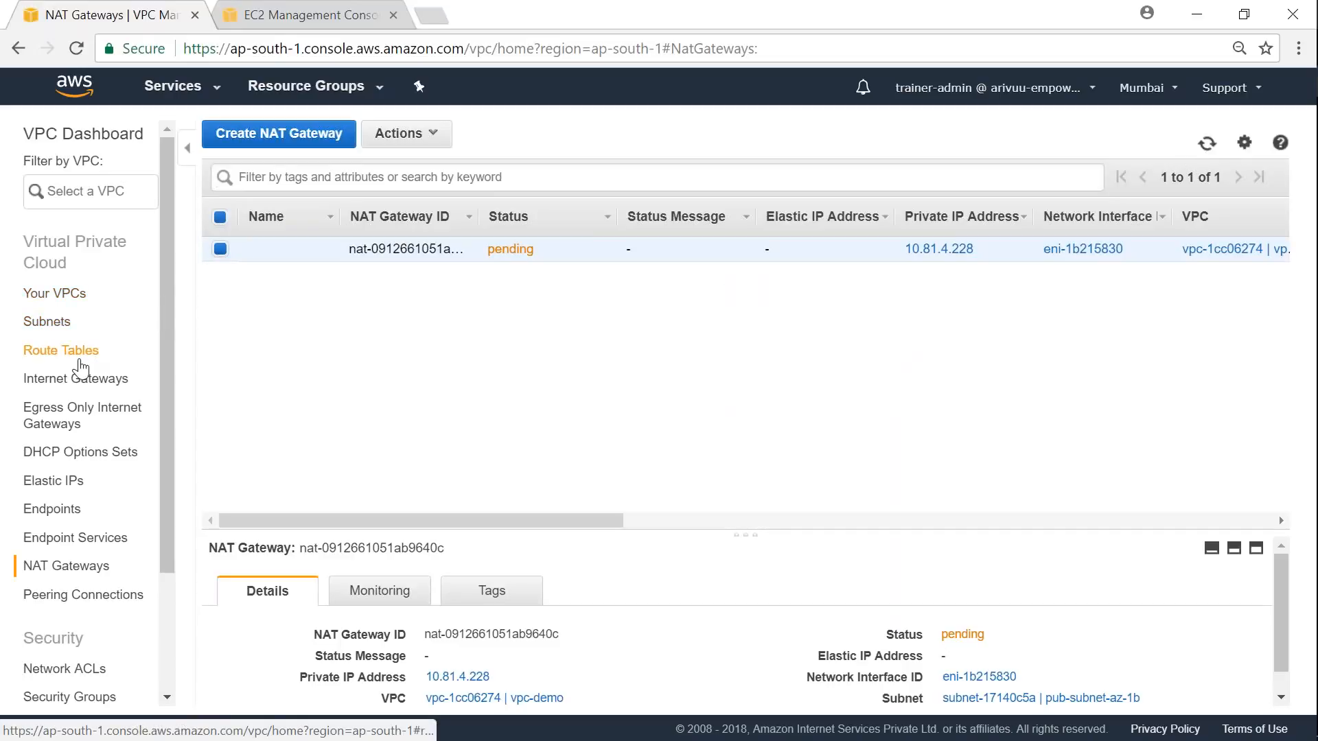
{"action": "mouse_move", "coordinate": [907, 432]}
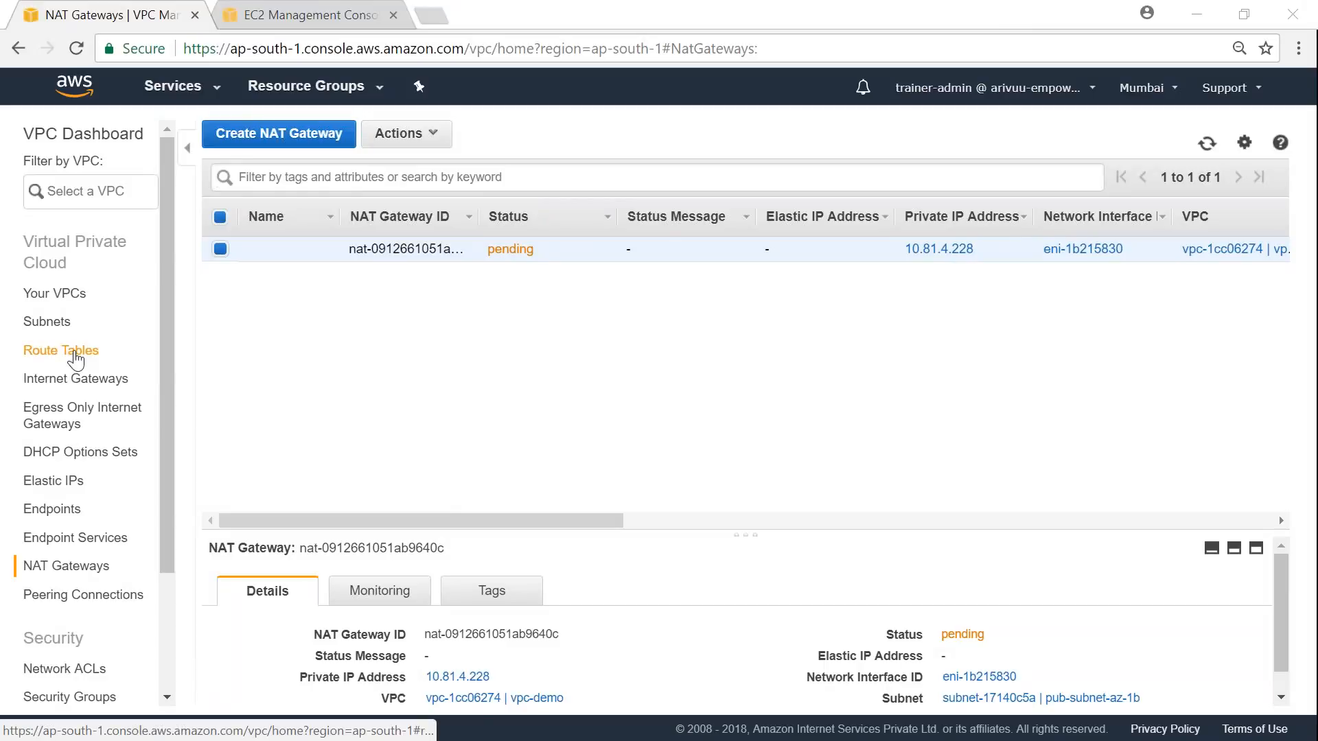
- Check subnet associations of the main table and rtb-for-internet-traffic
{"action": "left_click", "coordinate": [60, 351]}
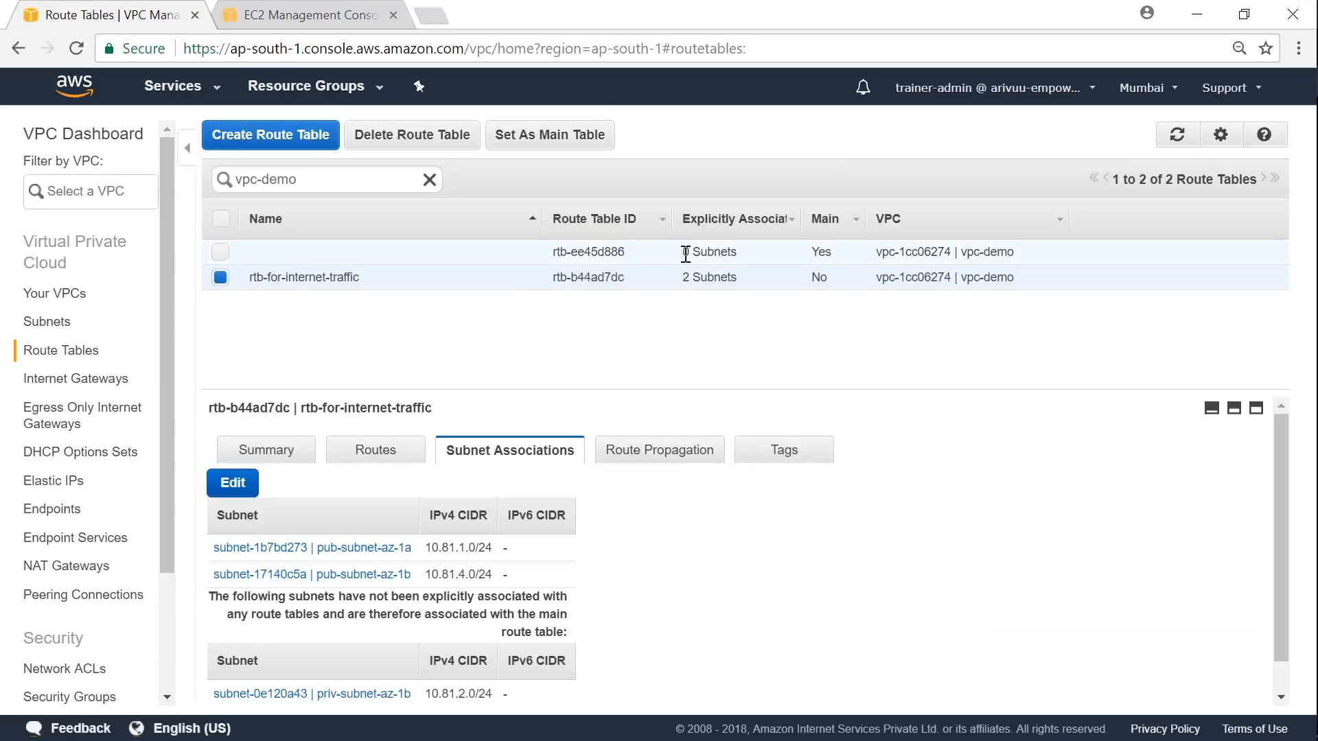
{"action": "left_click", "coordinate": [220, 252]}
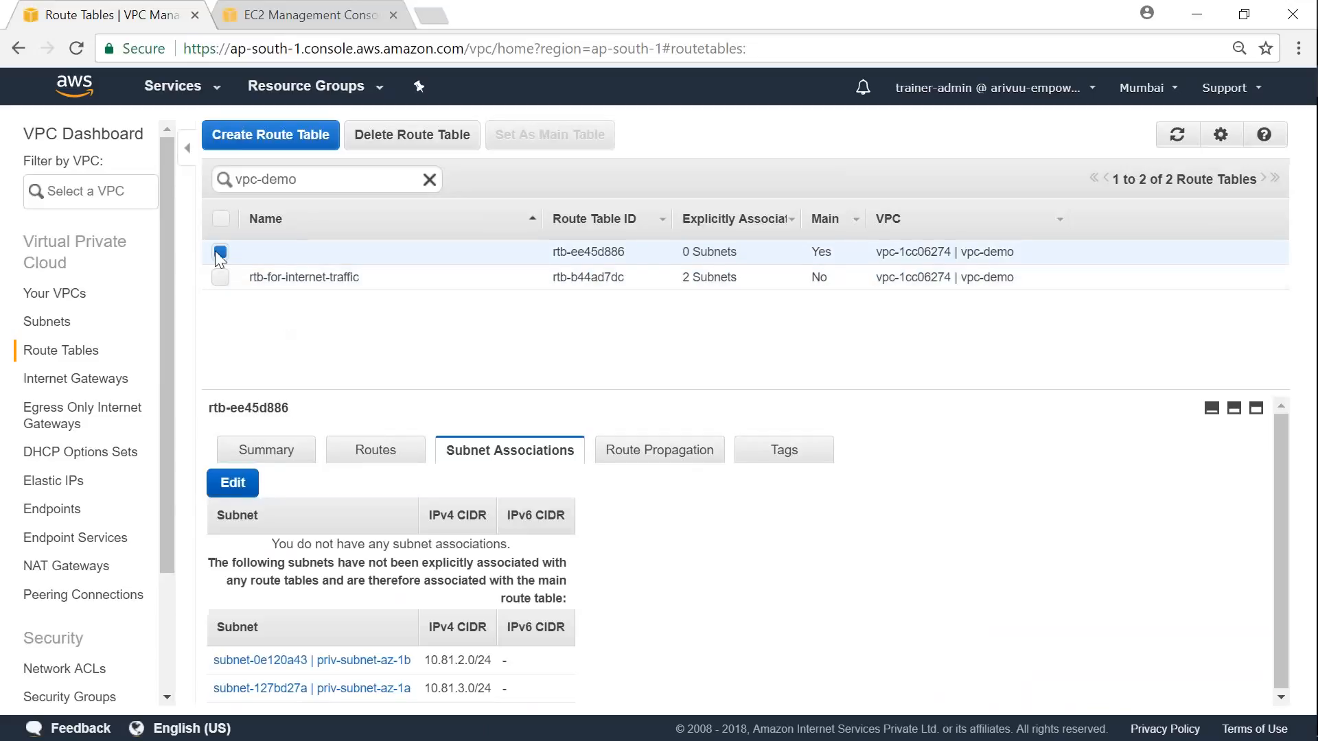
{"action": "left_click", "coordinate": [221, 278]}
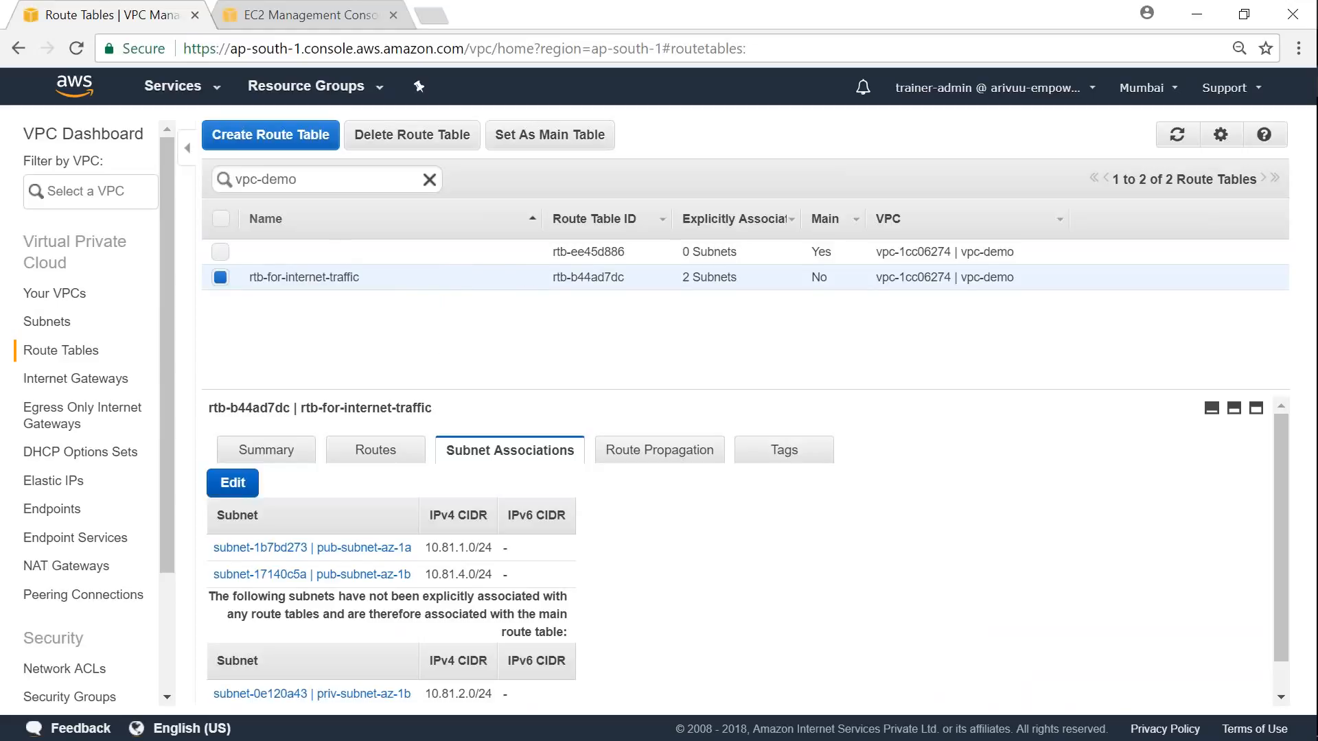
{"action": "left_click", "coordinate": [220, 277]}
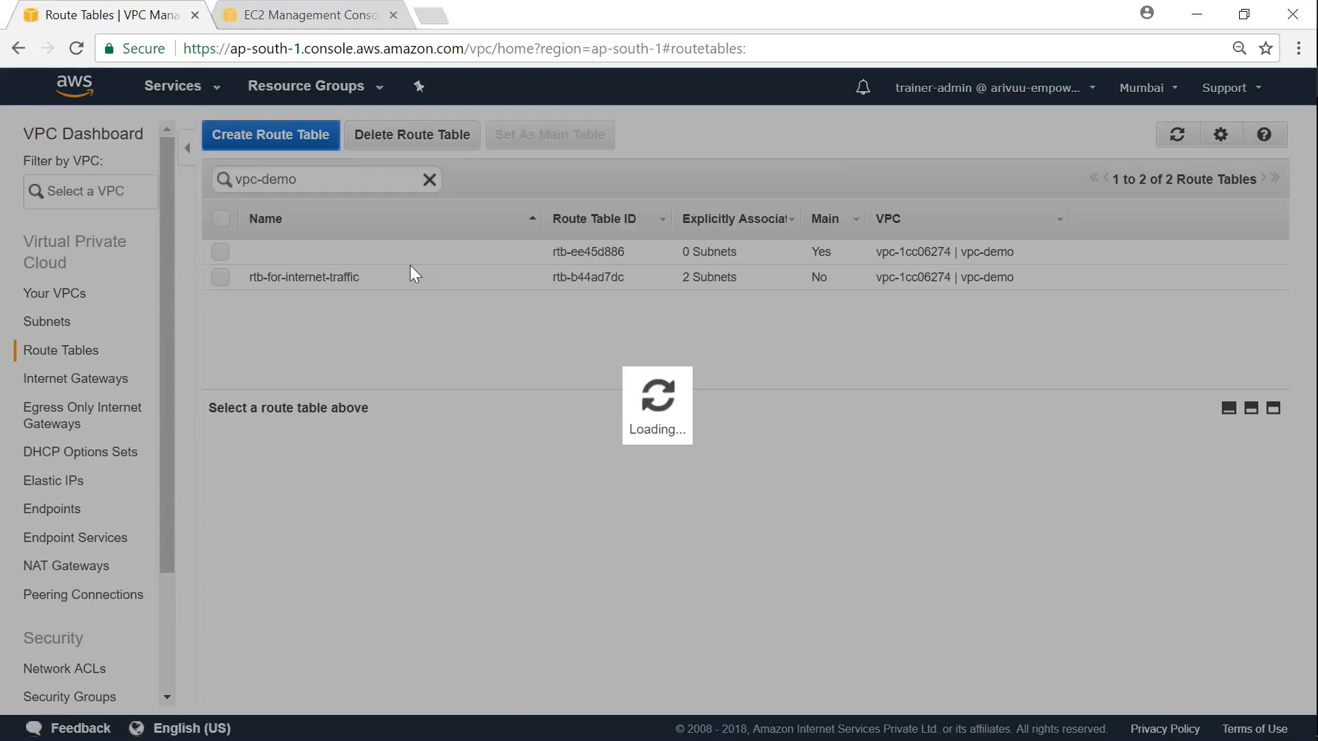
- Create route table internet-for-priv-subnets in vpc-demo and select it
{"action": "type", "text": "int"}
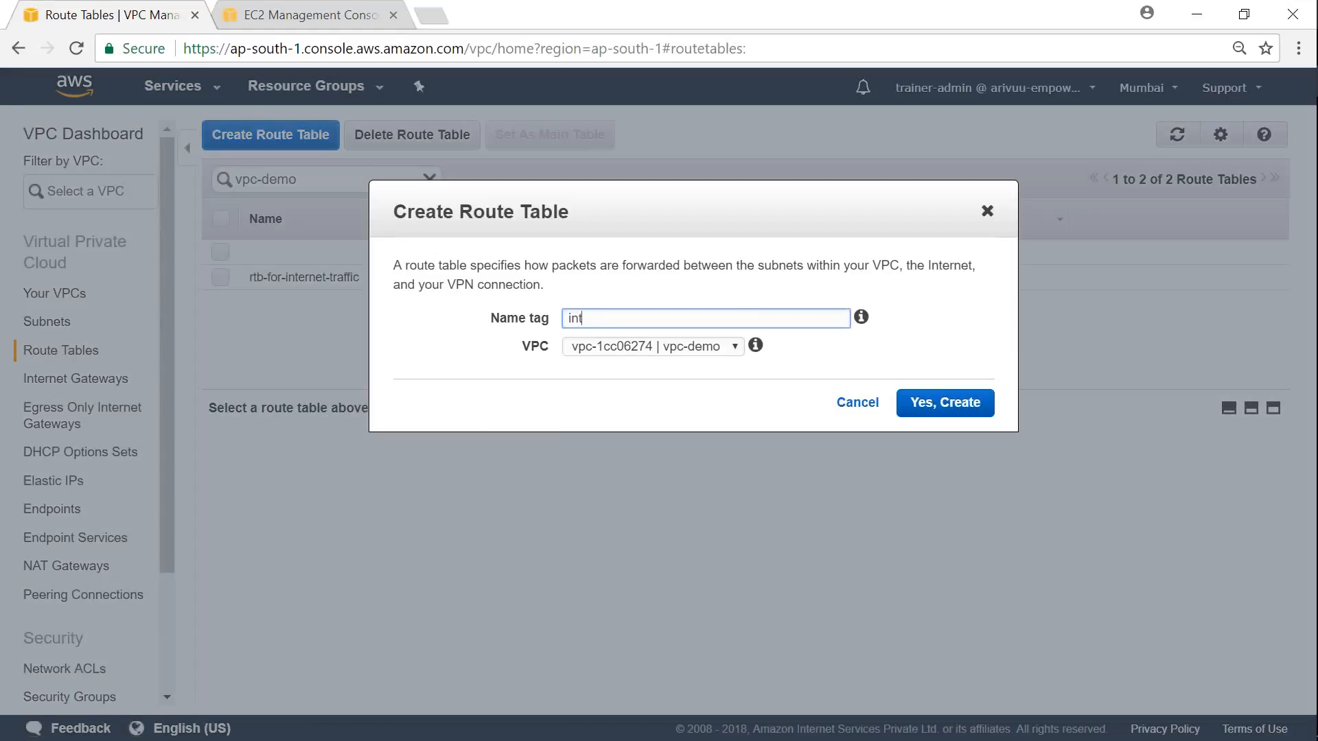
{"action": "type", "text": "ernet-fro"}
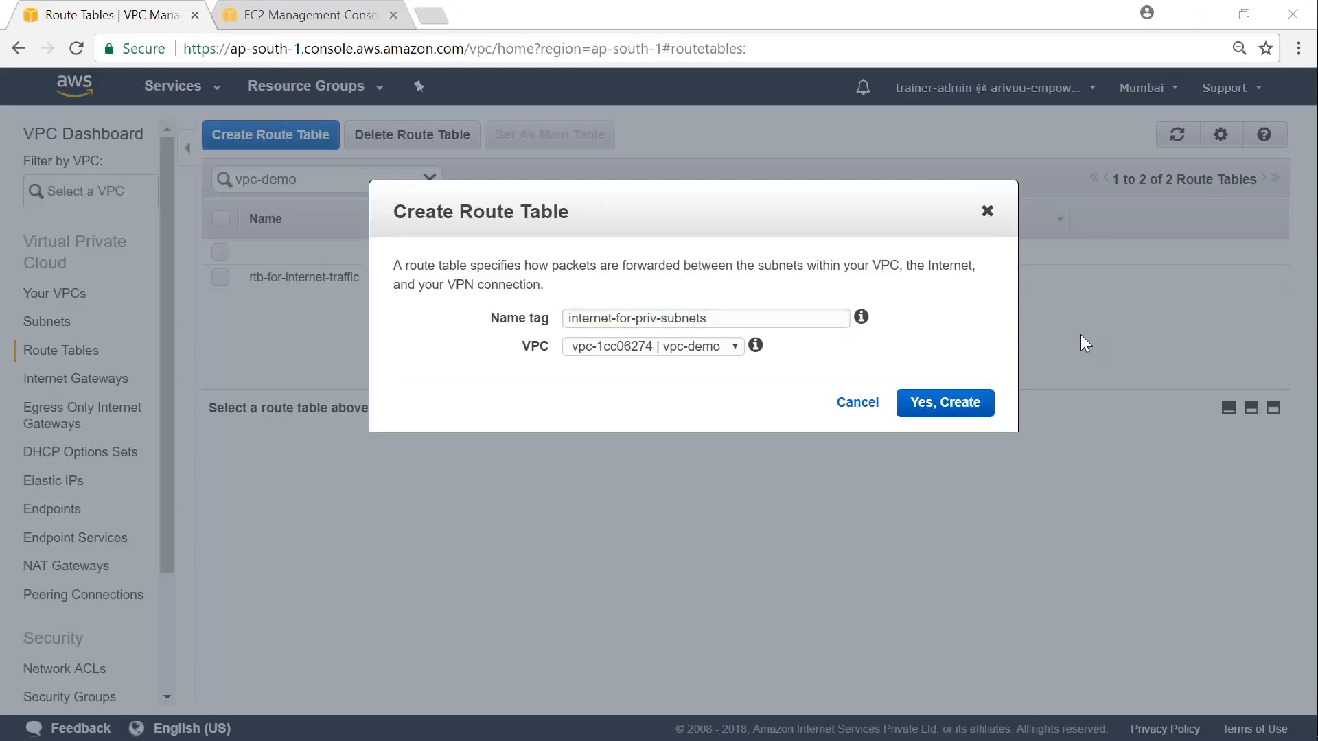
{"action": "left_click", "coordinate": [943, 403]}
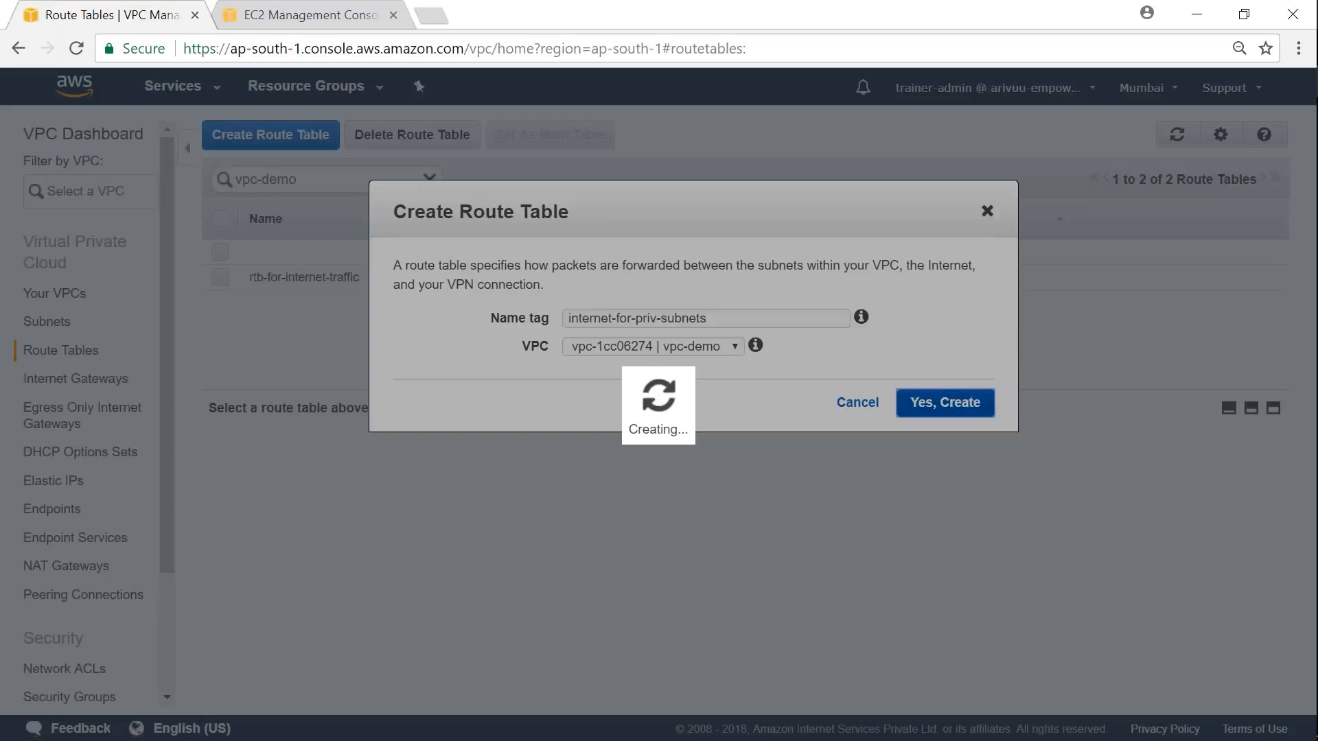
{"action": "left_click", "coordinate": [944, 403]}
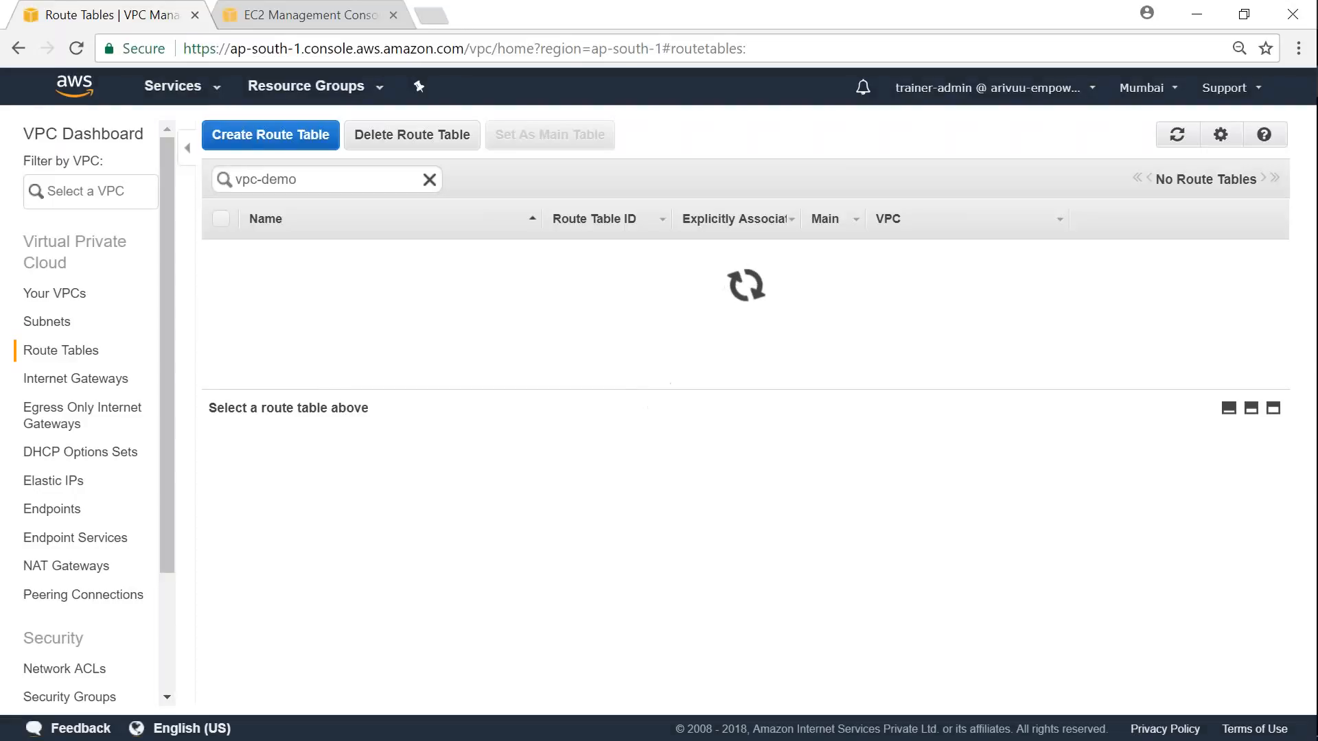
{"action": "left_click", "coordinate": [221, 252]}
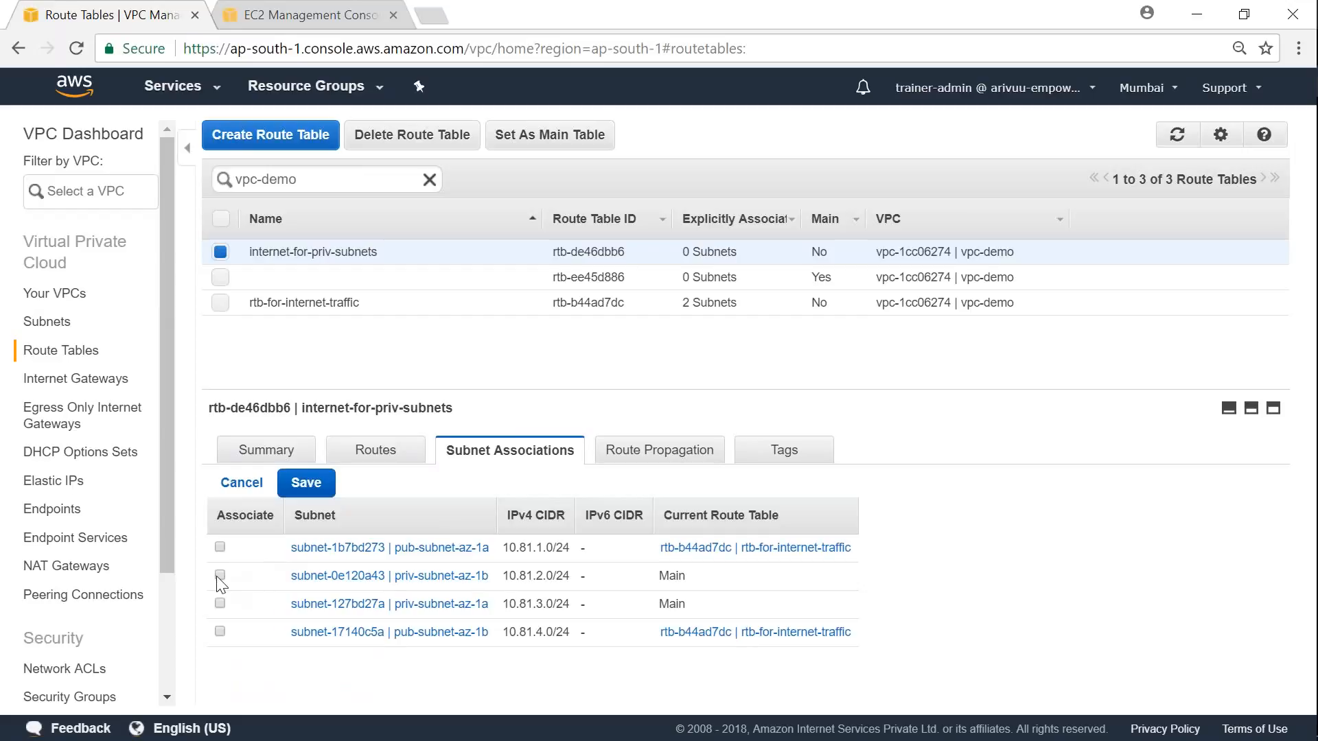
- Associate priv-subnet-az-1b and priv-subnet-az-1a, save, and view the table's routes
{"action": "left_click", "coordinate": [221, 576]}
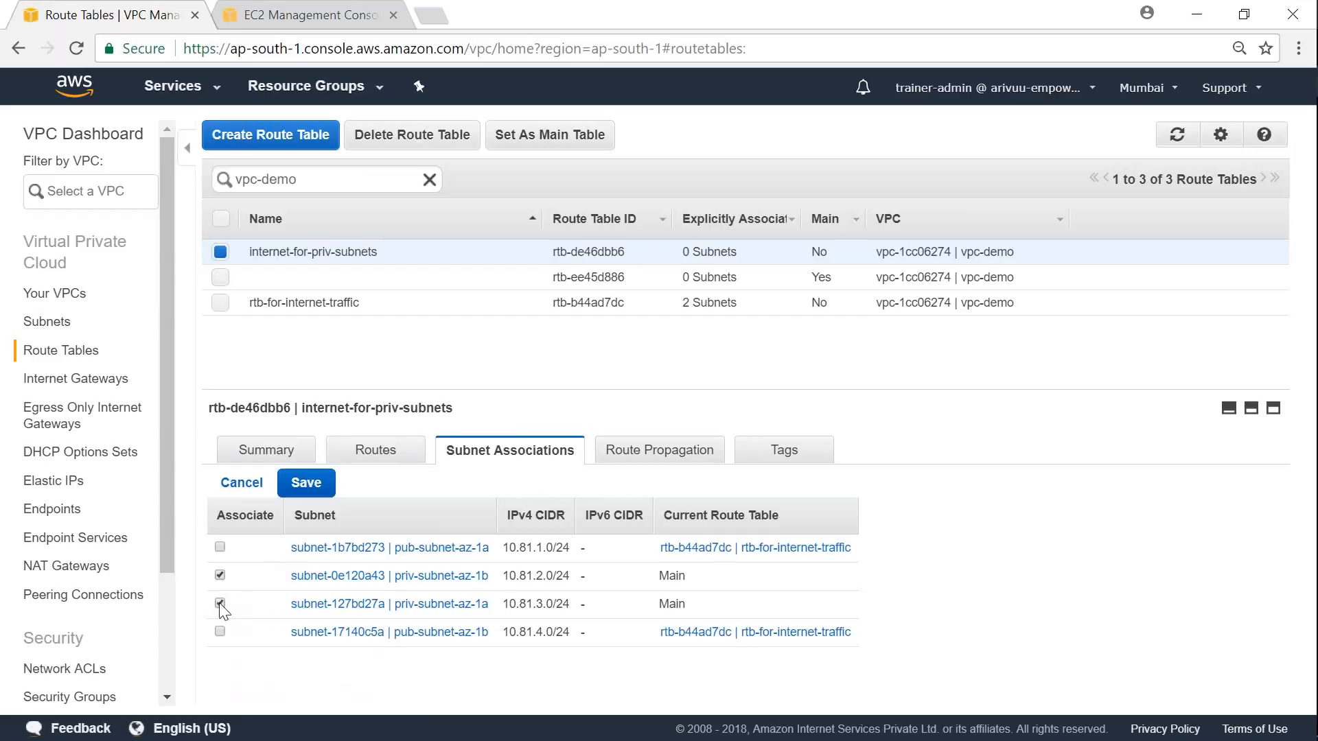
{"action": "left_click", "coordinate": [221, 603]}
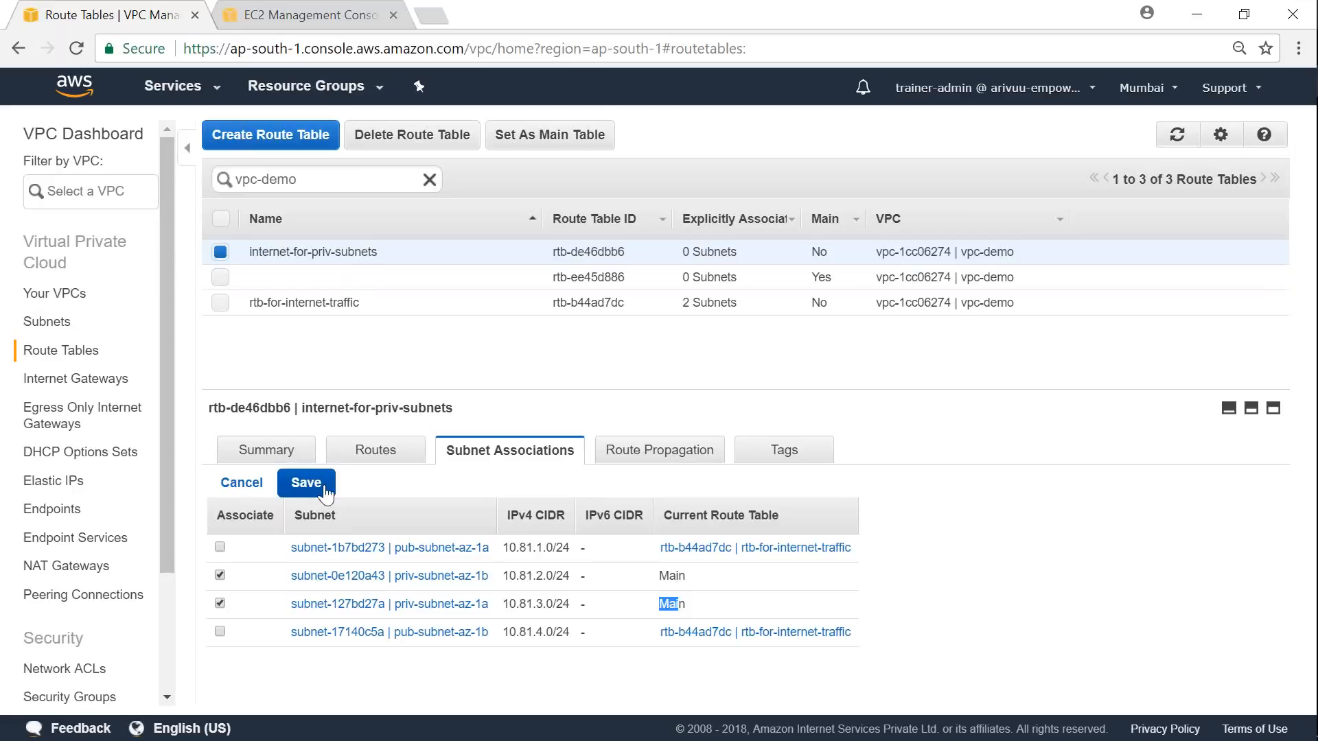
{"action": "left_click", "coordinate": [305, 483]}
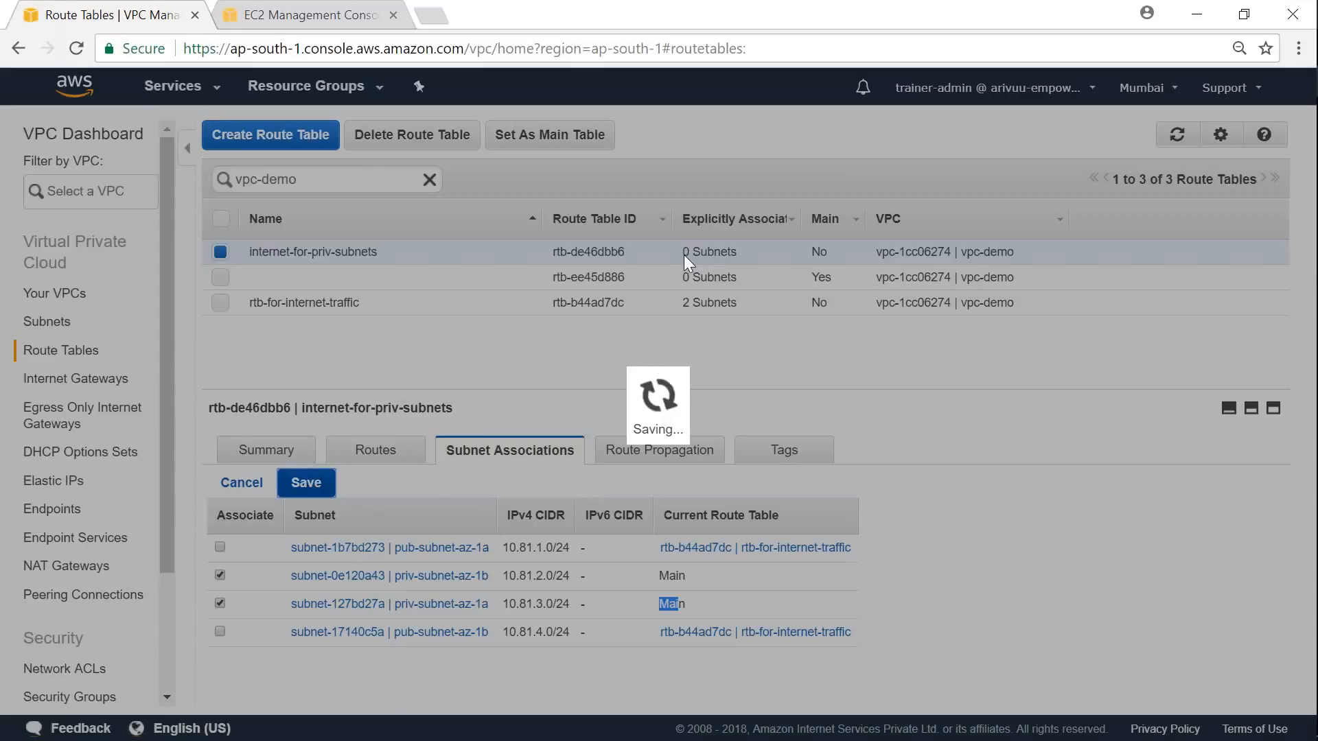
{"action": "left_click", "coordinate": [304, 482]}
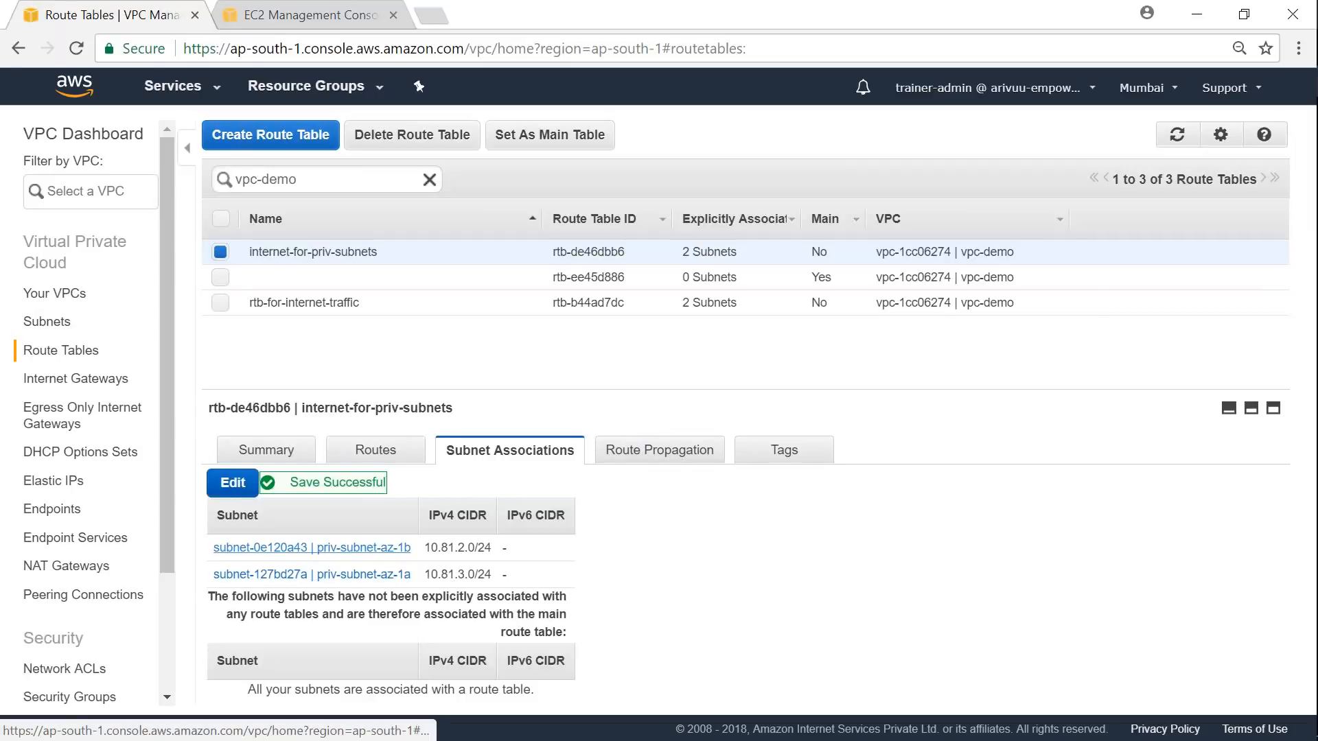
{"action": "left_click", "coordinate": [375, 450]}
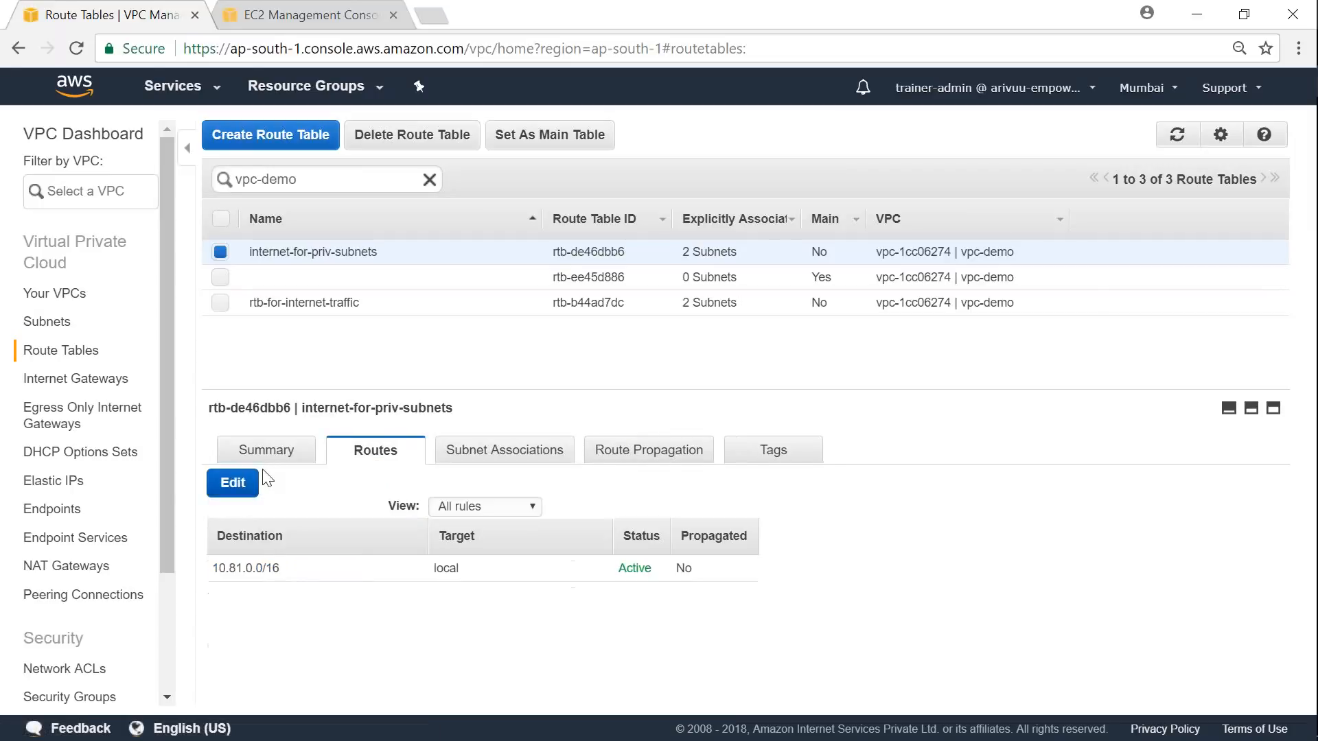
- Add a 0.0.0.0/0 route targeting the NAT gateway and save it
{"action": "left_click", "coordinate": [232, 482]}
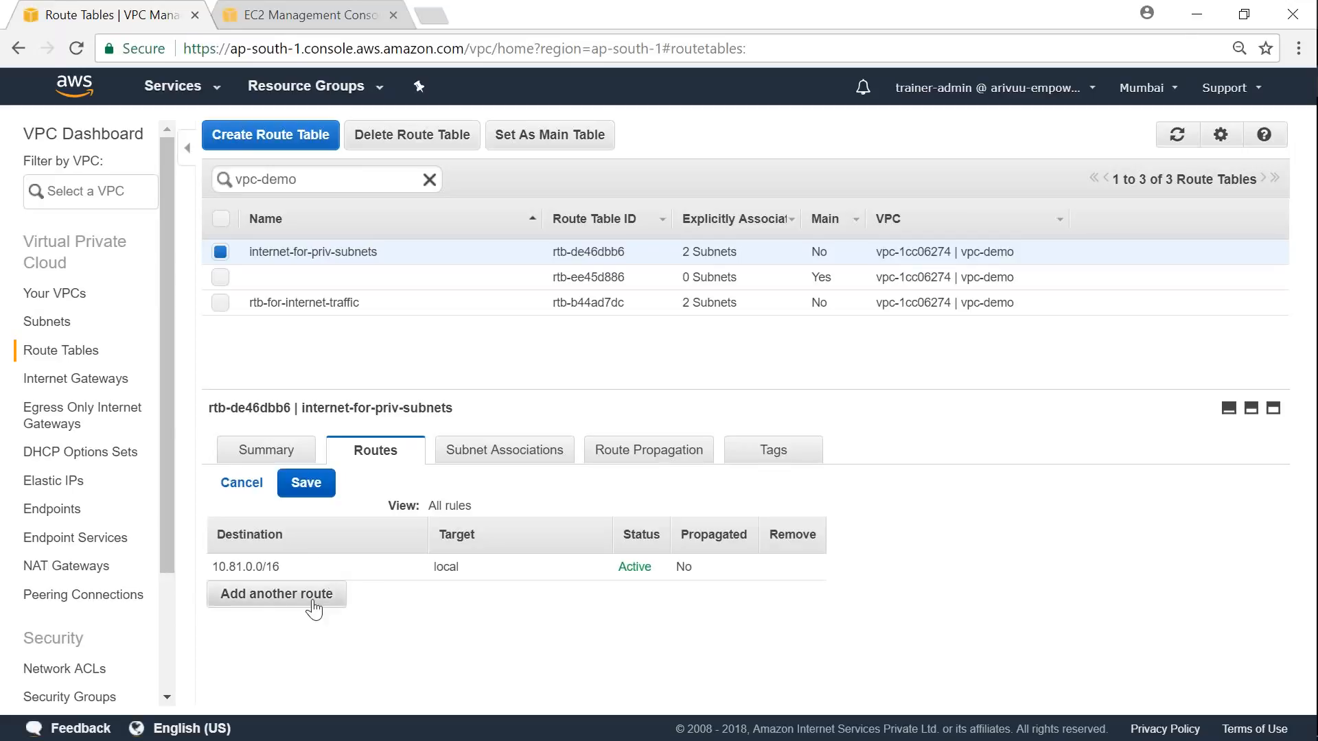
{"action": "left_click", "coordinate": [276, 593]}
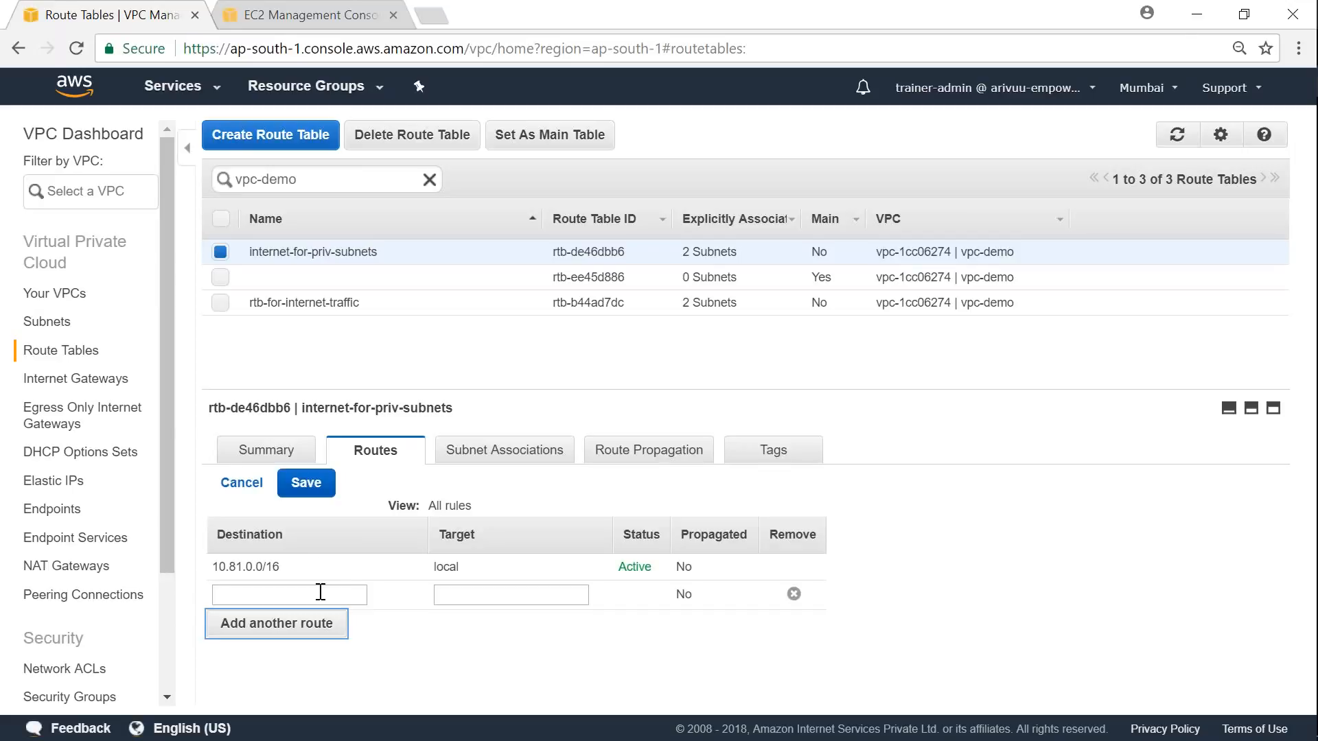
{"action": "type", "text": "0.0.0.0"}
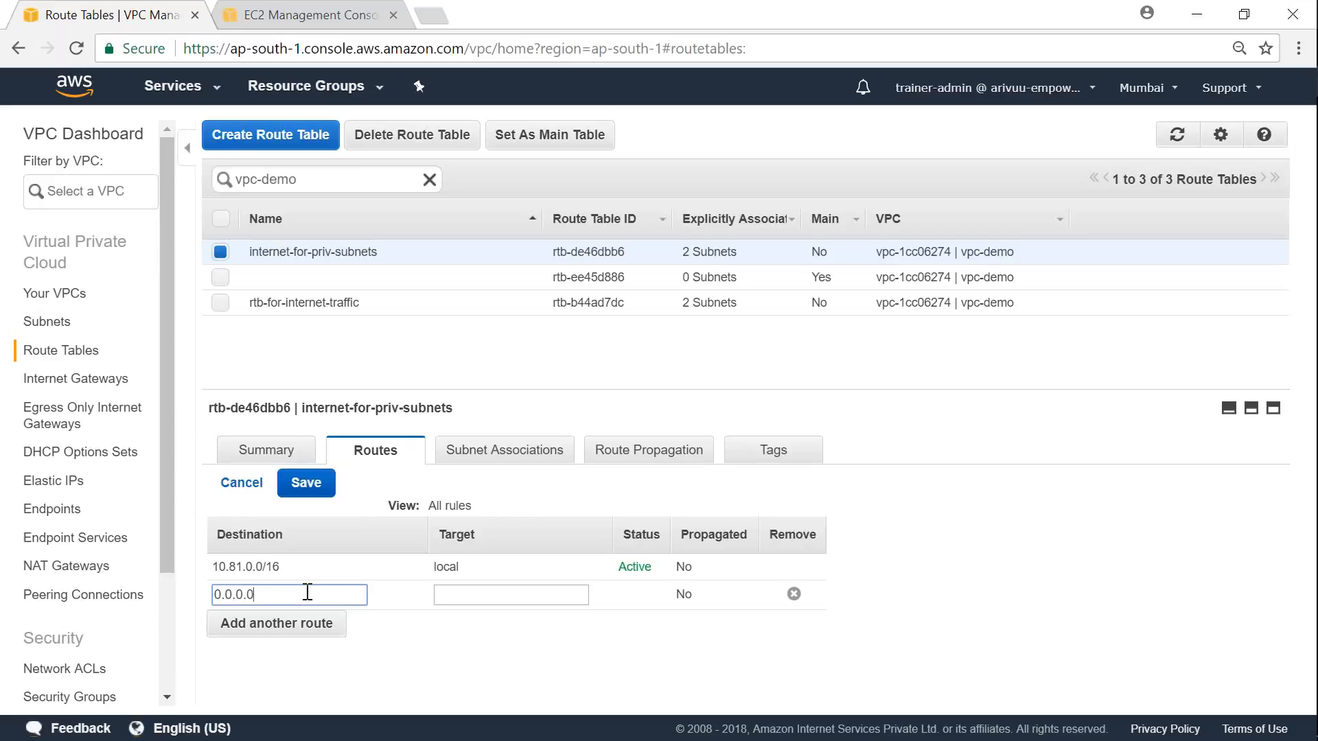
{"action": "type", "text": "/0"}
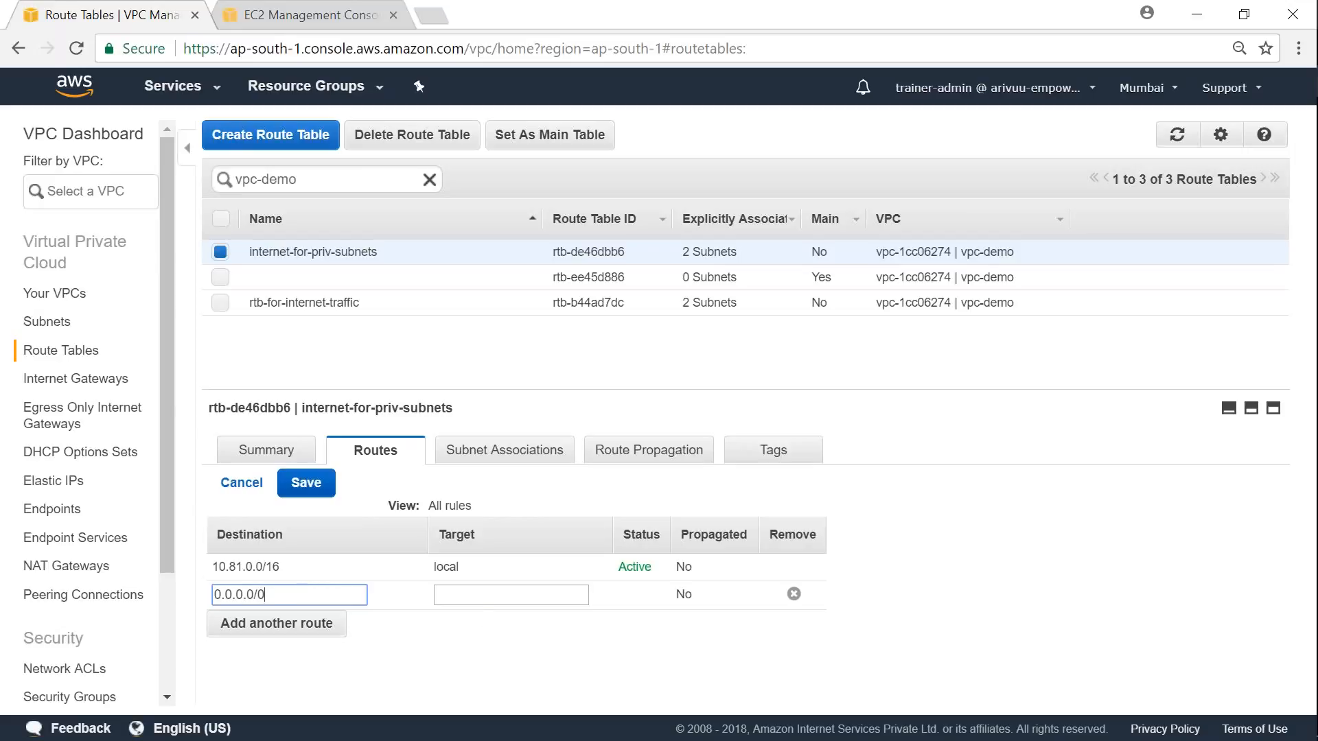
{"action": "left_click", "coordinate": [510, 594]}
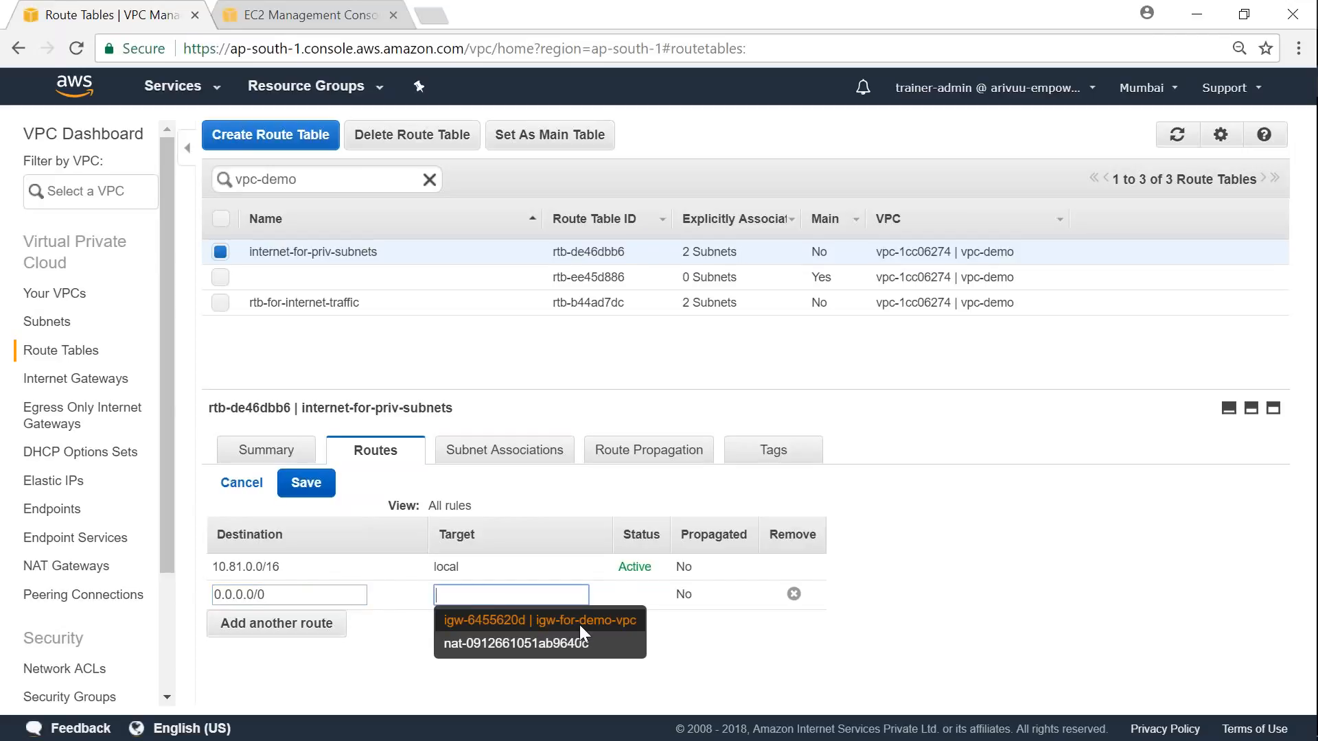
{"action": "left_click", "coordinate": [514, 643]}
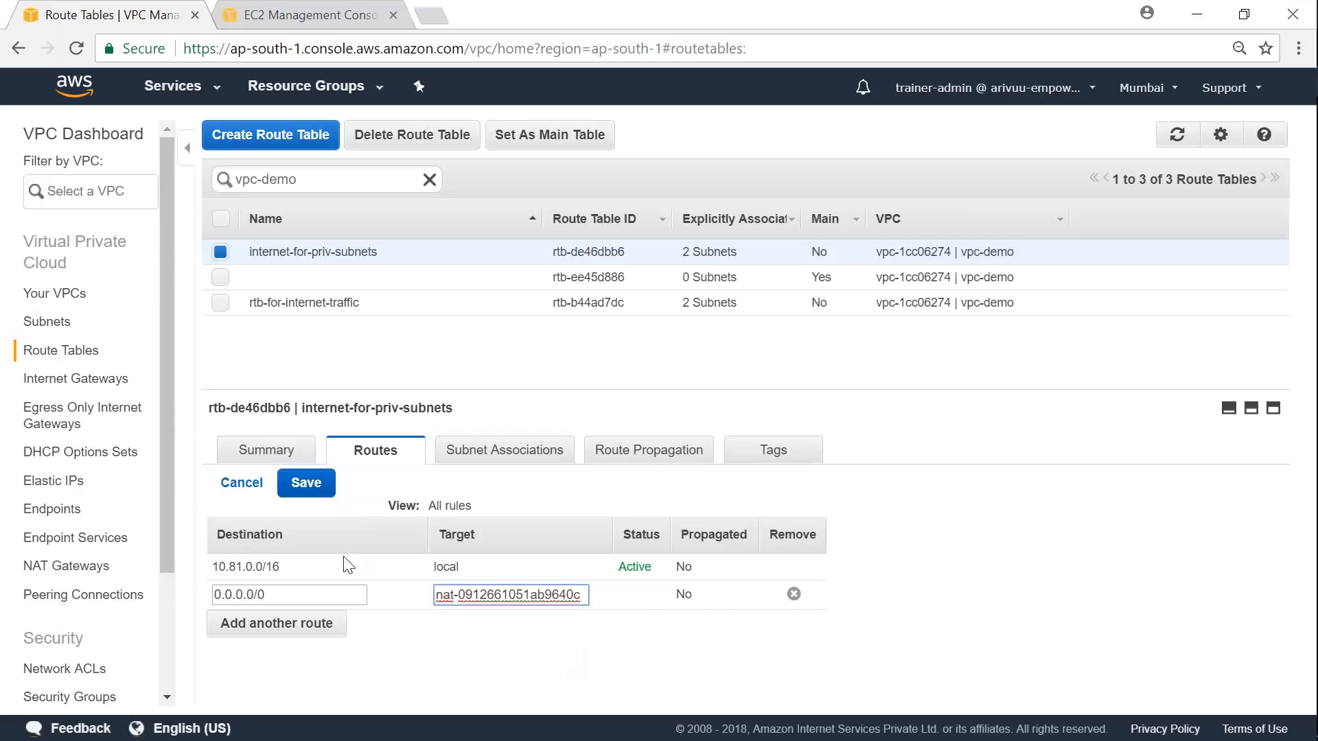
{"action": "left_click", "coordinate": [305, 483]}
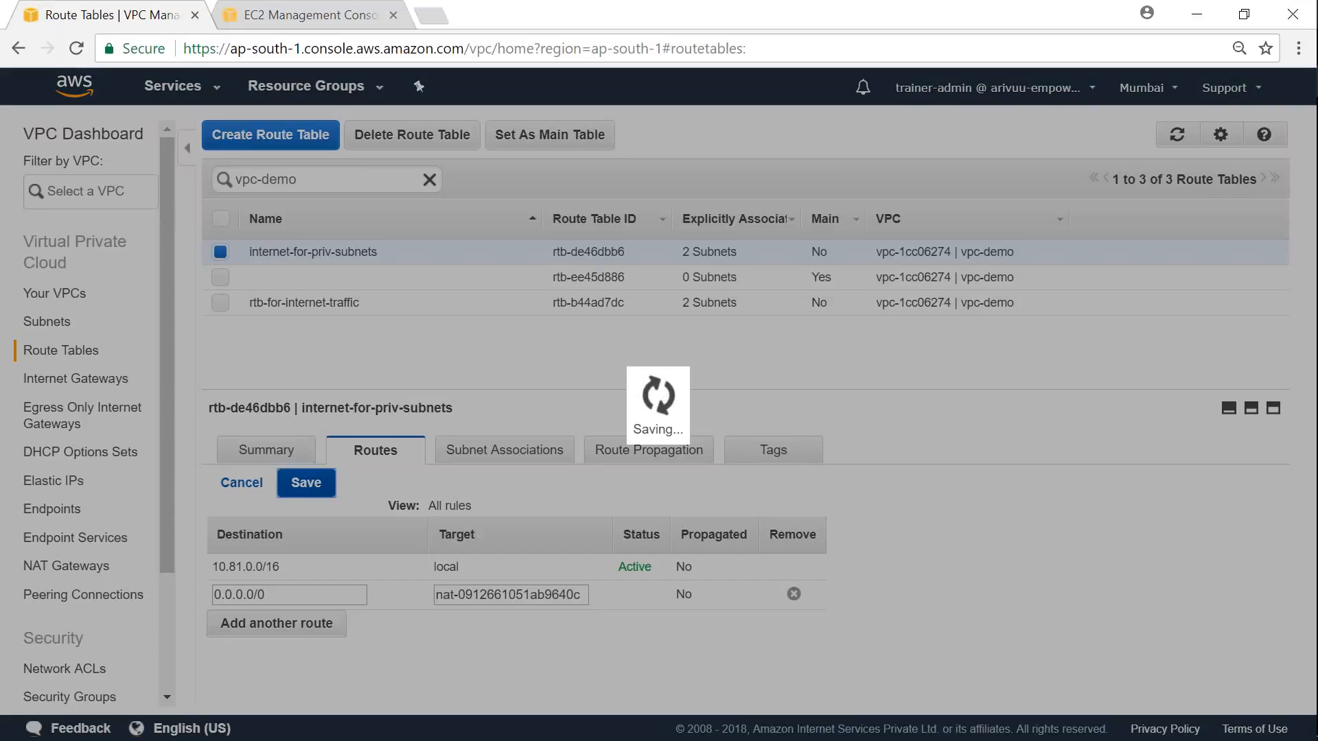
{"action": "left_click", "coordinate": [306, 483]}
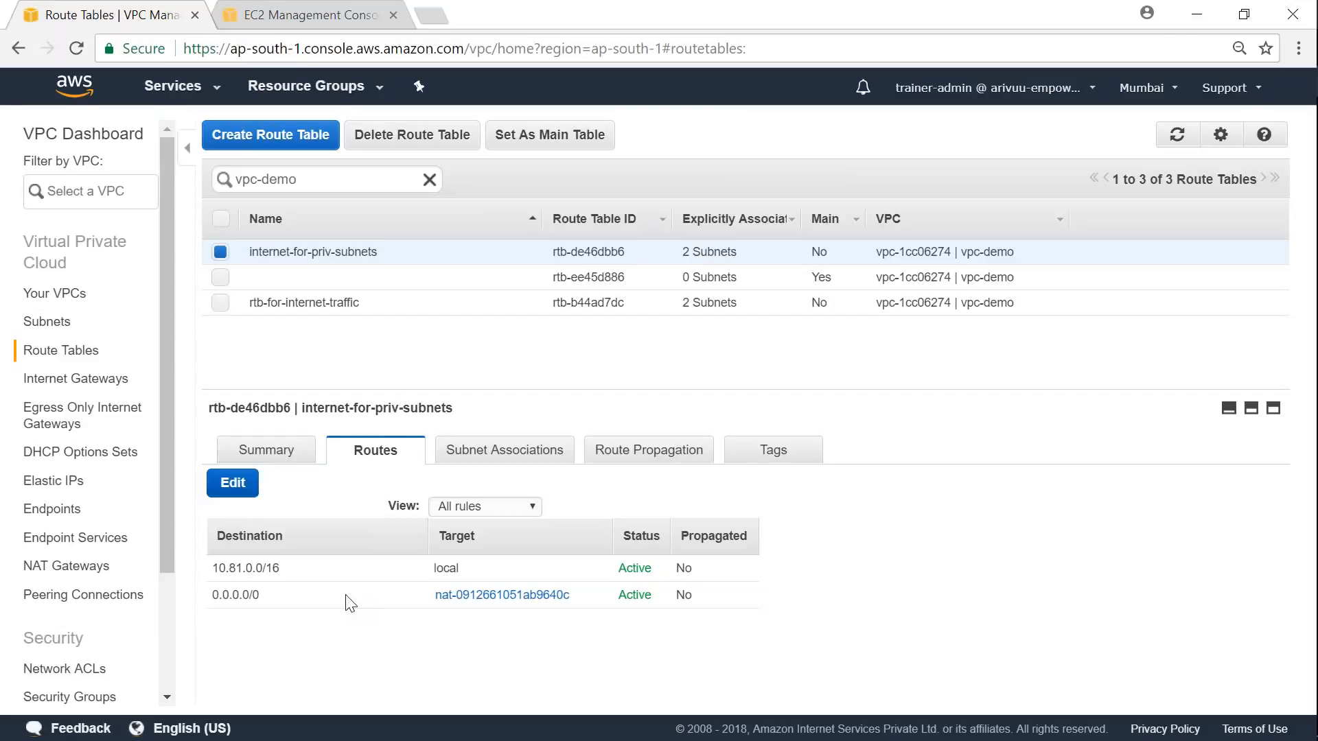
{"action": "mouse_move", "coordinate": [405, 603]}
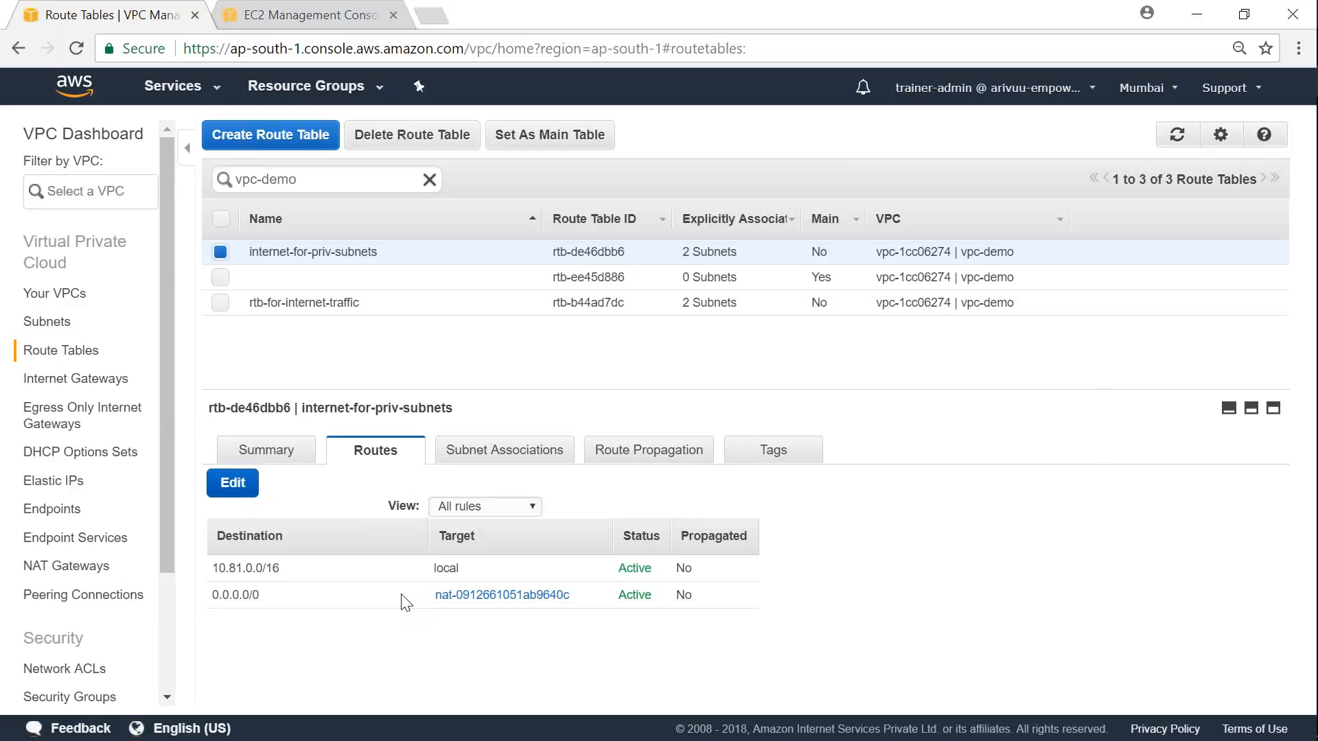
{"action": "mouse_move", "coordinate": [945, 429]}
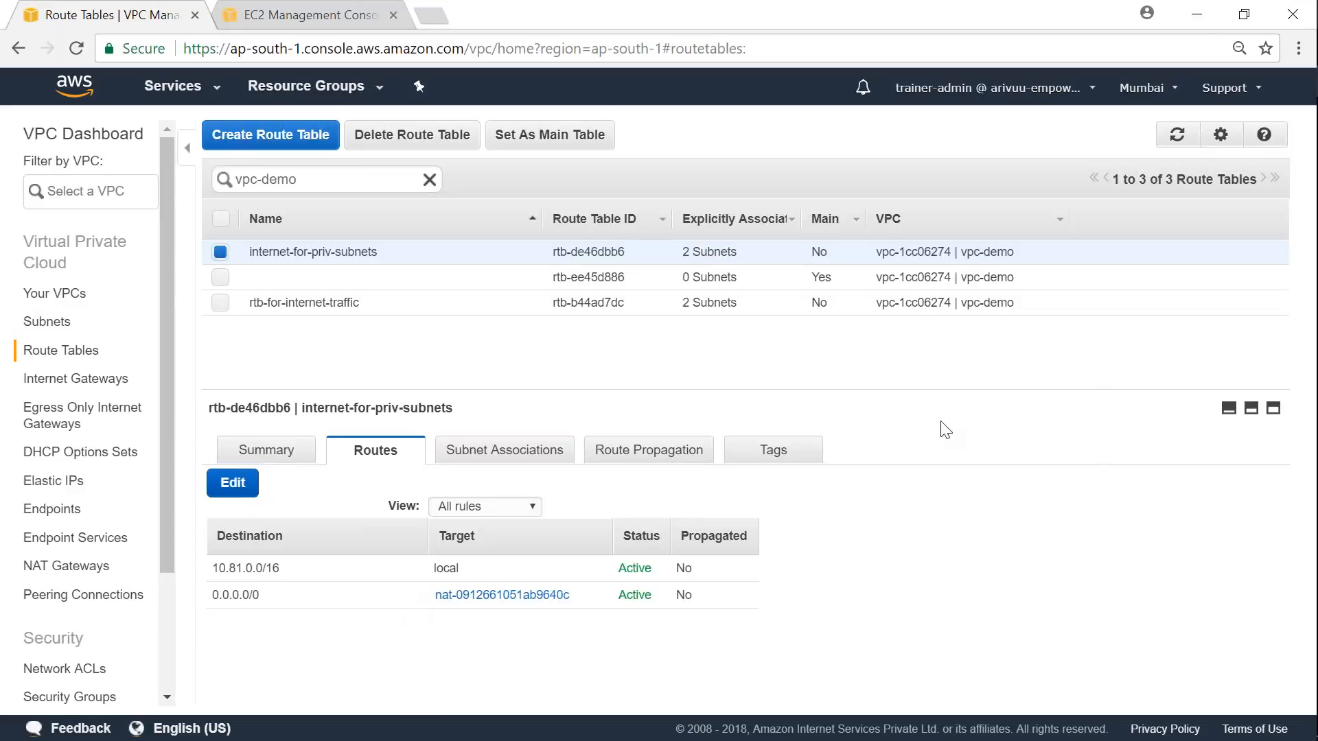
{"action": "mouse_move", "coordinate": [997, 621]}
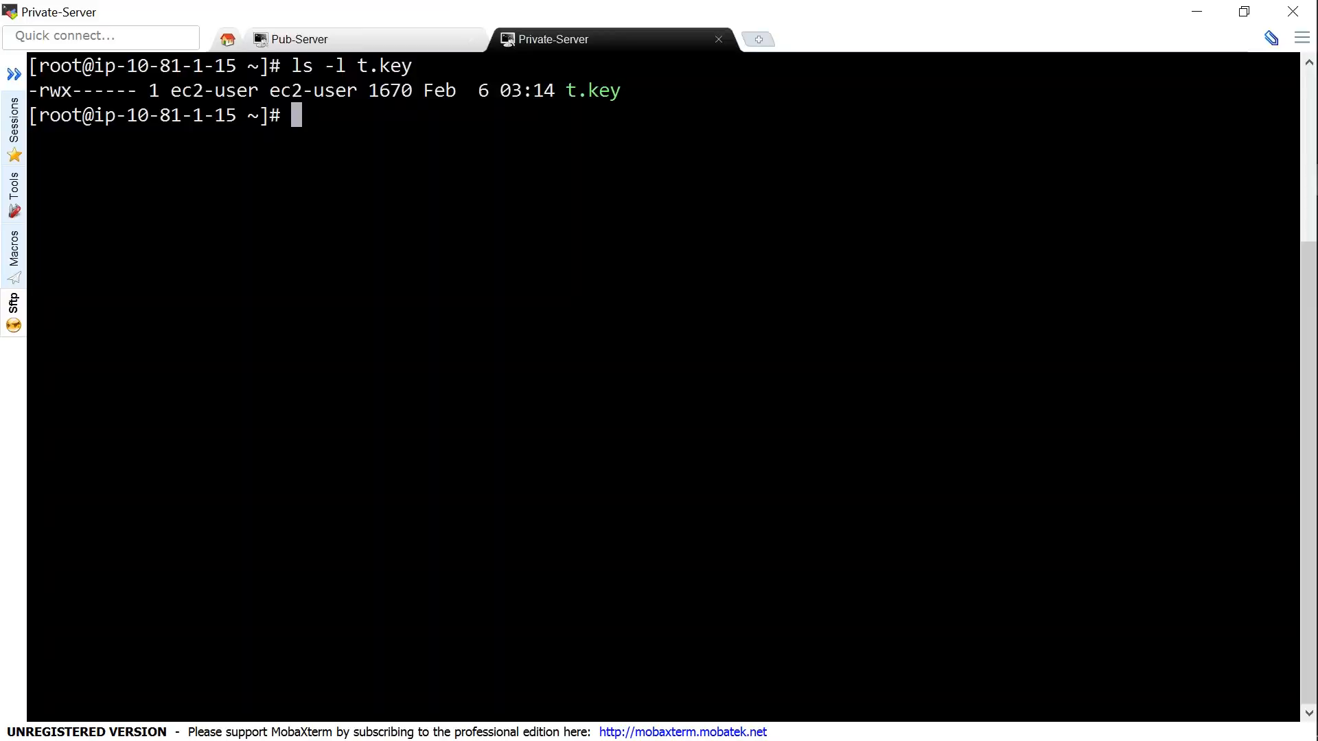
{"action": "type", "text": "ssh -i t"}
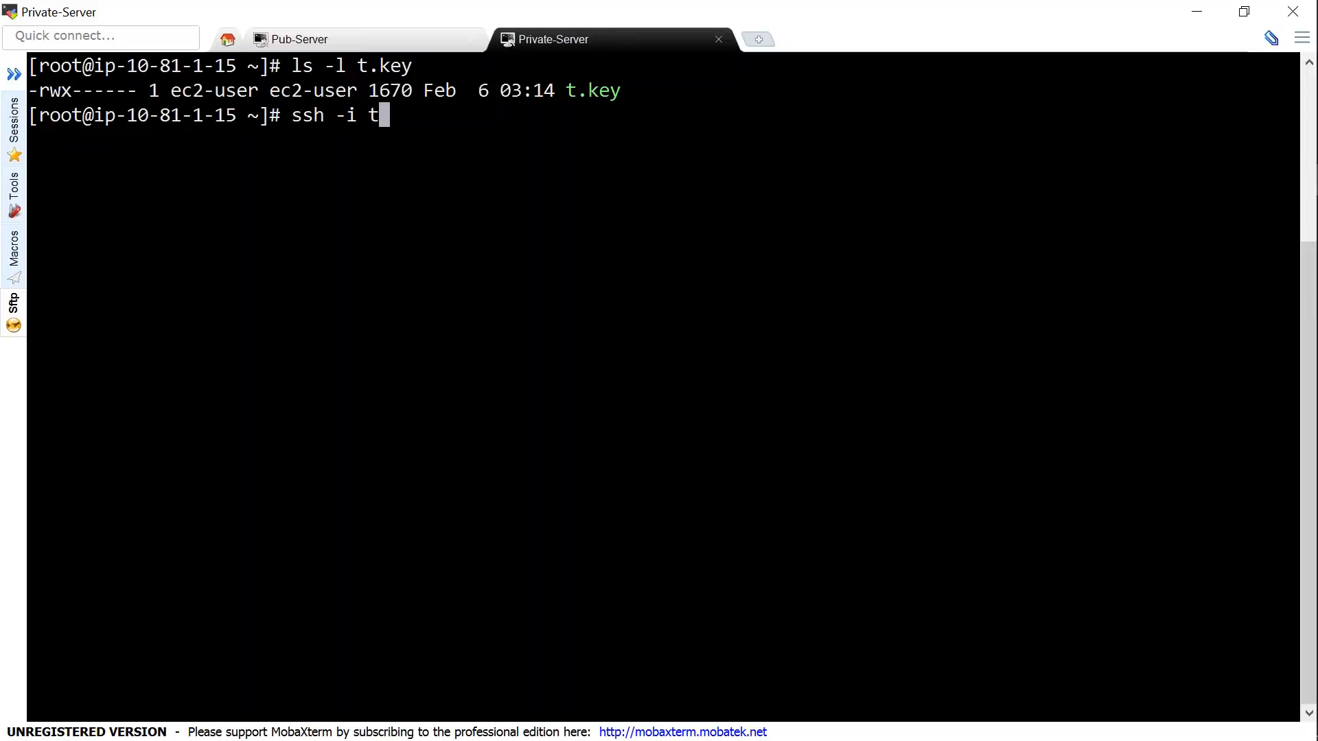
{"action": "type", "text": ".key"}
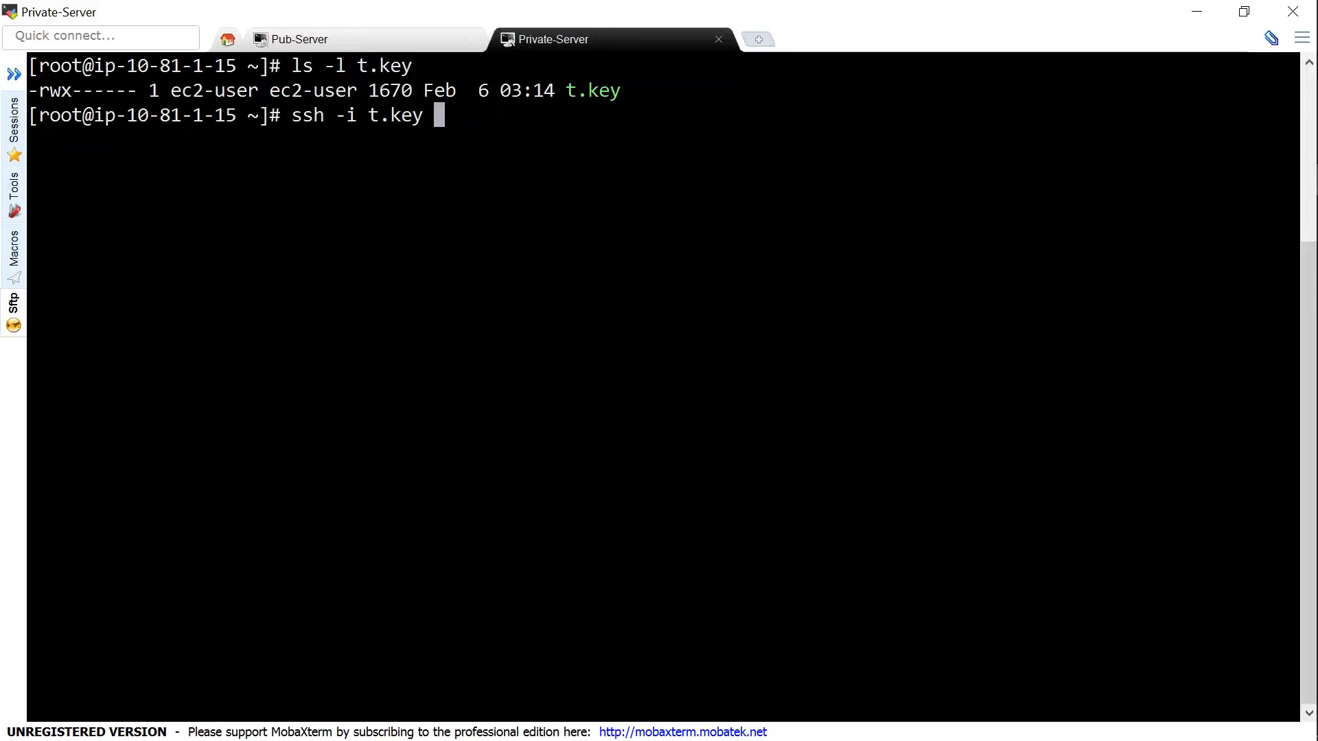
{"action": "type", "text": "ec2-use"}
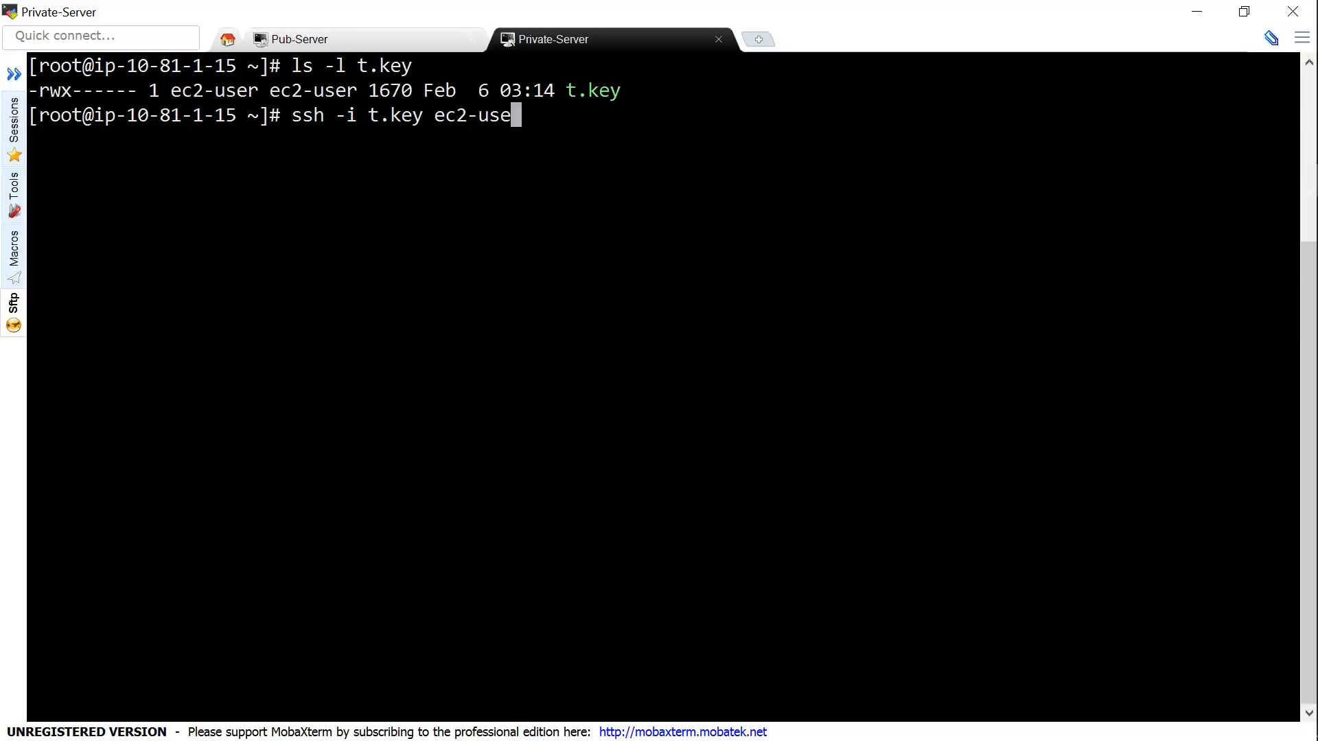
{"action": "type", "text": "@"}
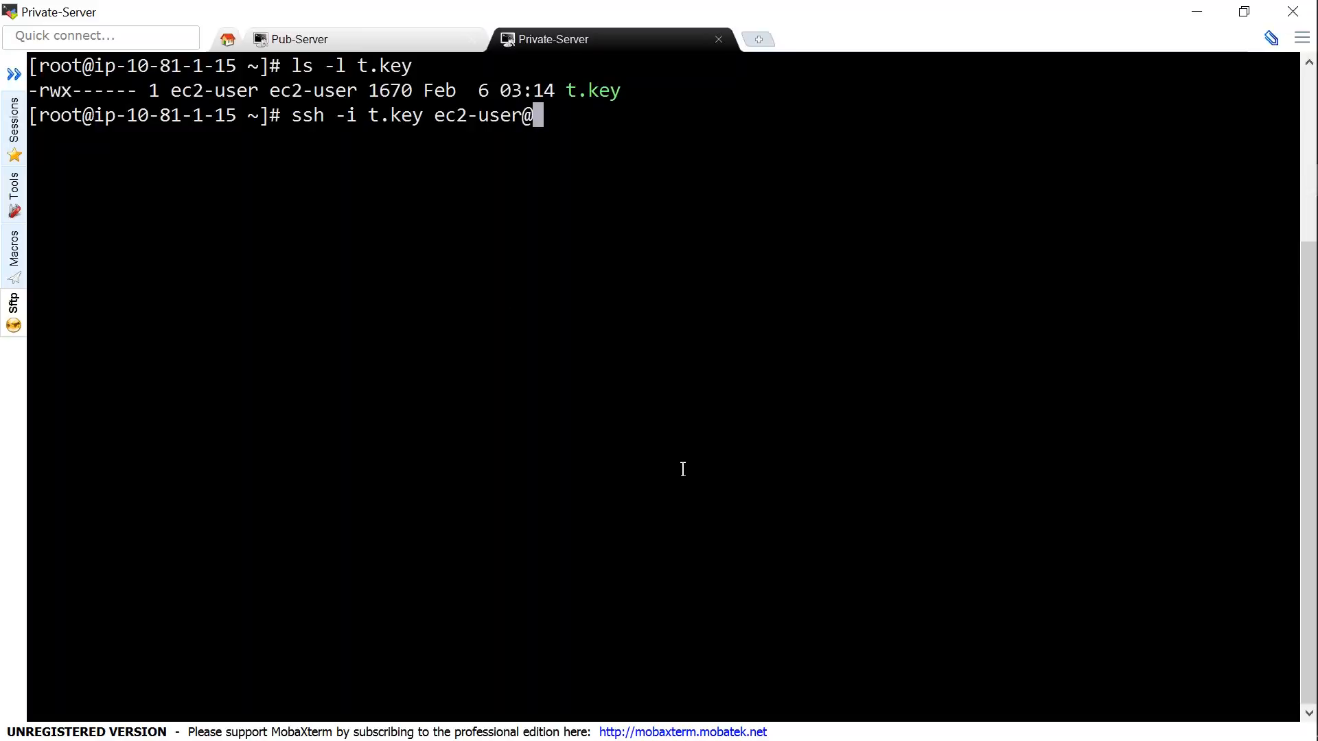
{"action": "type", "text": "10.81.2.123"}
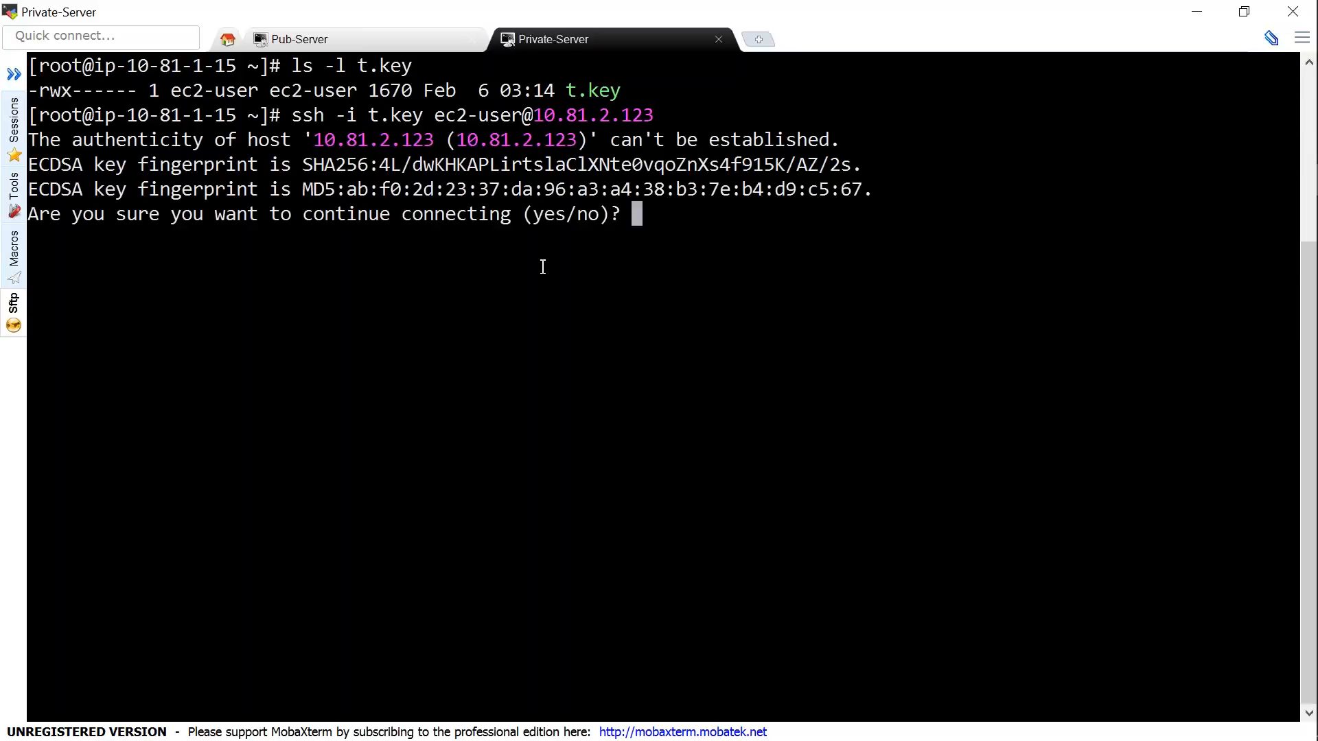
{"action": "type", "text": "yes"}
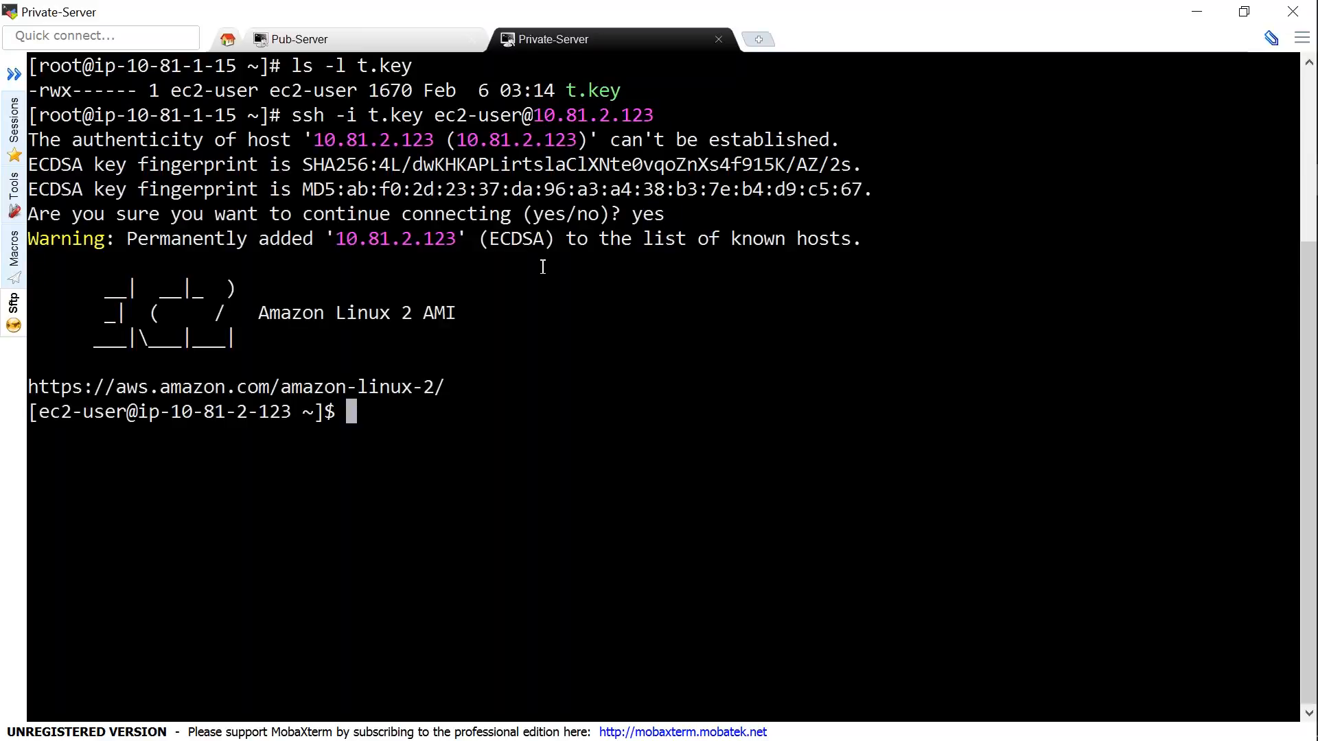
- Highlight the private server address and run ping google.com
{"action": "double_click", "coordinate": [143, 116]}
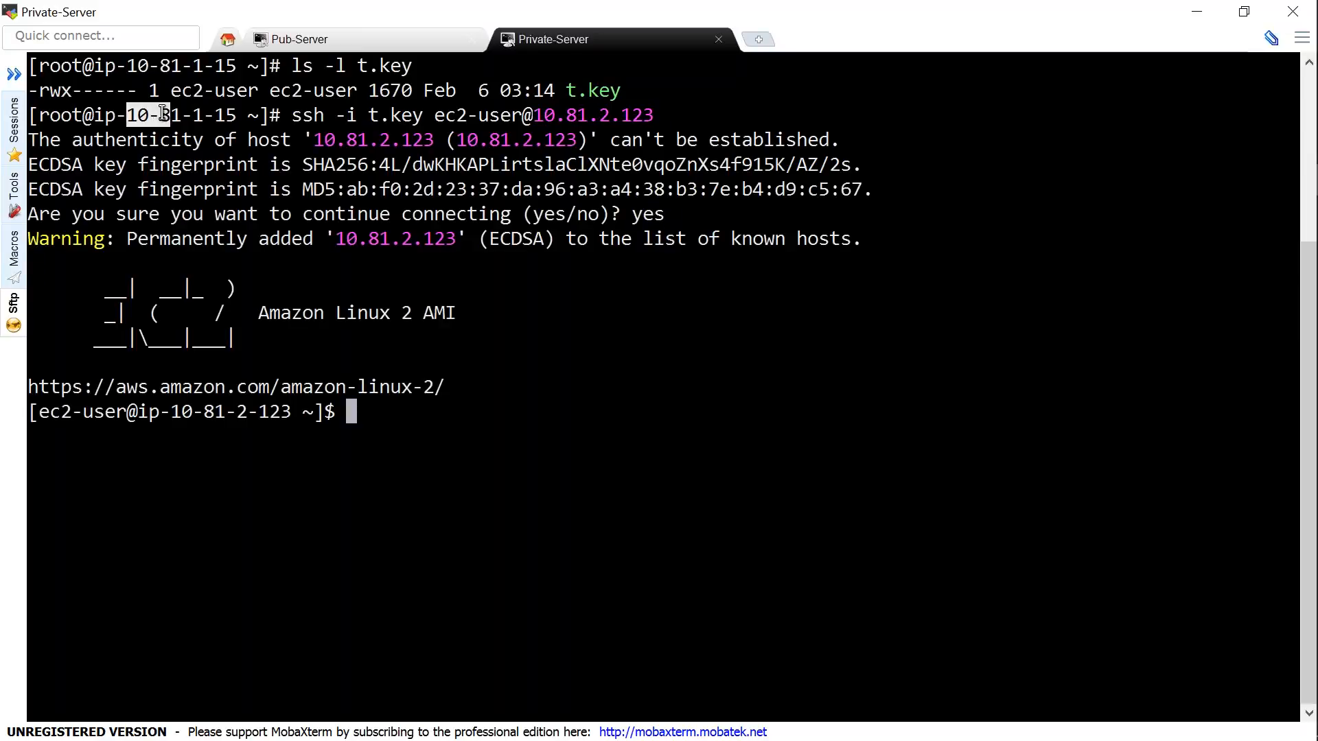
{"action": "left_click_drag", "start_coordinate": [127, 116], "coordinate": [235, 115]}
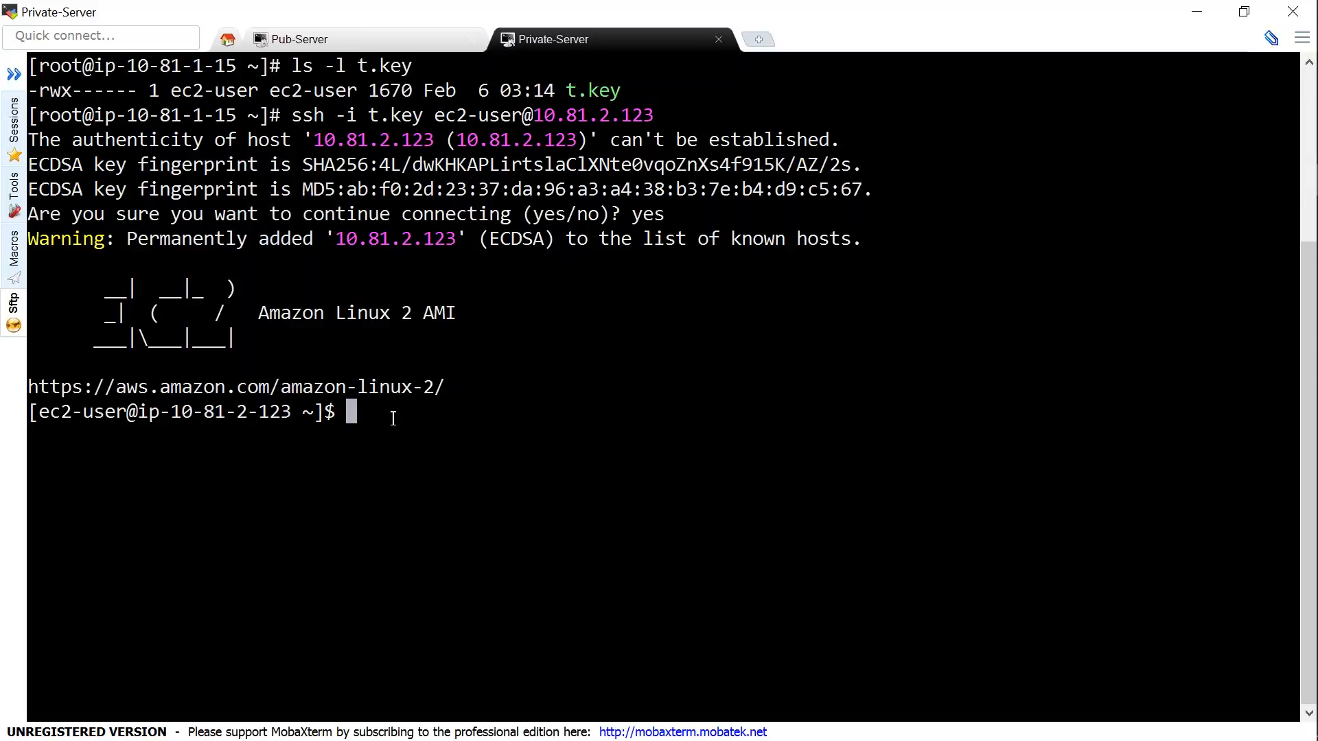
{"action": "type", "text": "ping"}
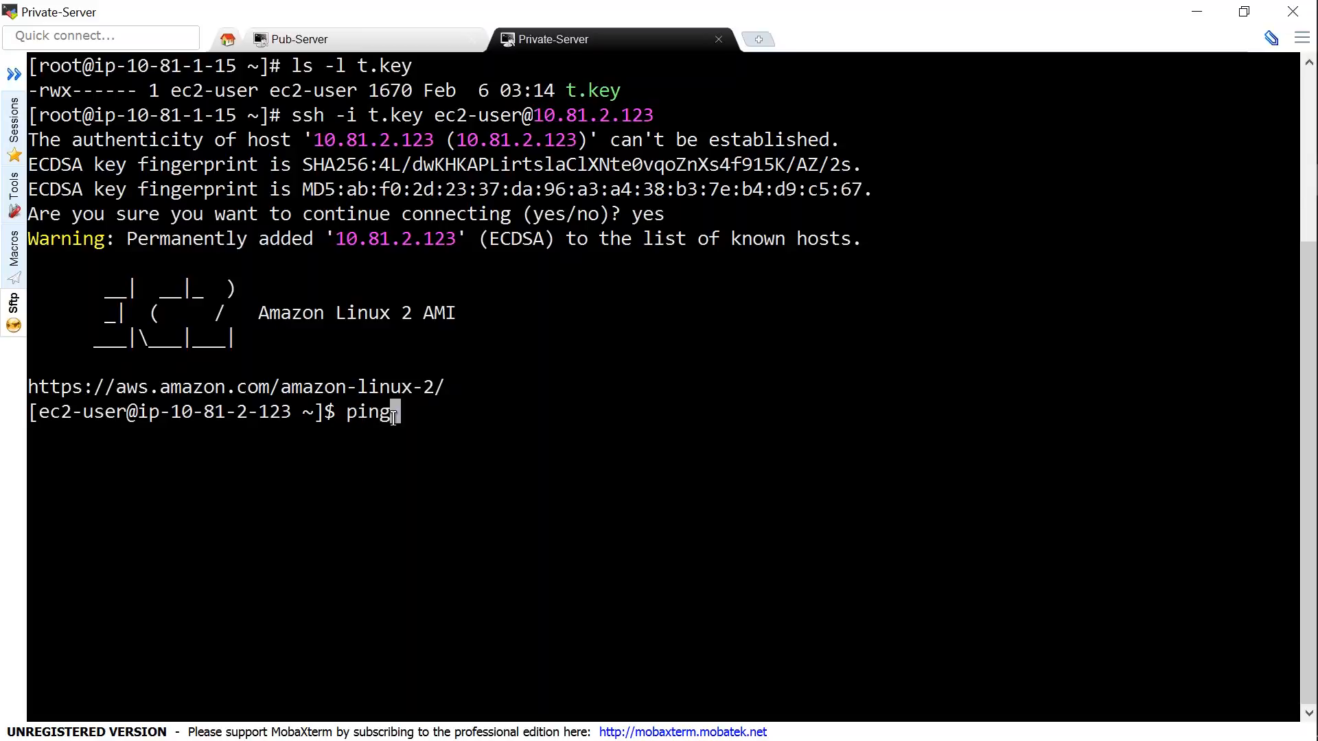
{"action": "type", "text": "google.com"}
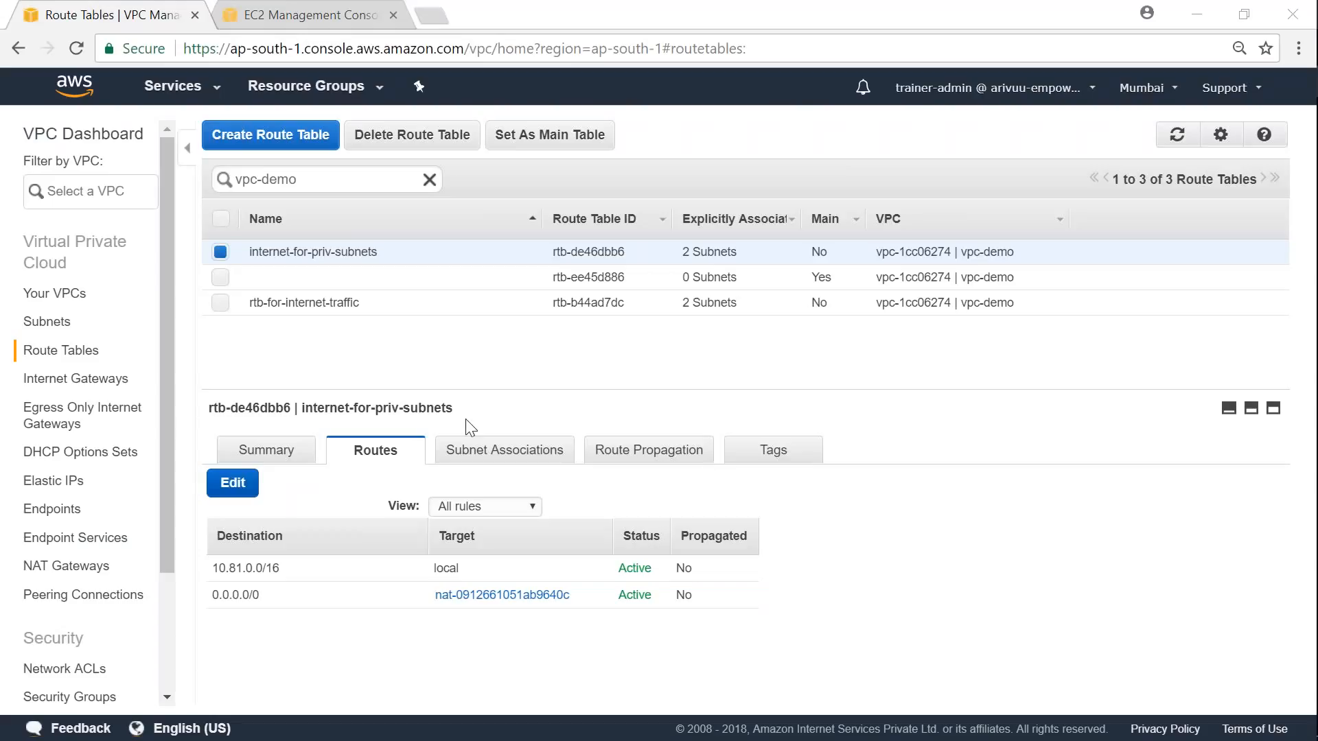
- Delete the 0.0.0.0/0 route and save, keeping only the local route
{"action": "double_click", "coordinate": [233, 594]}
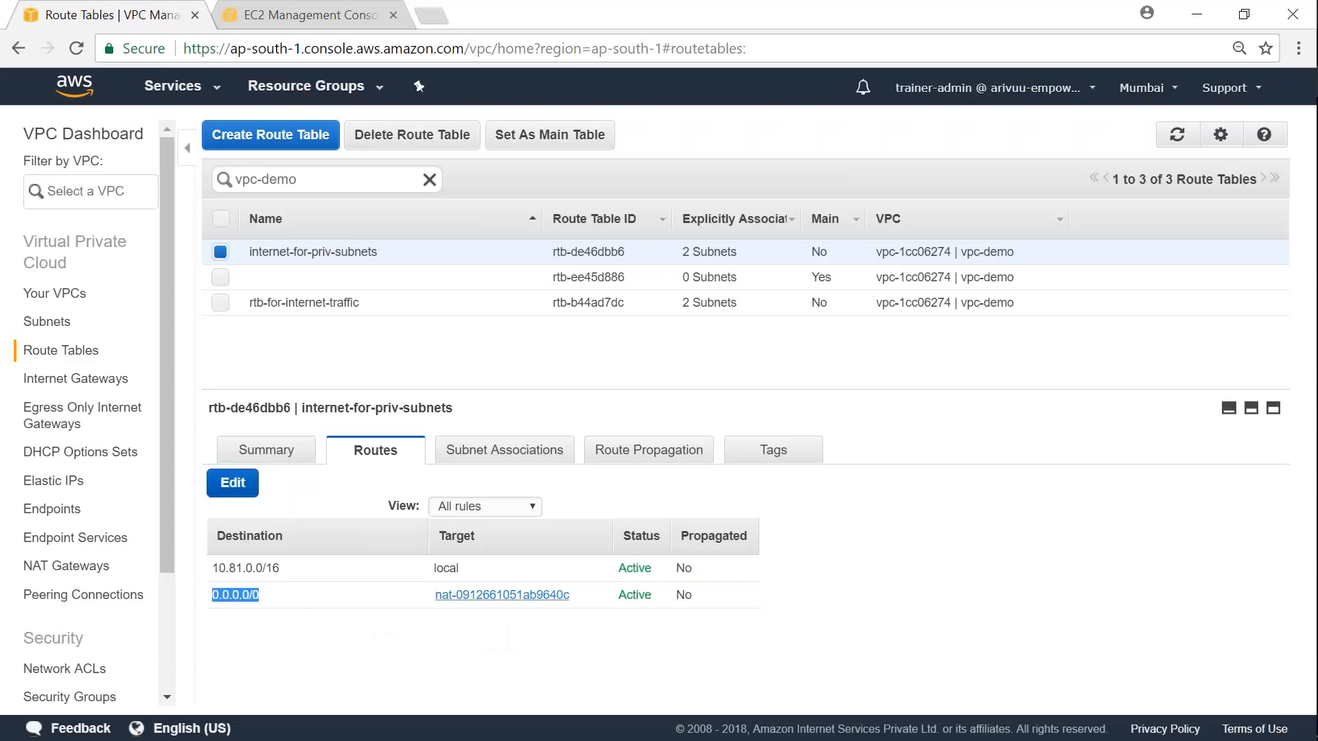
{"action": "mouse_move", "coordinate": [501, 595]}
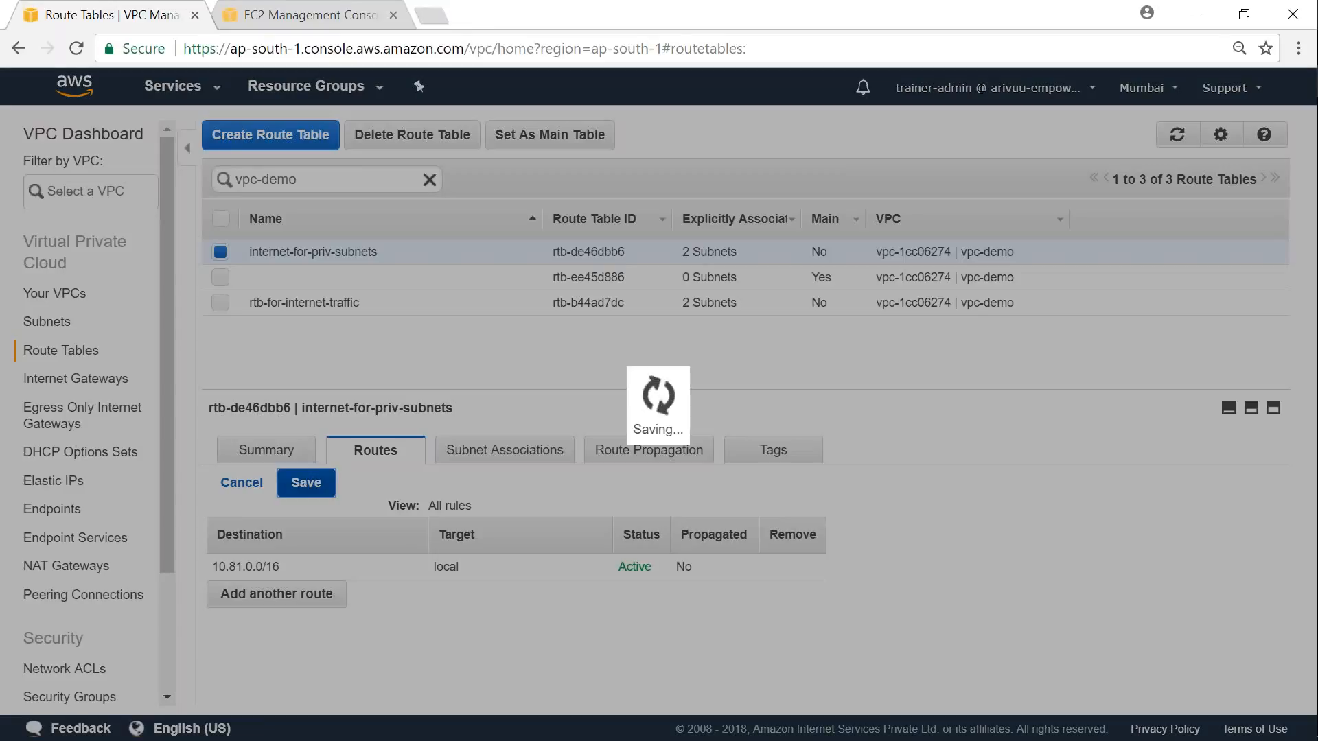
{"action": "left_click", "coordinate": [305, 483]}
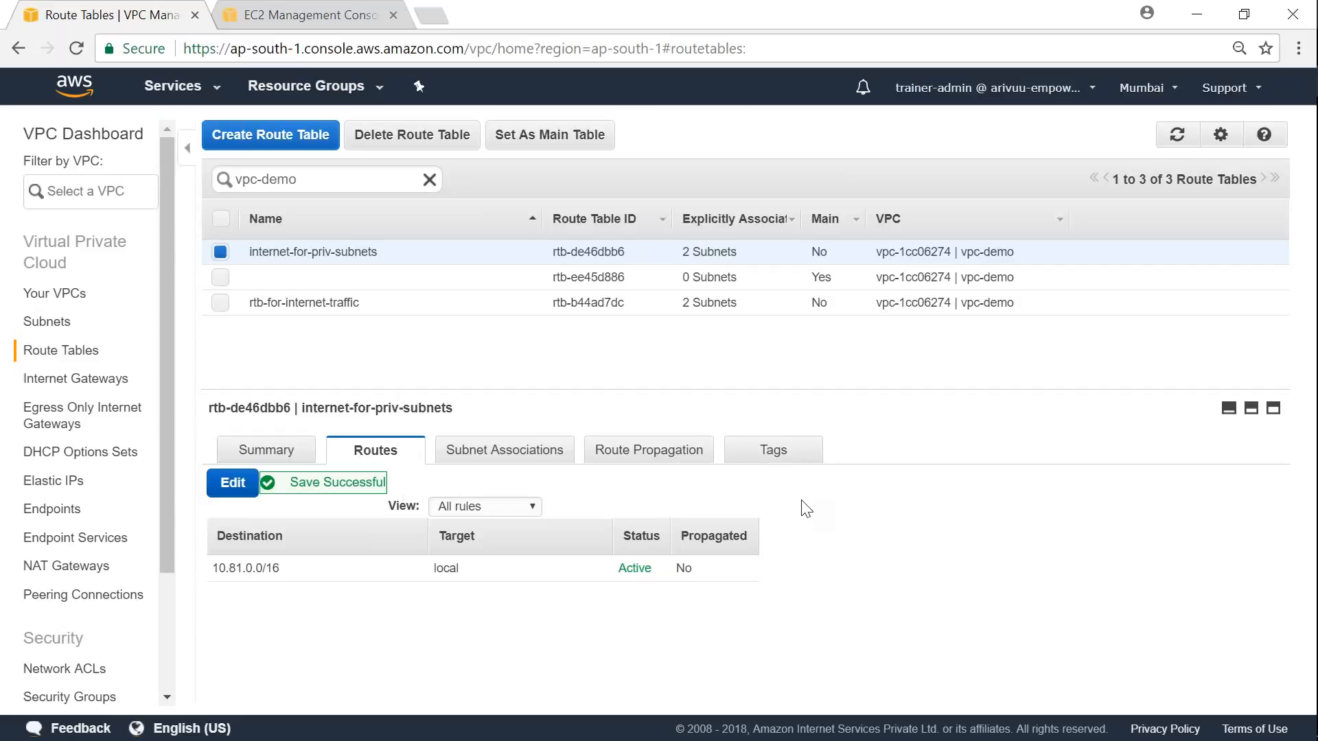
{"action": "mouse_move", "coordinate": [828, 494]}
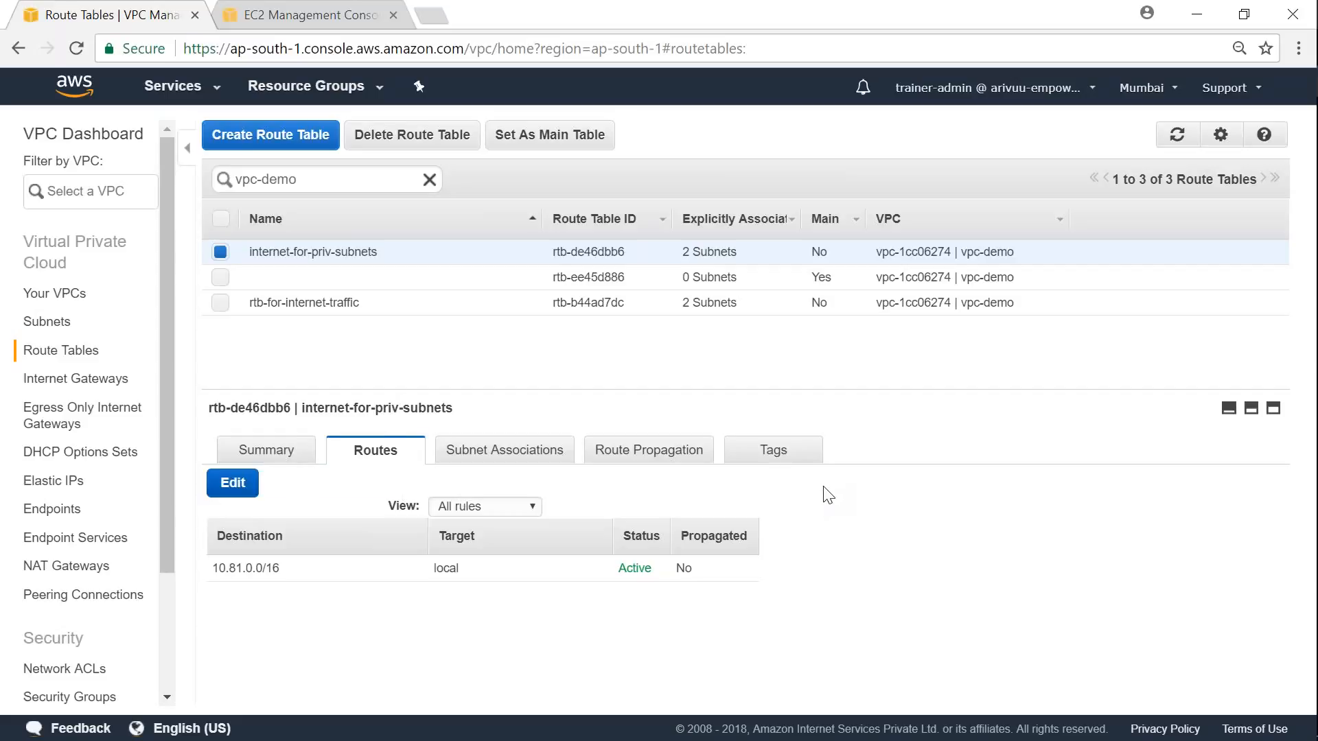
{"action": "mouse_move", "coordinate": [861, 492]}
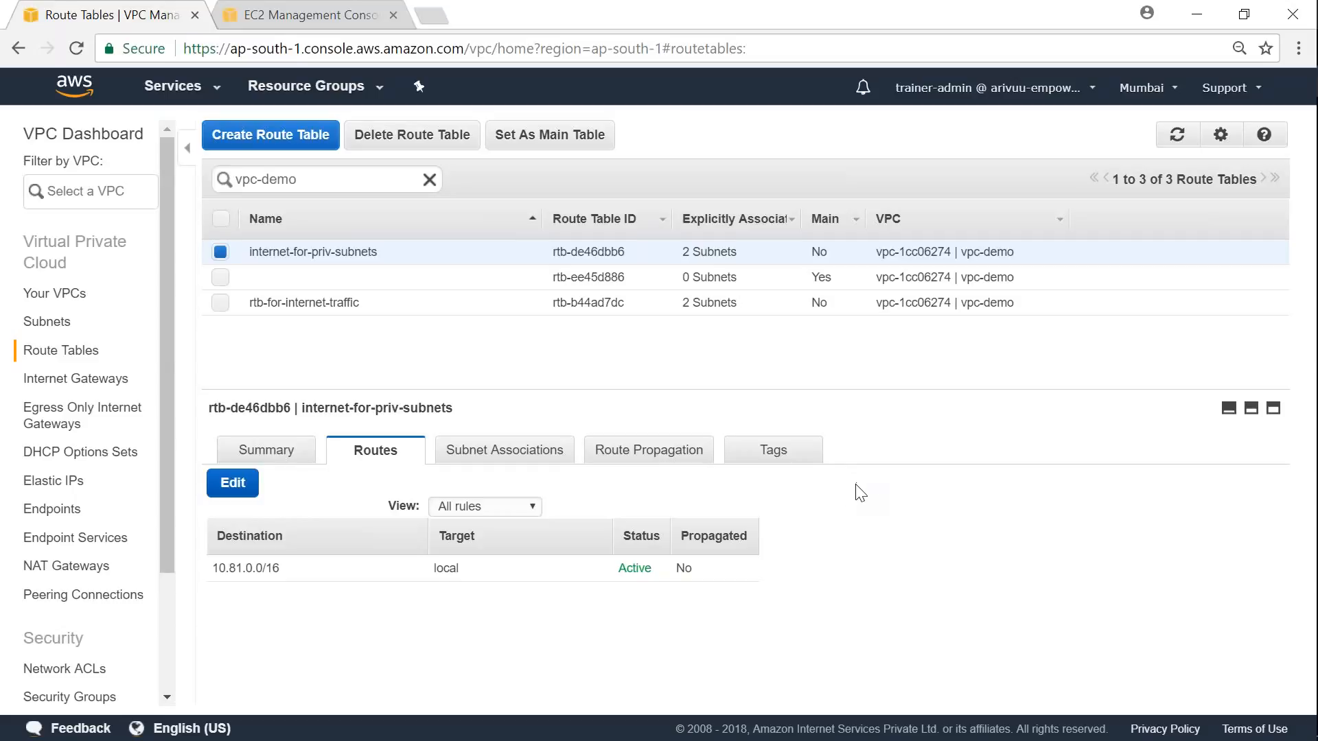
{"action": "mouse_move", "coordinate": [858, 468]}
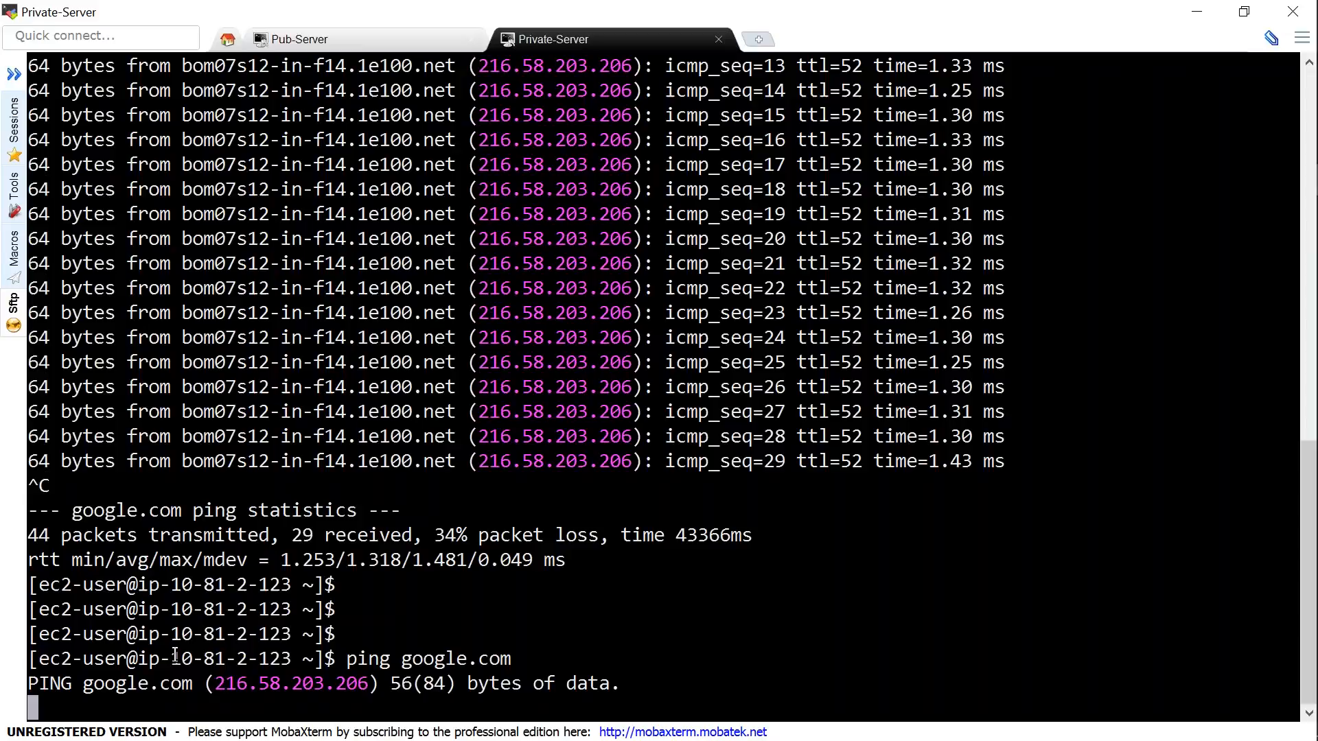
- Highlight the rerun ping google.com command in the Private-Server tab
{"action": "double_click", "coordinate": [227, 659]}
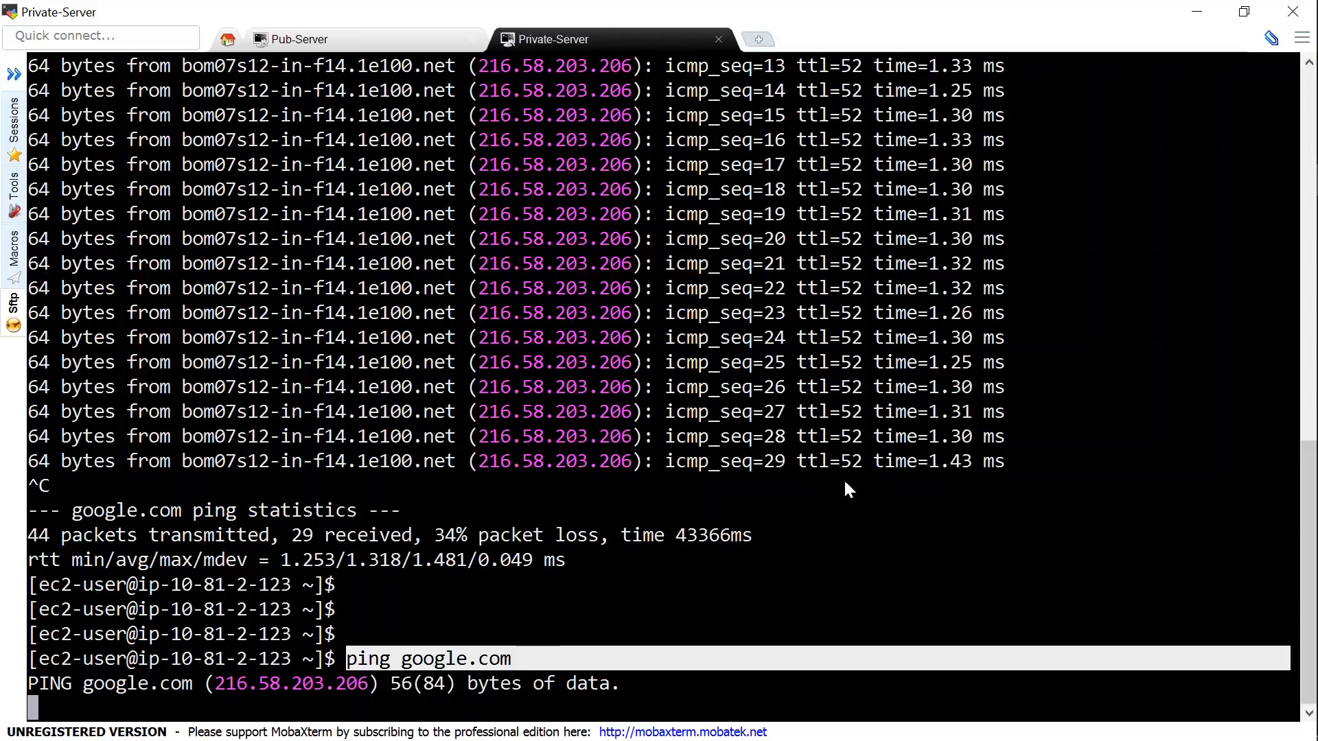
{"action": "mouse_move", "coordinate": [857, 469]}
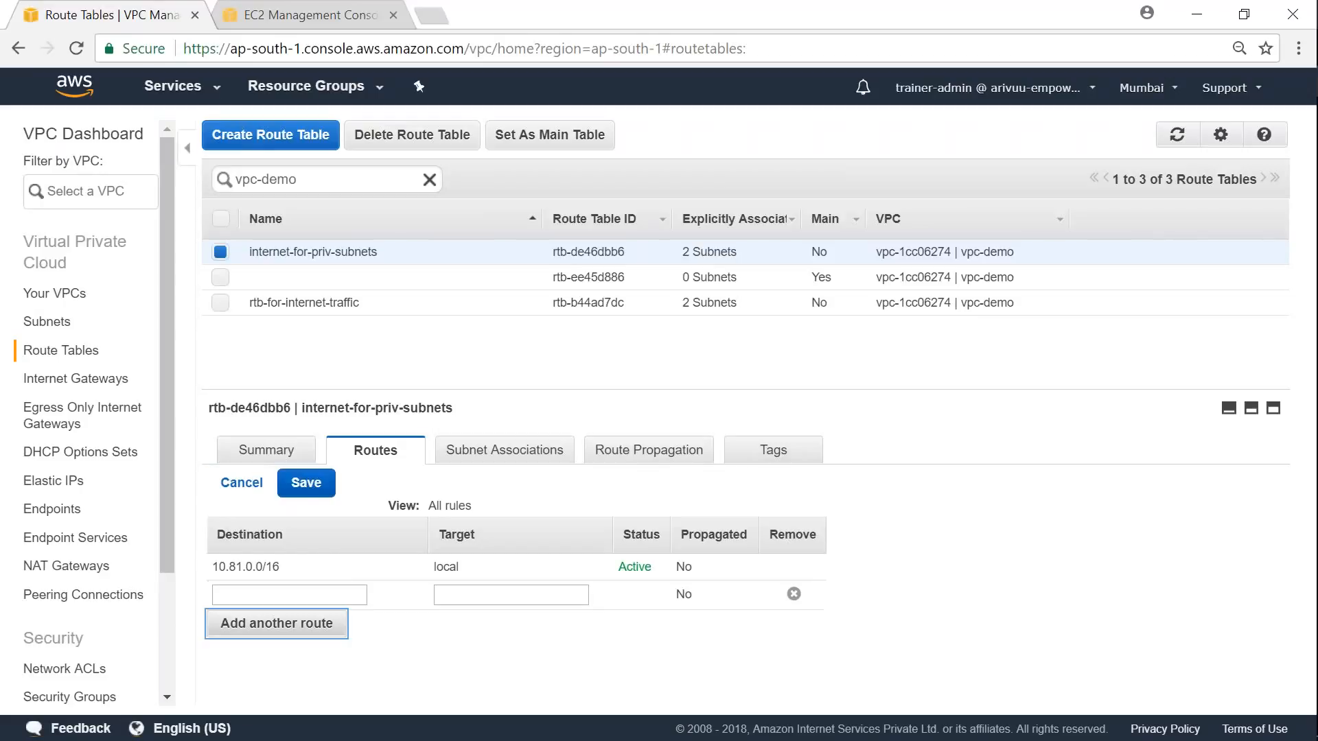
{"action": "type", "text": "0.0.0.0."}
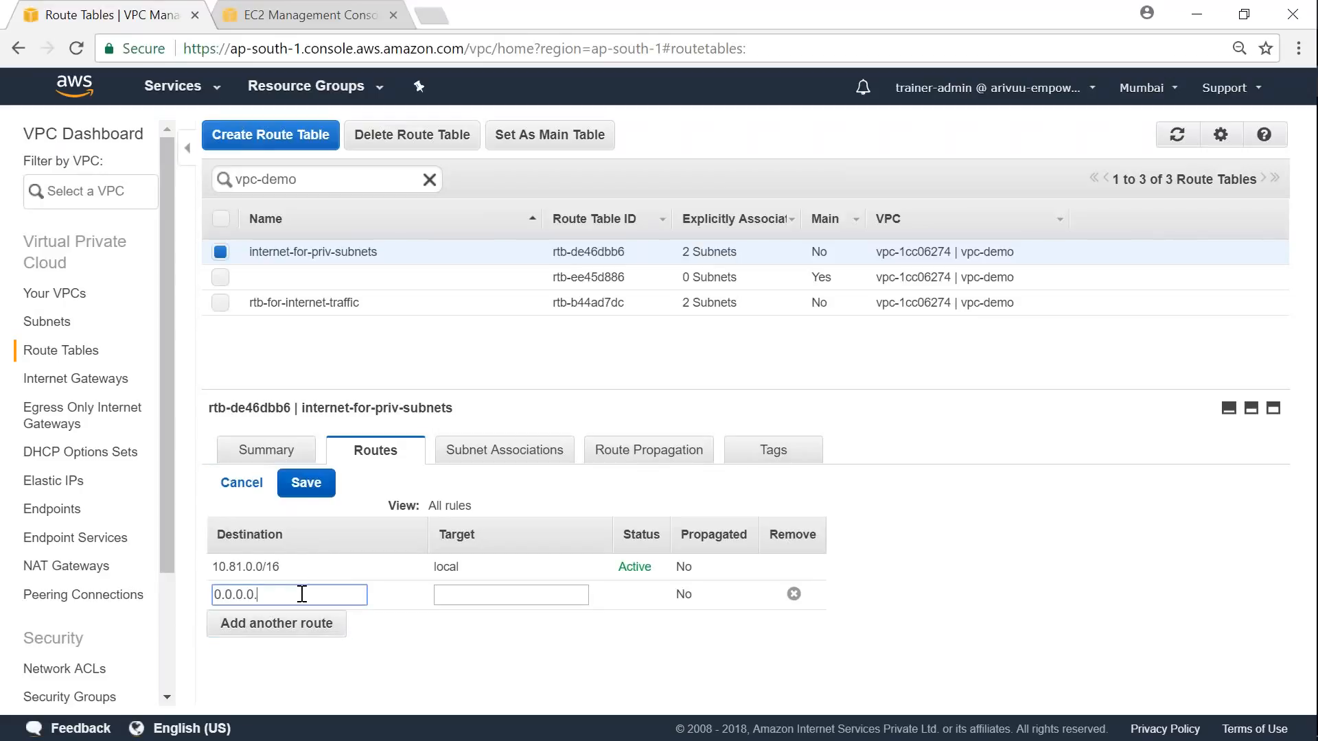
{"action": "left_click", "coordinate": [510, 595]}
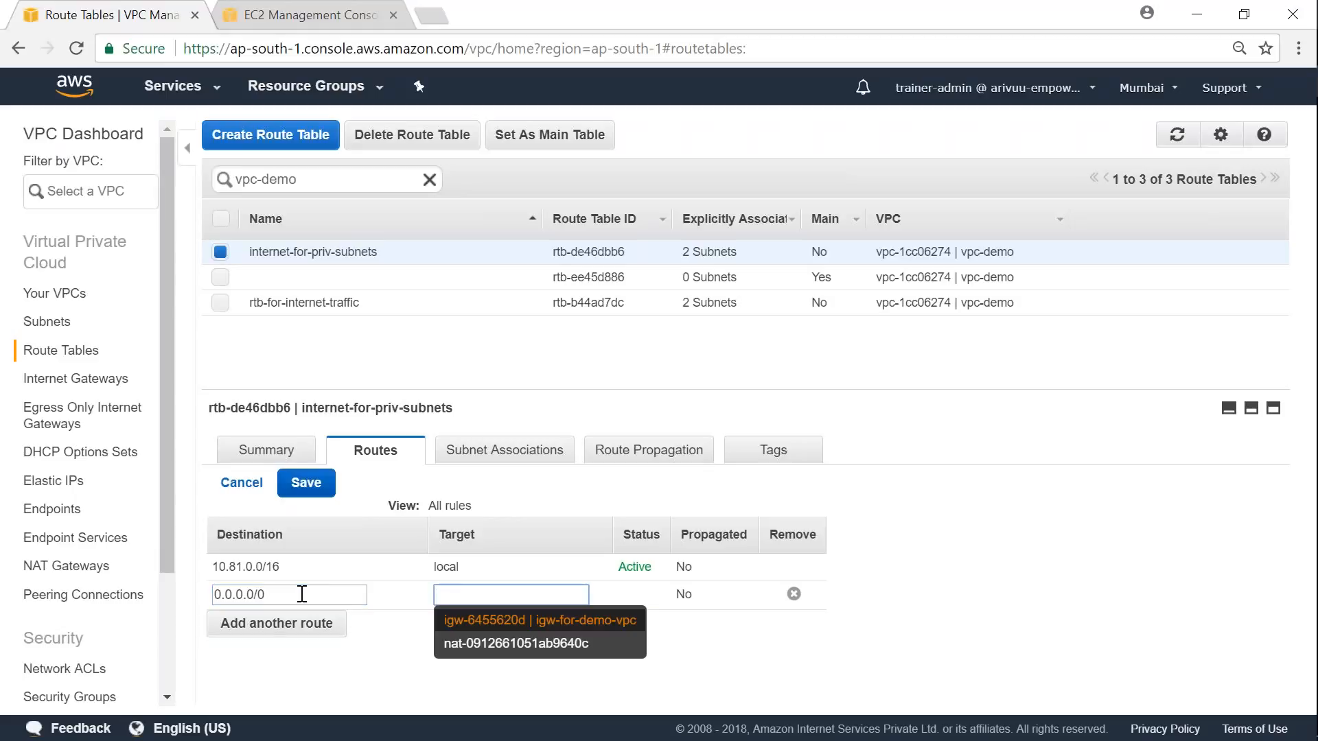
{"action": "left_click", "coordinate": [516, 643]}
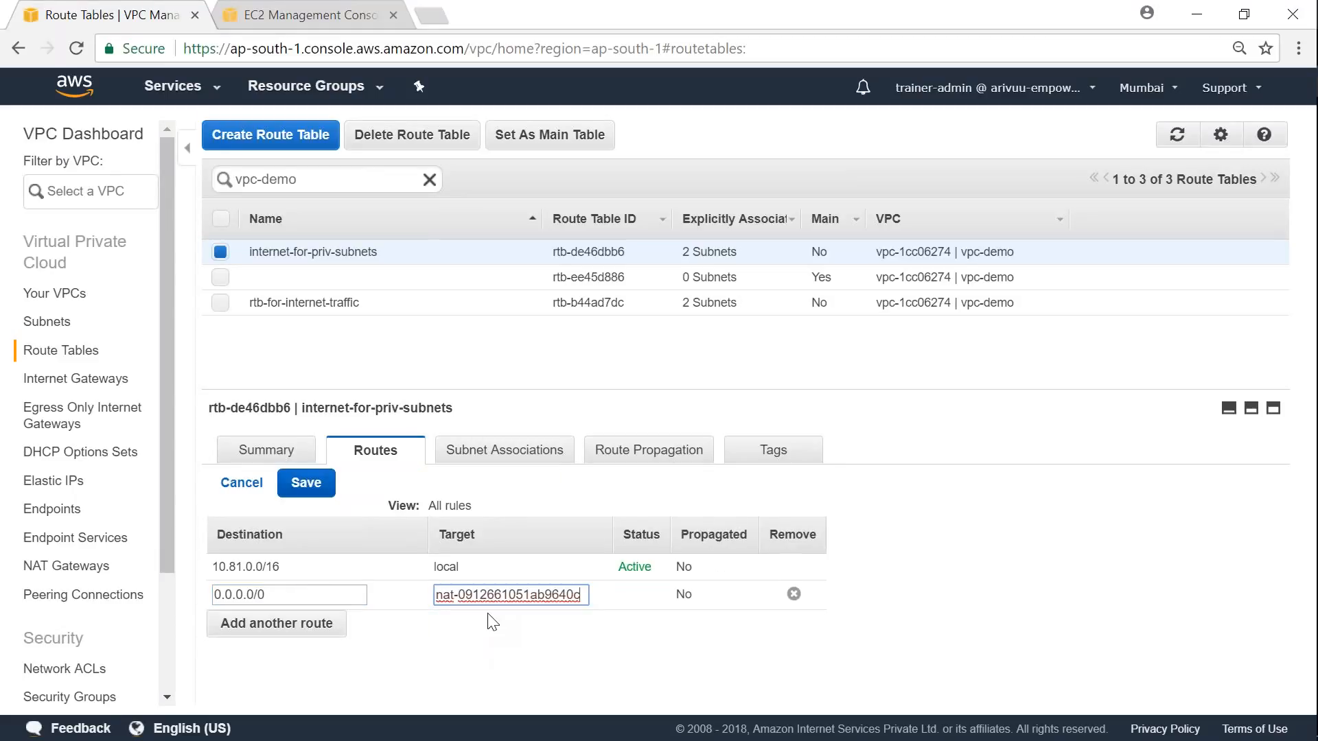
{"action": "left_click", "coordinate": [305, 482]}
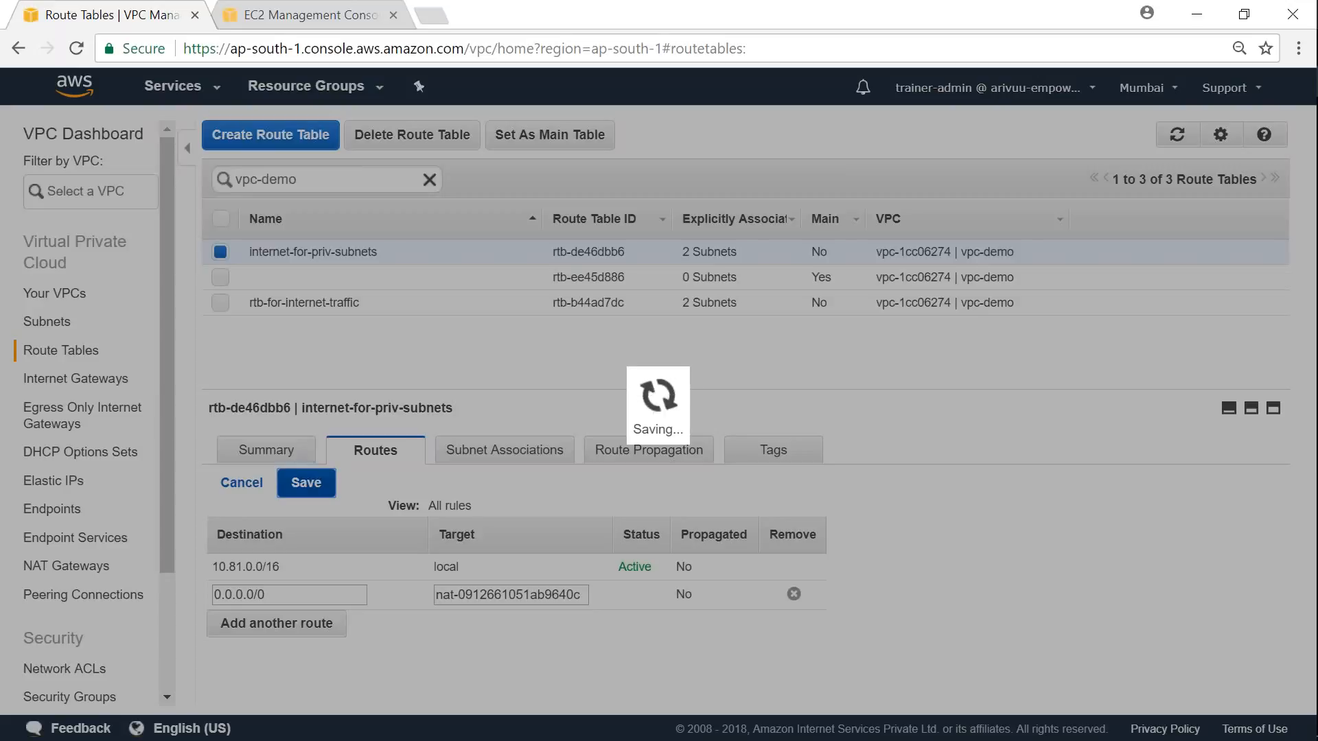
{"action": "left_click", "coordinate": [305, 482]}
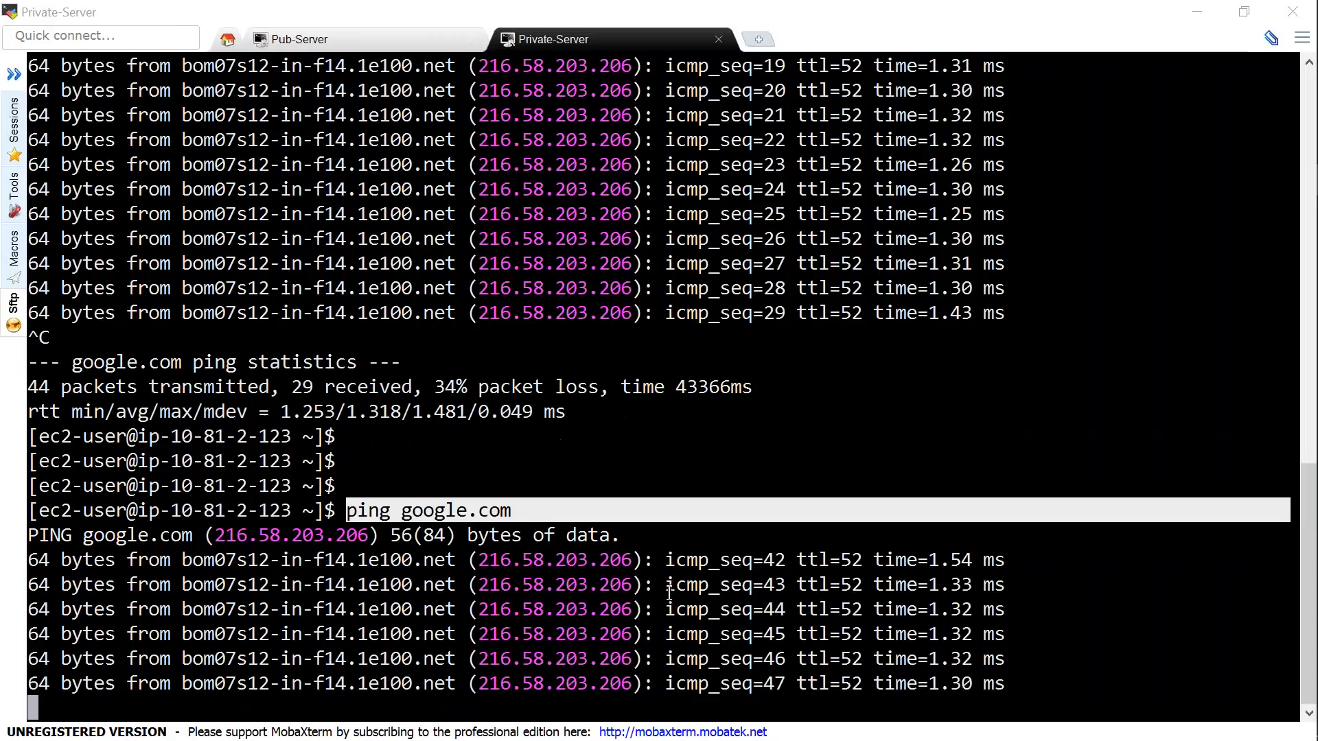
- Scroll the Private-Server terminal to watch the google.com ping replies resume
{"action": "scroll", "scroll_direction": "down", "scroll_amount": 3}
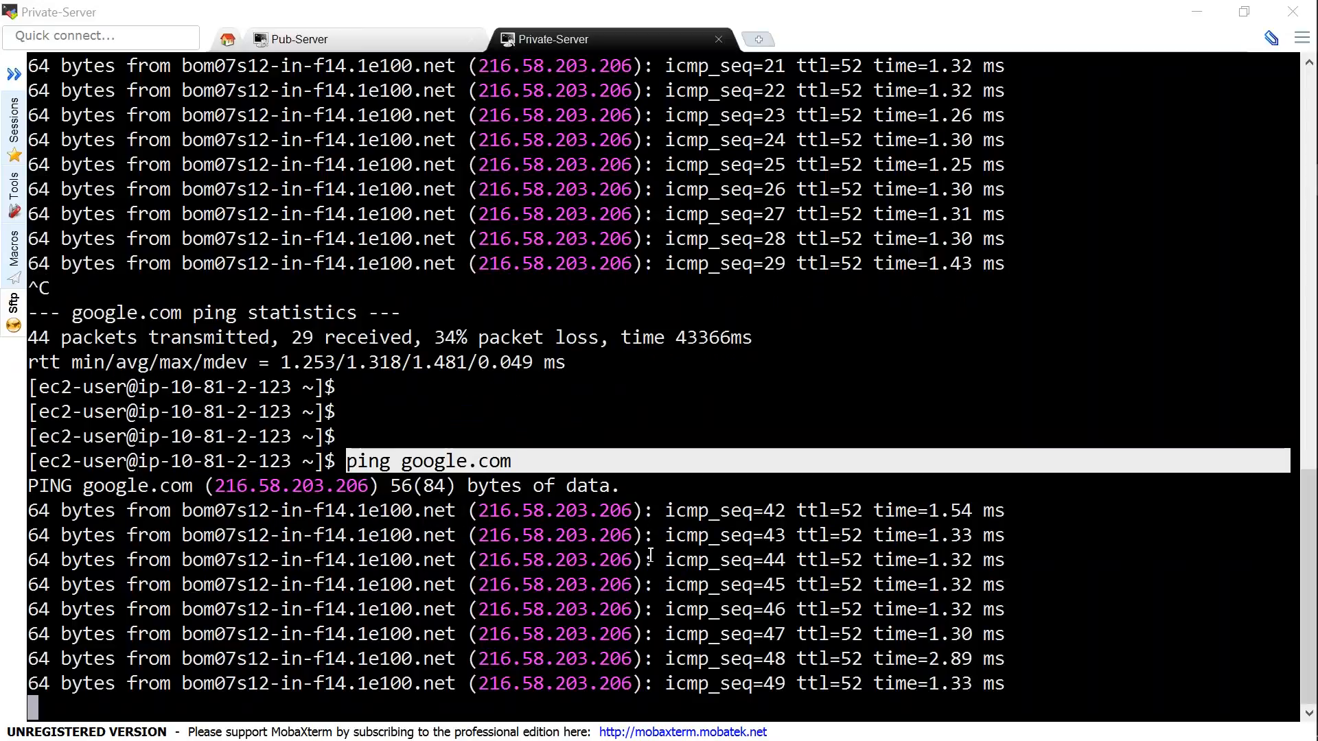
{"action": "scroll", "scroll_direction": "down", "scroll_amount": 3}
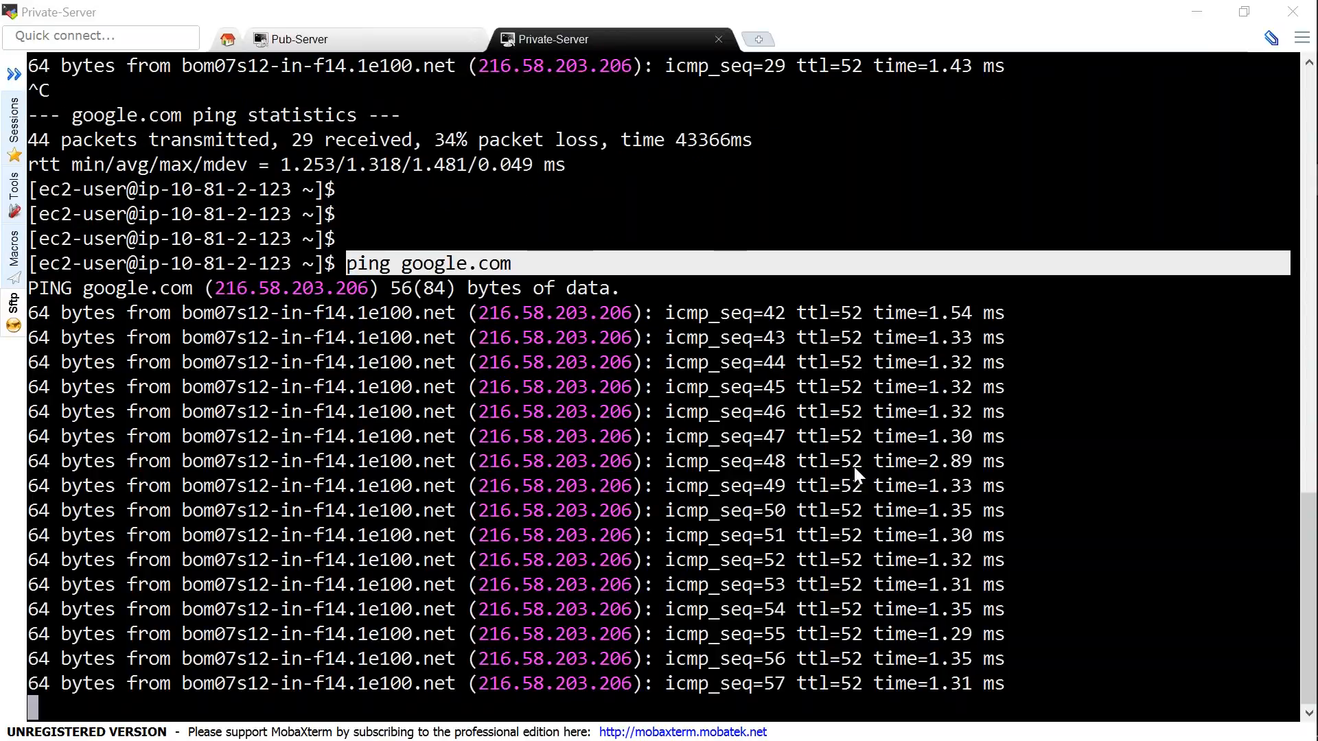
{"action": "scroll", "scroll_direction": "down", "scroll_amount": 3}
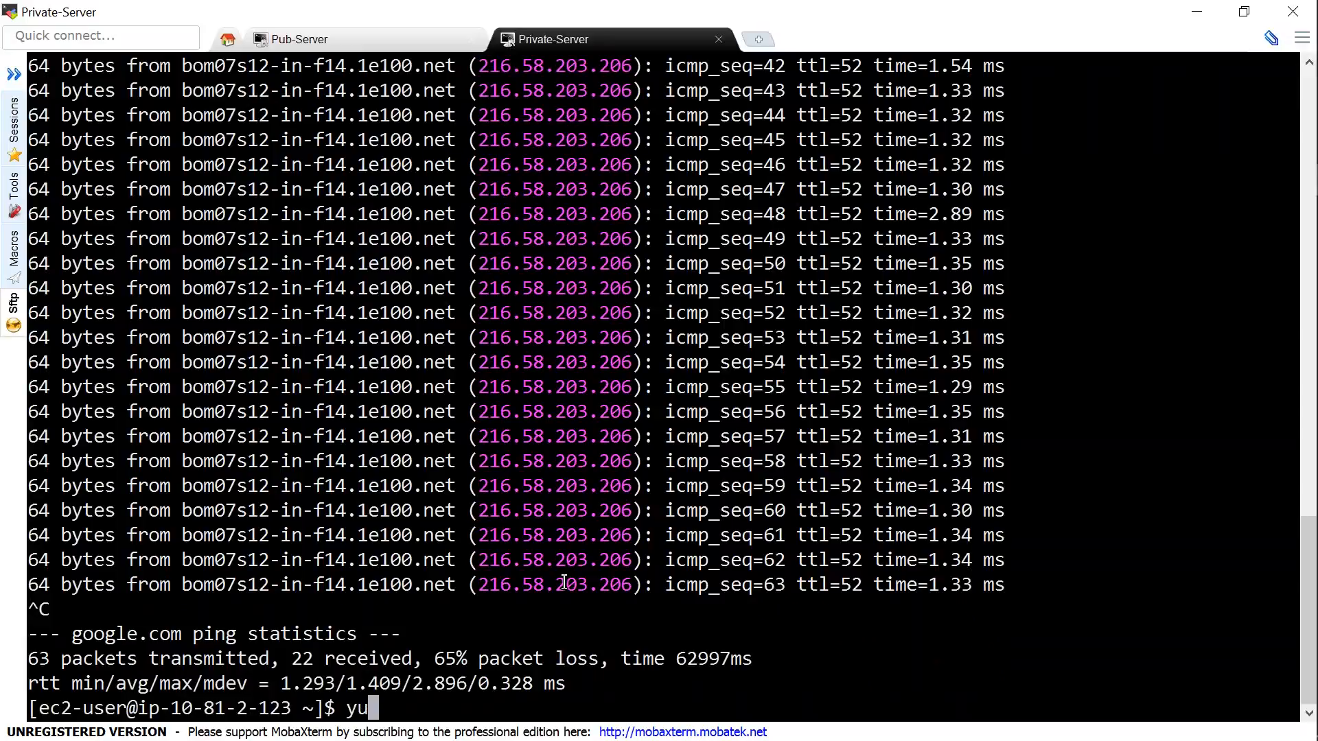
- Start 'yum install httpd', then curl google.com and highlight the 'document has moved' line
{"action": "type", "text": "m ins"}
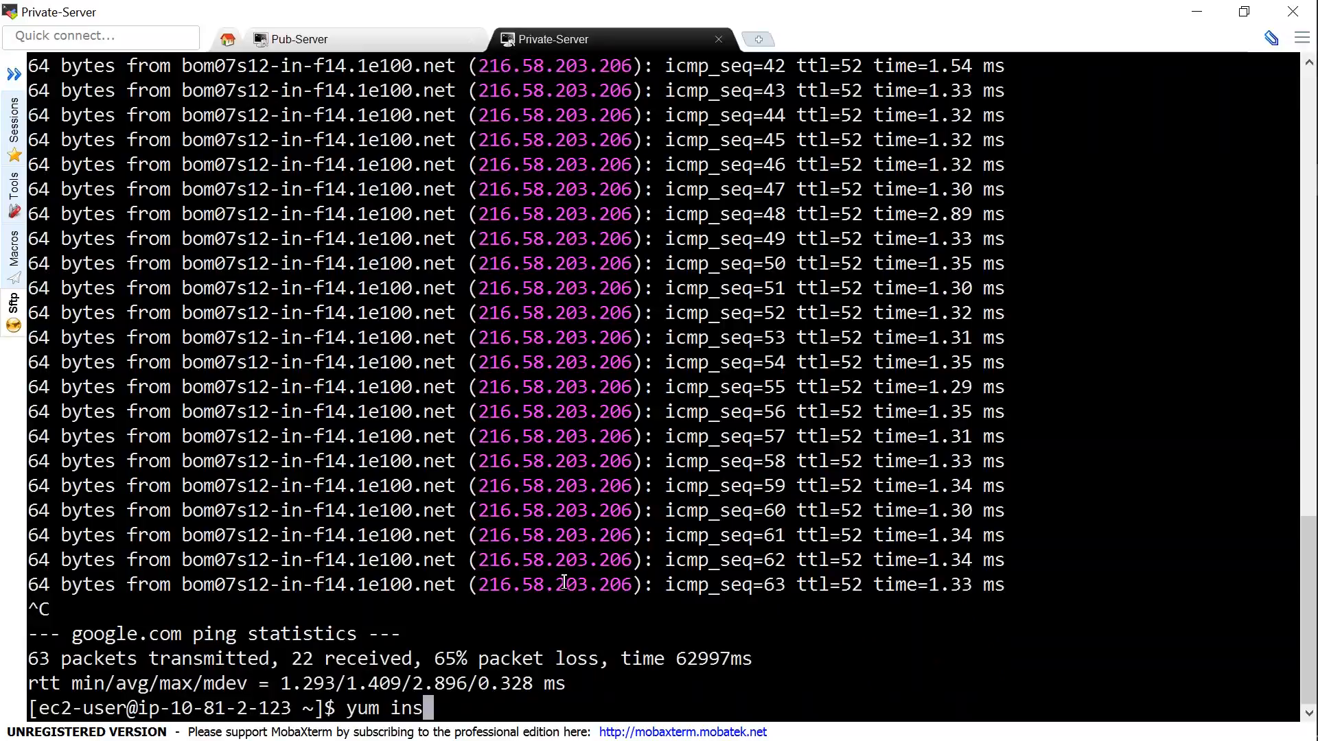
{"action": "type", "text": "tall httpd"}
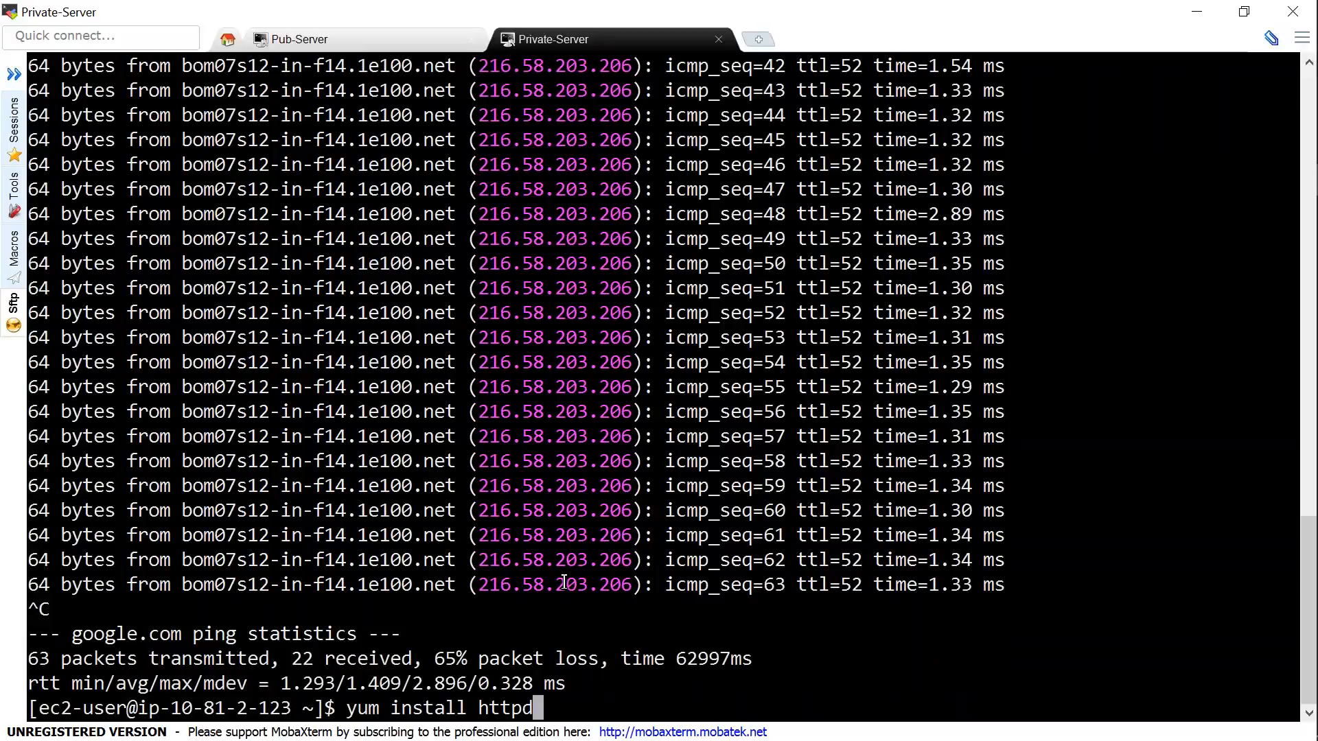
{"action": "type", "text": "curl h"}
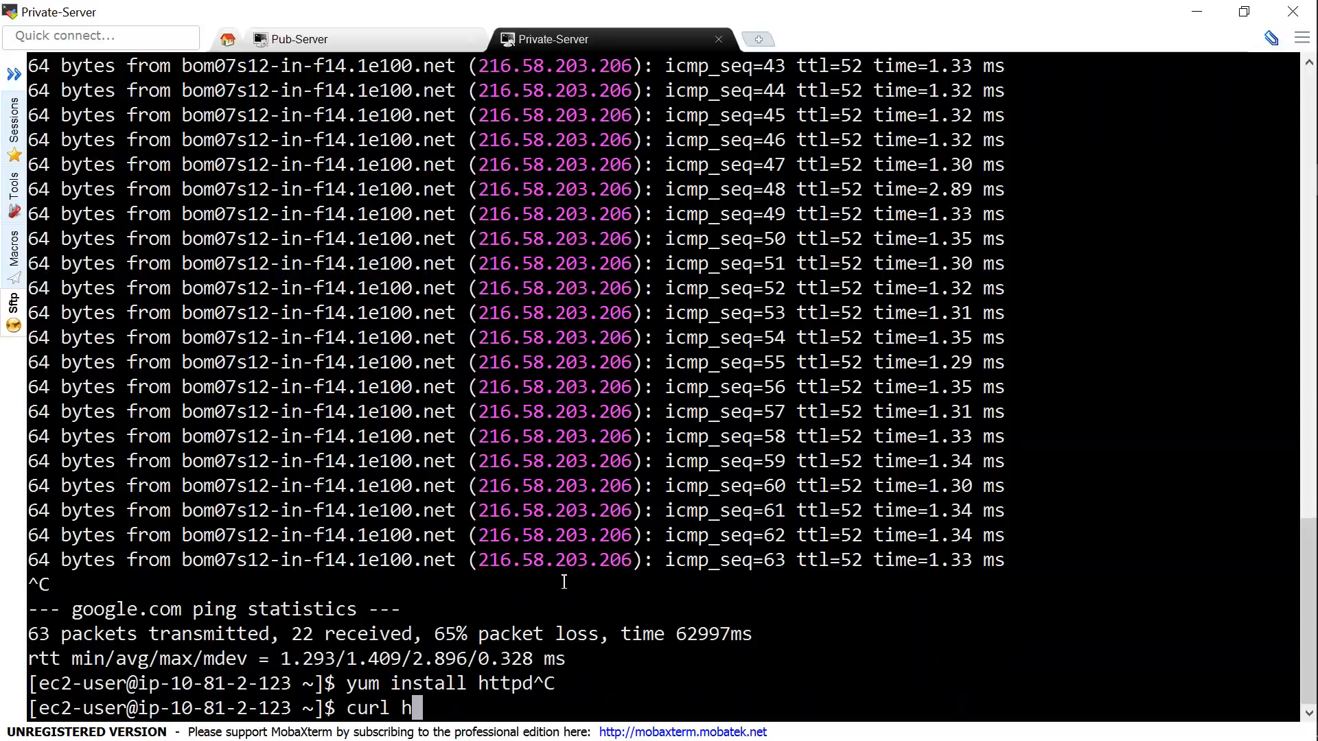
{"action": "type", "text": "oogle.com"}
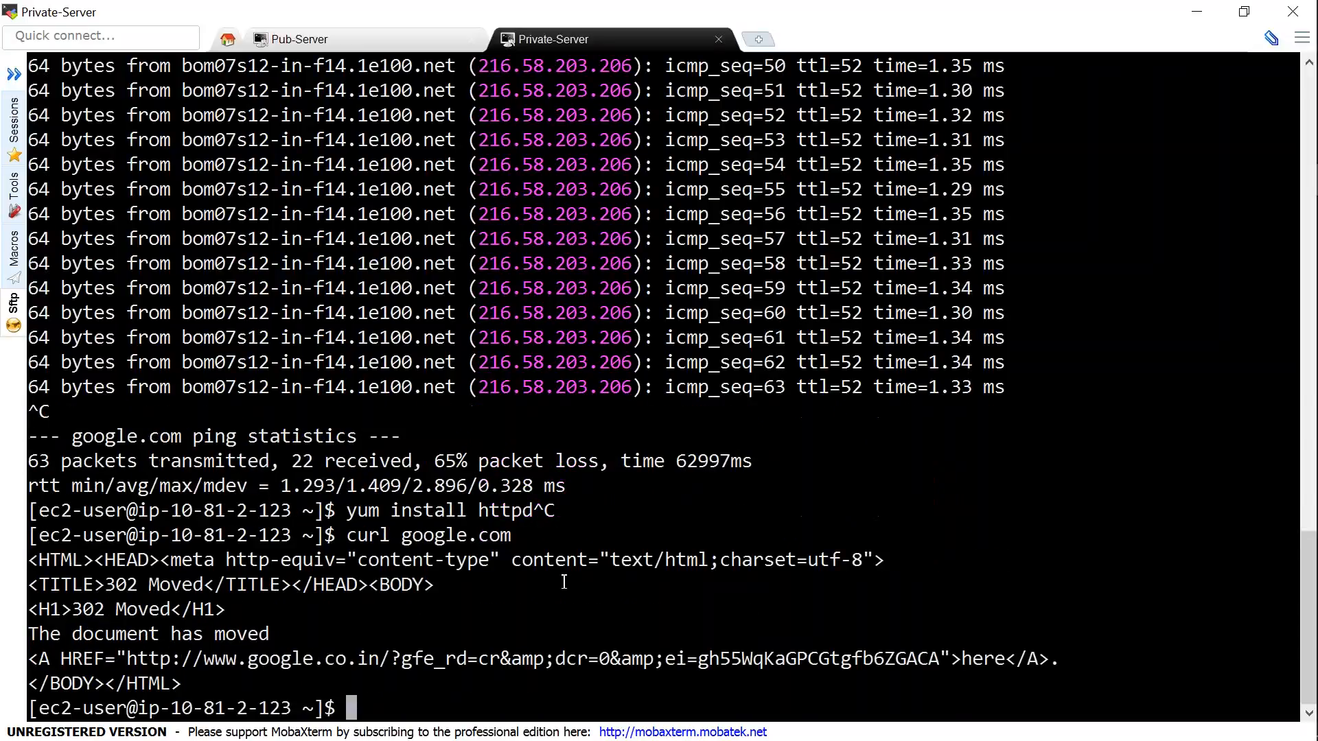
{"action": "mouse_move", "coordinate": [182, 611]}
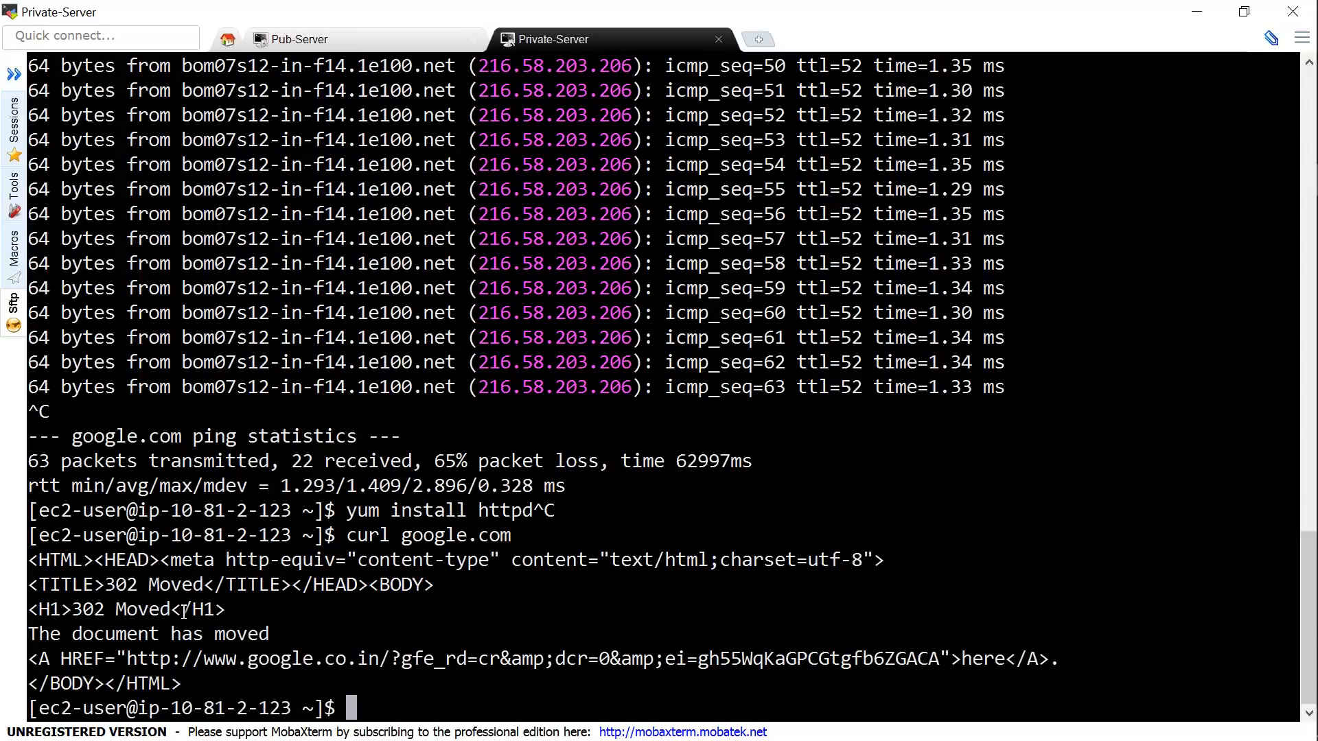
{"action": "double_click", "coordinate": [149, 634]}
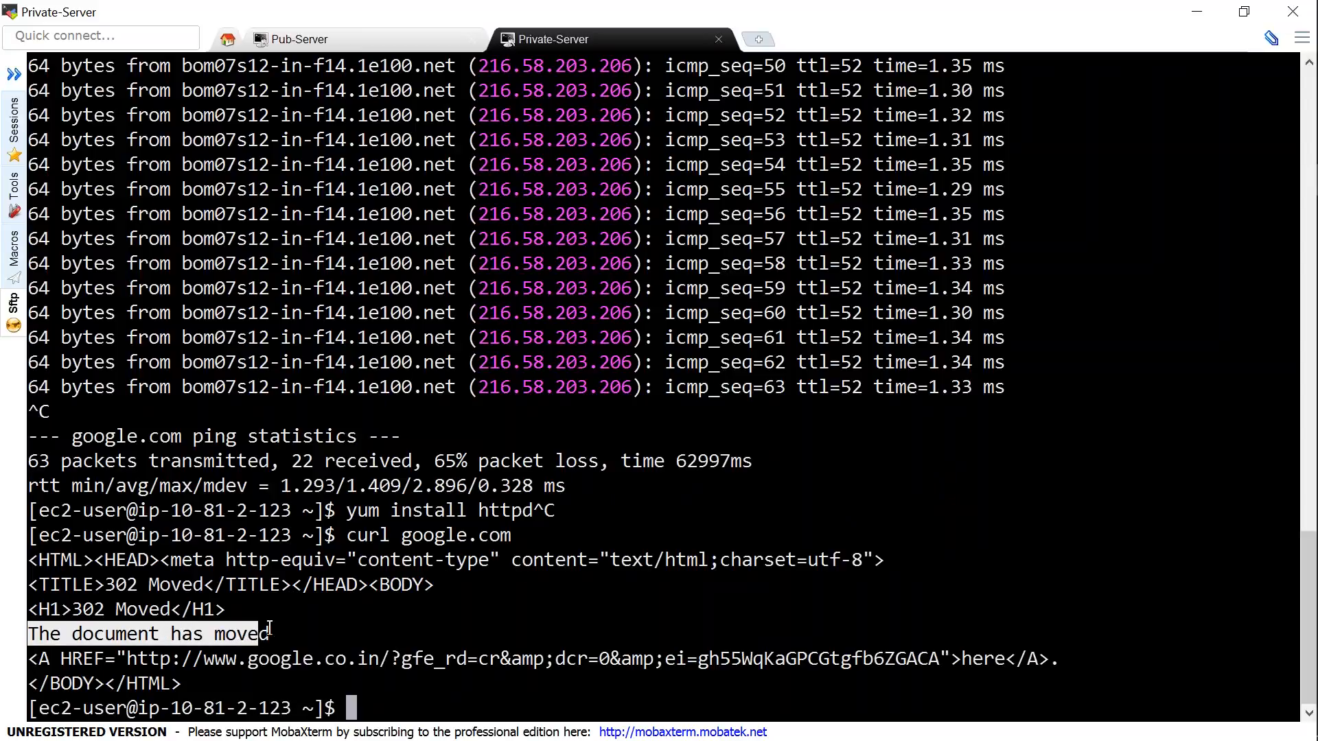